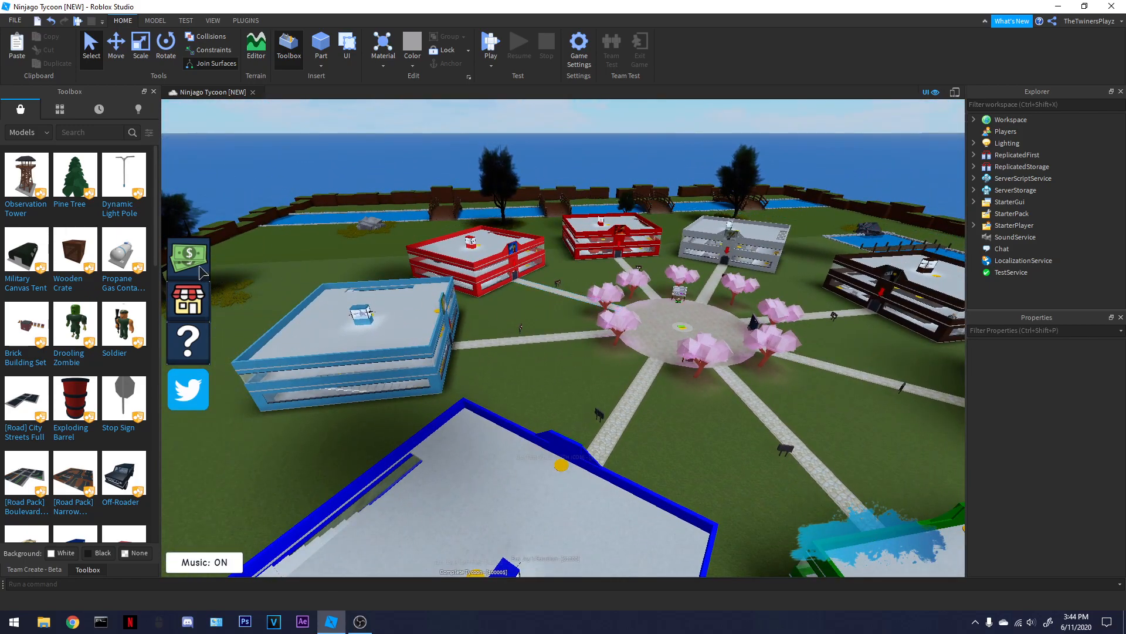
{"action": "mouse_move", "coordinate": [192, 371]}
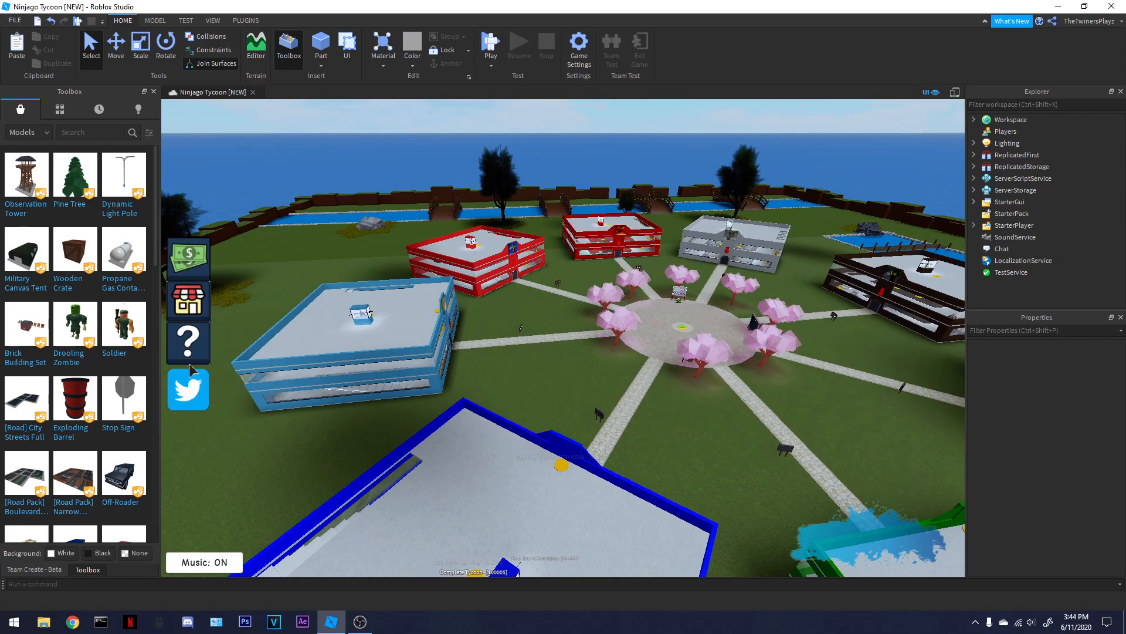
{"action": "mouse_move", "coordinate": [580, 400]}
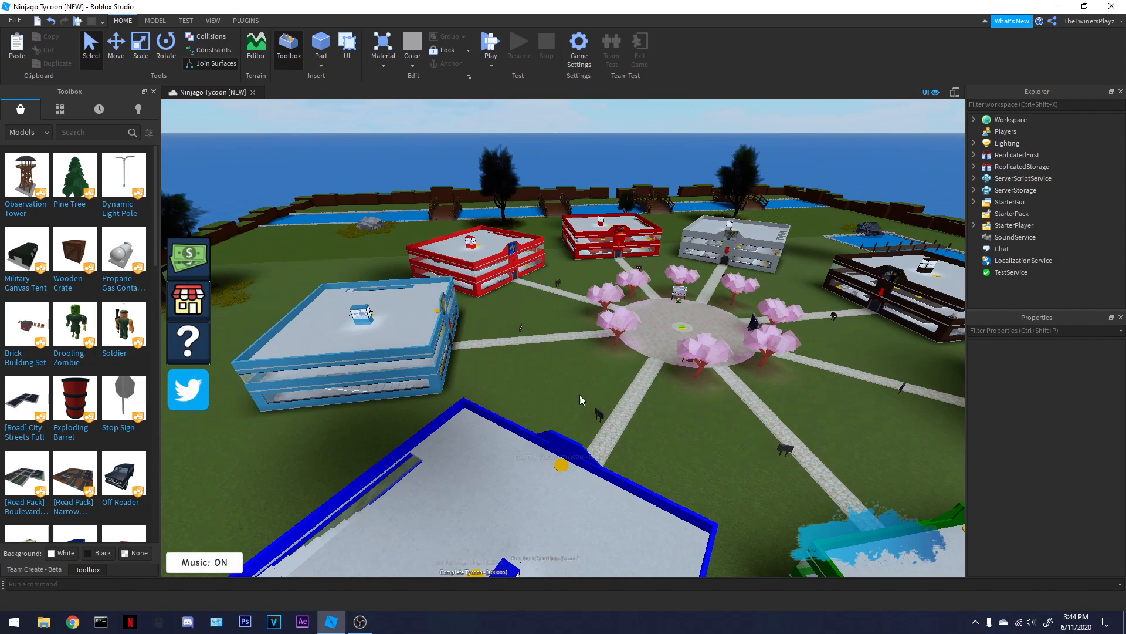
{"action": "mouse_move", "coordinate": [664, 557]}
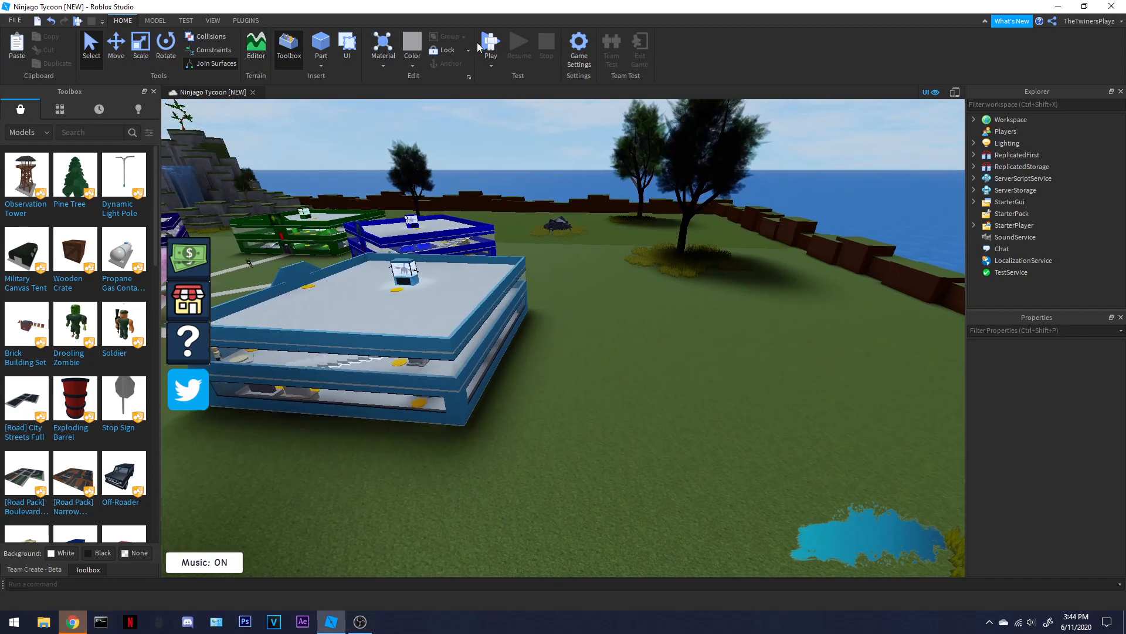
- Play the Ninjago Tycoon, drop the in-game Volume to zero, and close Settings
{"action": "left_click", "coordinate": [490, 45]}
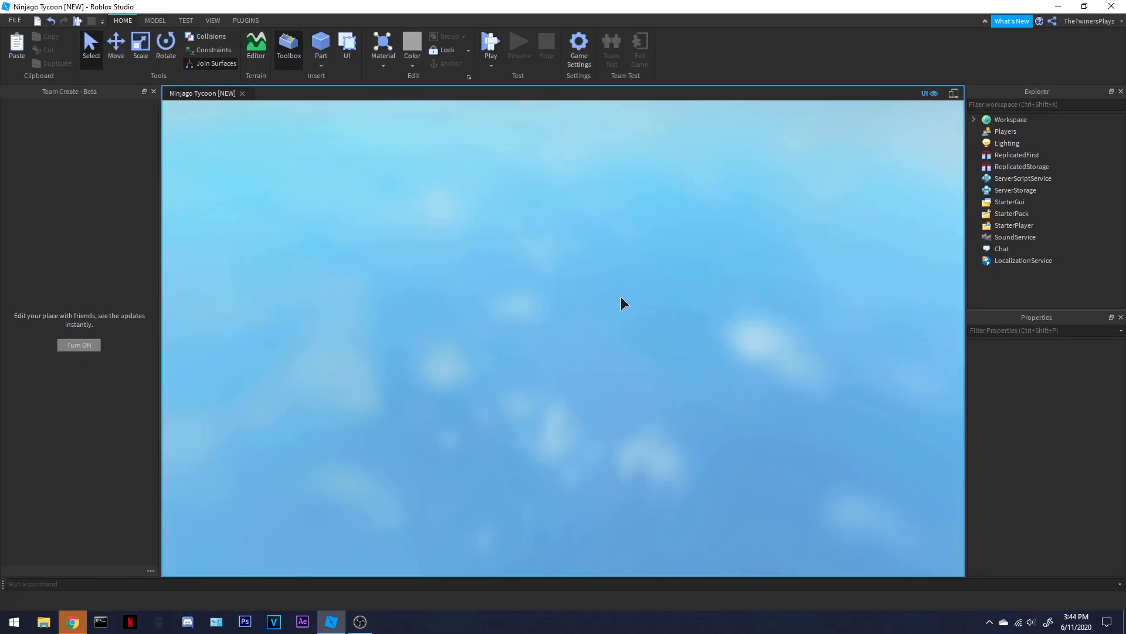
{"action": "left_click", "coordinate": [490, 47]}
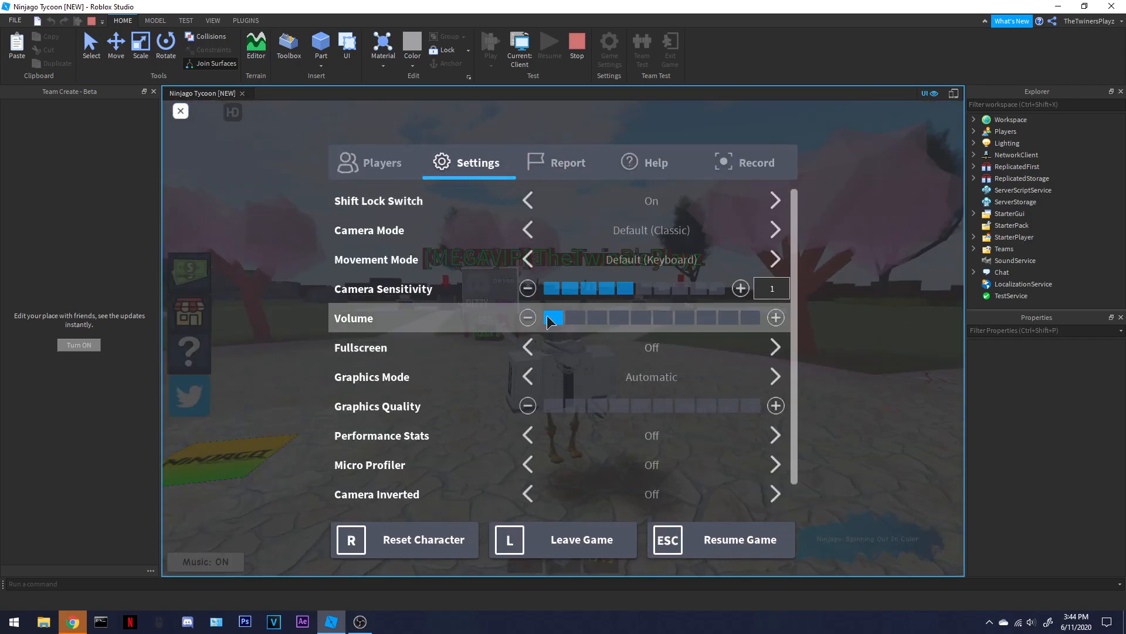
{"action": "left_click", "coordinate": [527, 317]}
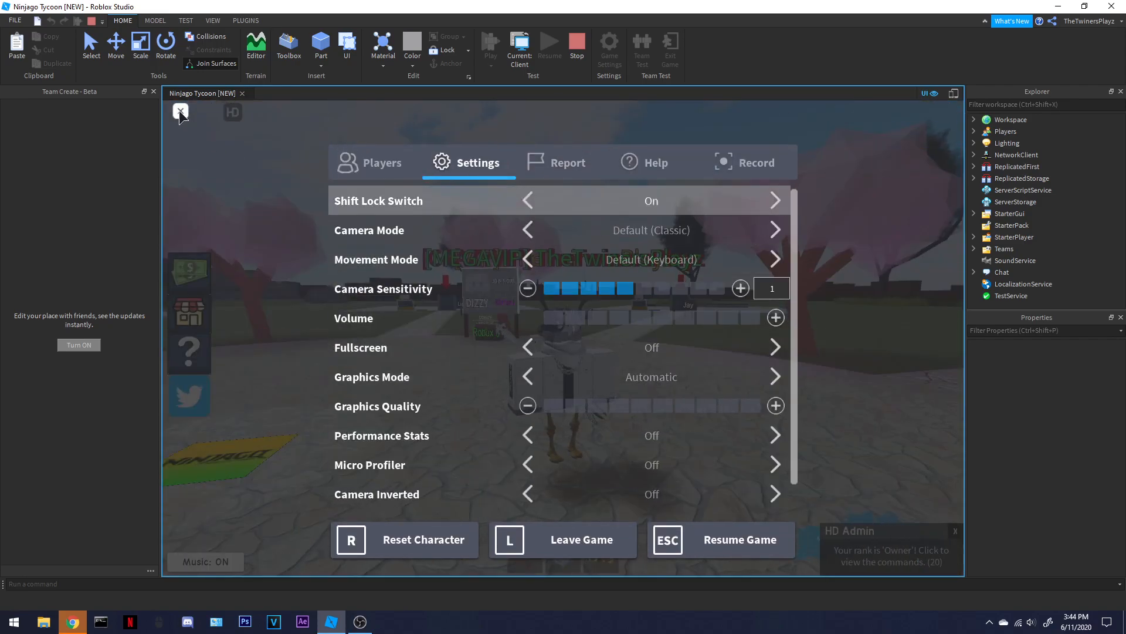
{"action": "left_click", "coordinate": [180, 112]}
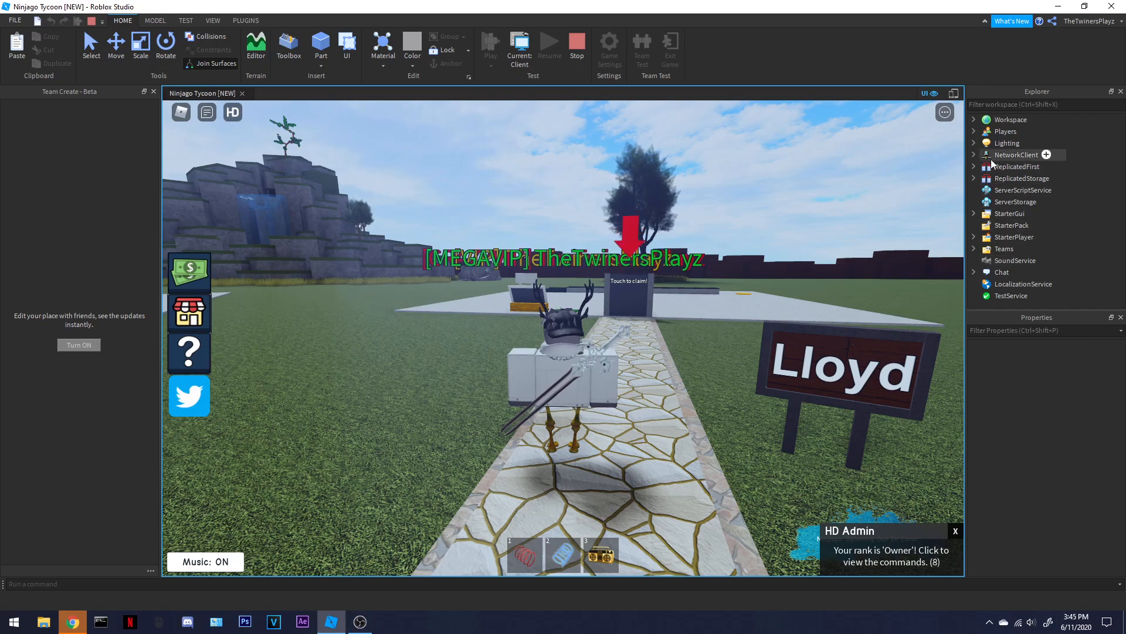
{"action": "left_click", "coordinate": [973, 144]}
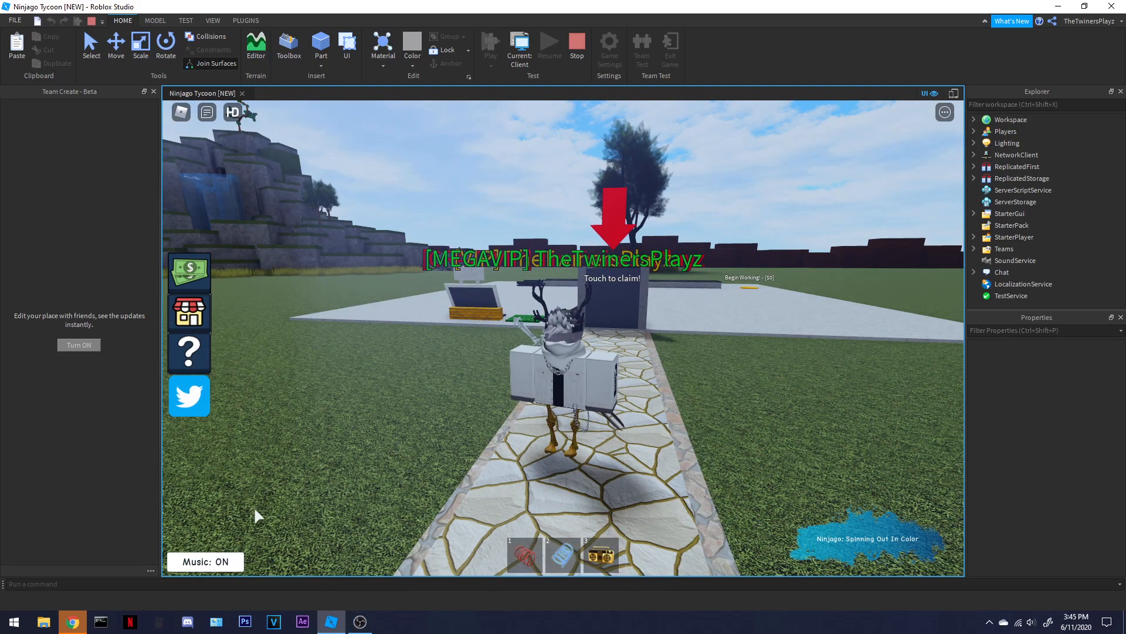
{"action": "left_click", "coordinate": [205, 561]}
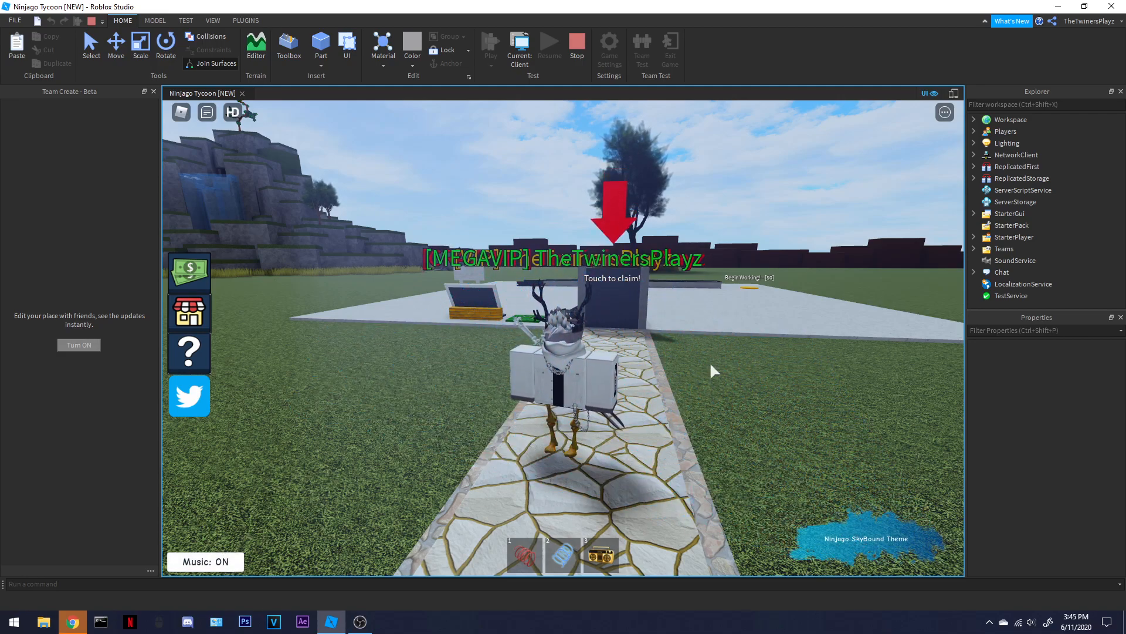
{"action": "mouse_move", "coordinate": [909, 544]}
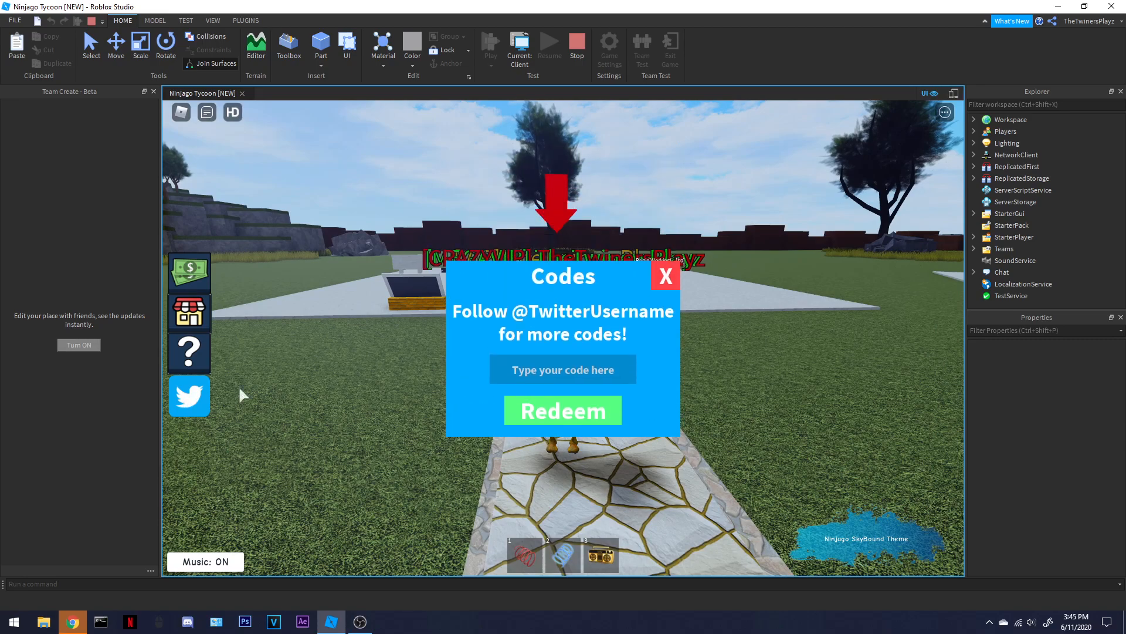
- Redeem the codes 'Twin' and 'YT' in the game's Codes window
{"action": "type", "text": "Twin"}
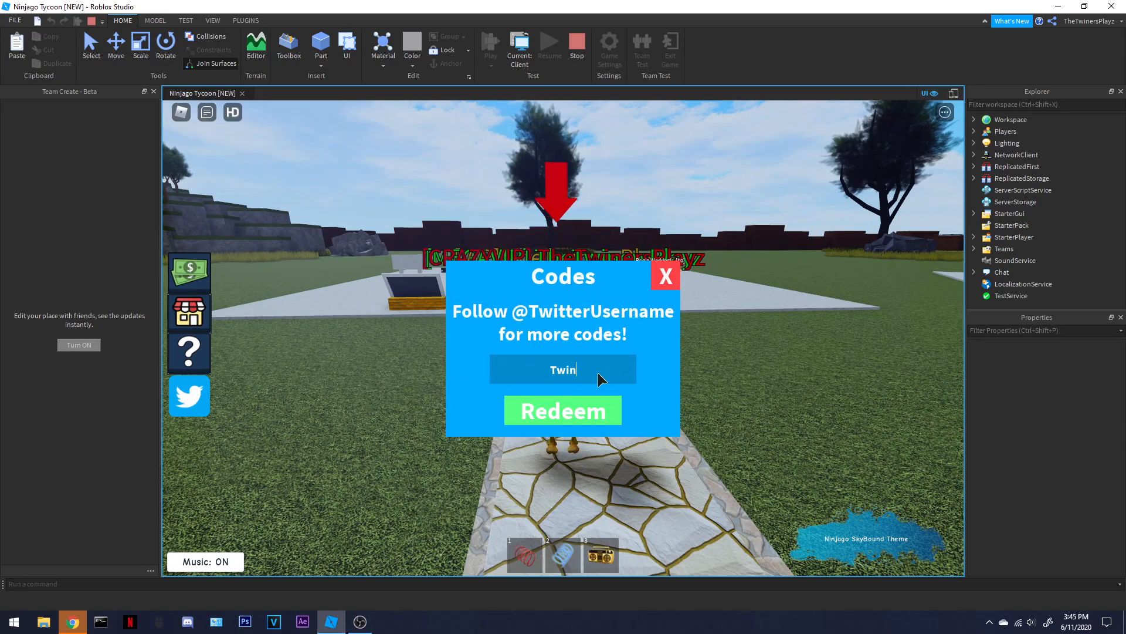
{"action": "left_click", "coordinate": [562, 410]}
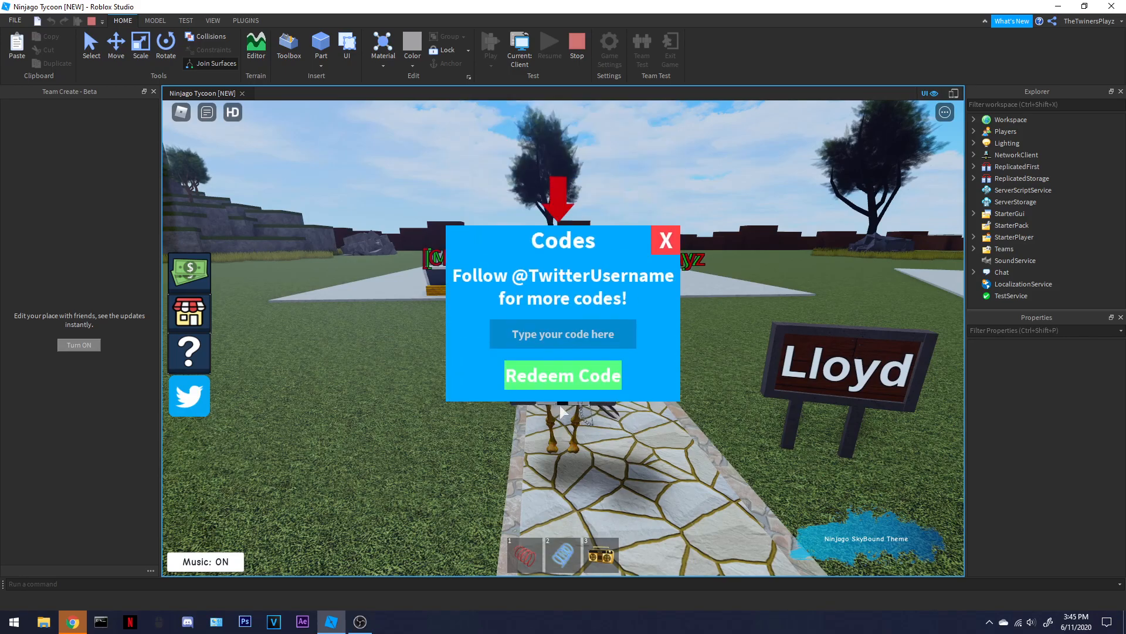
{"action": "type", "text": "YT"}
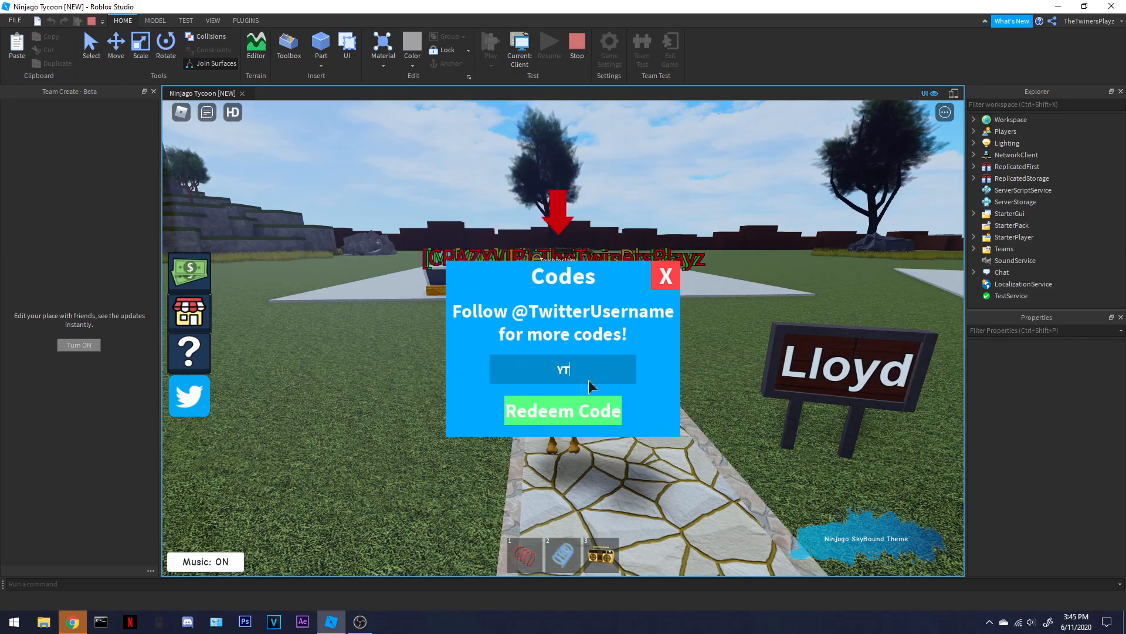
{"action": "left_click", "coordinate": [663, 276]}
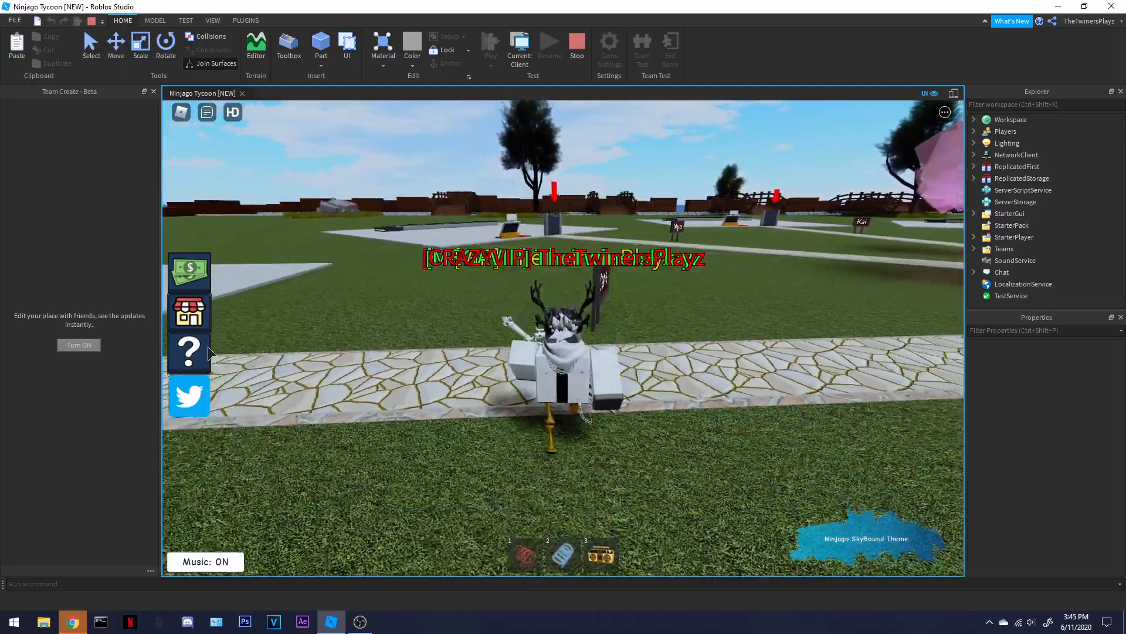
- Open the gamepass shop and dismiss two 'already own this item' notices
{"action": "left_click", "coordinate": [188, 313]}
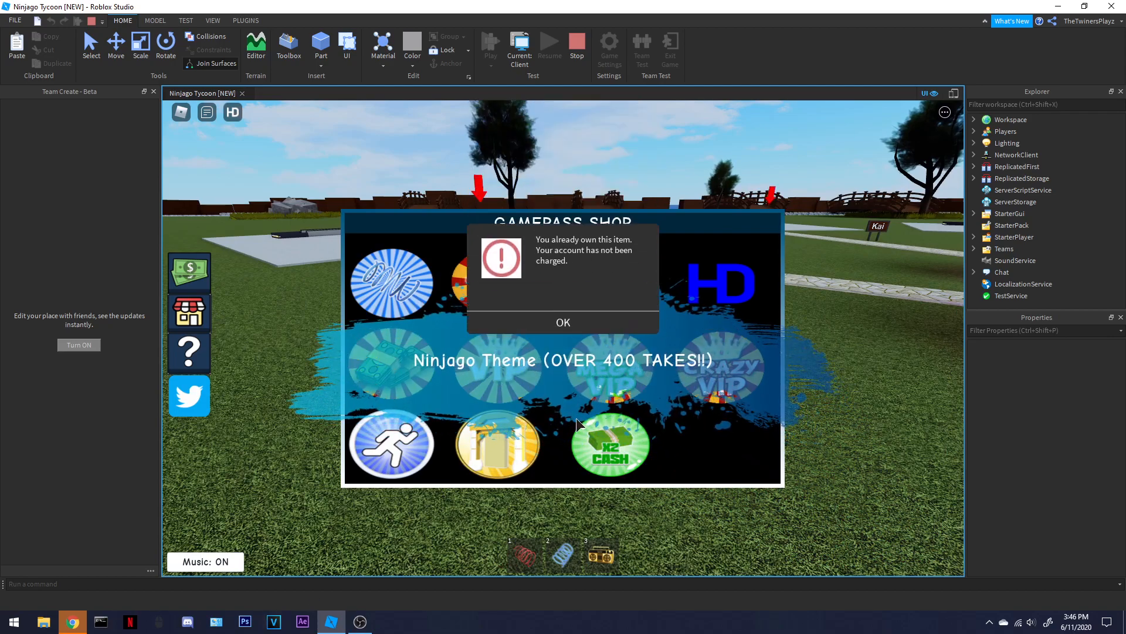
{"action": "left_click", "coordinate": [562, 322]}
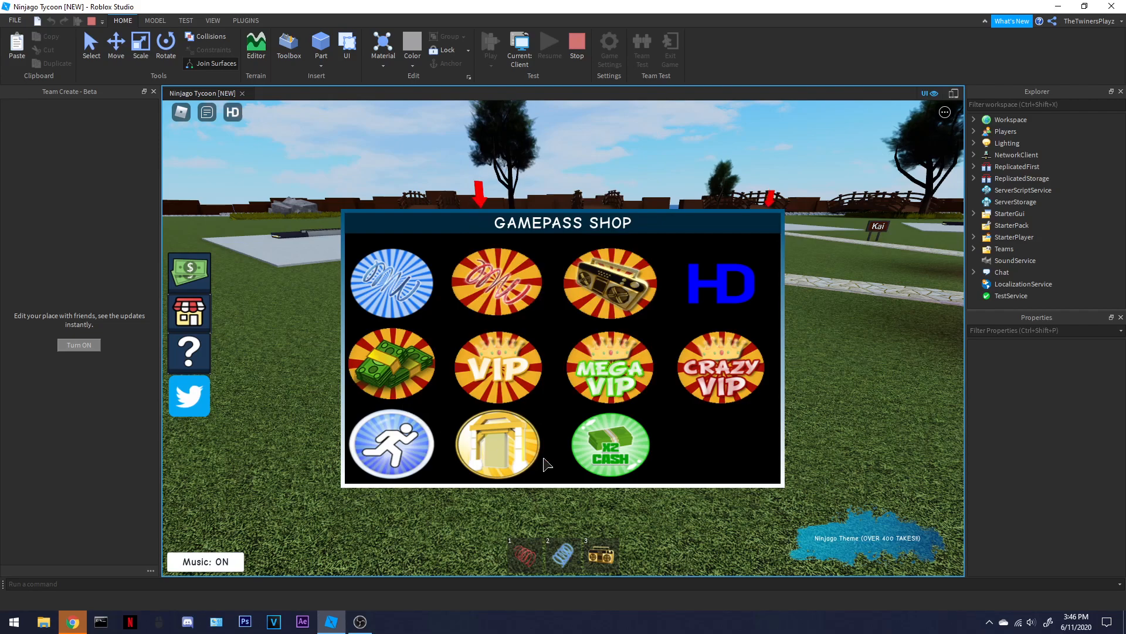
{"action": "mouse_move", "coordinate": [670, 292]}
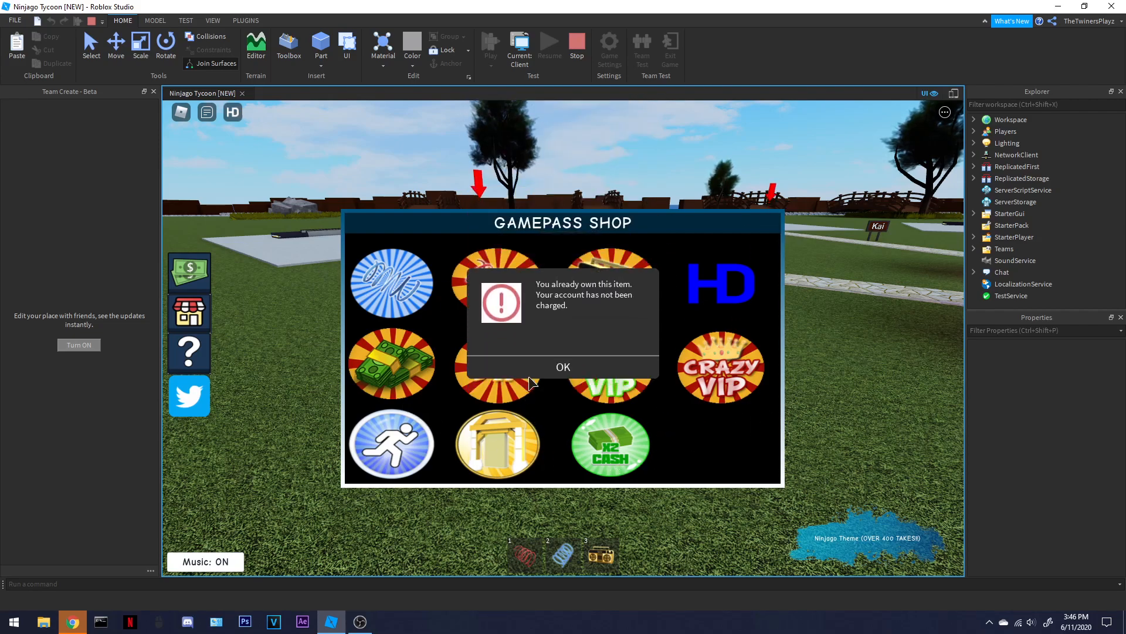
{"action": "left_click", "coordinate": [563, 366]}
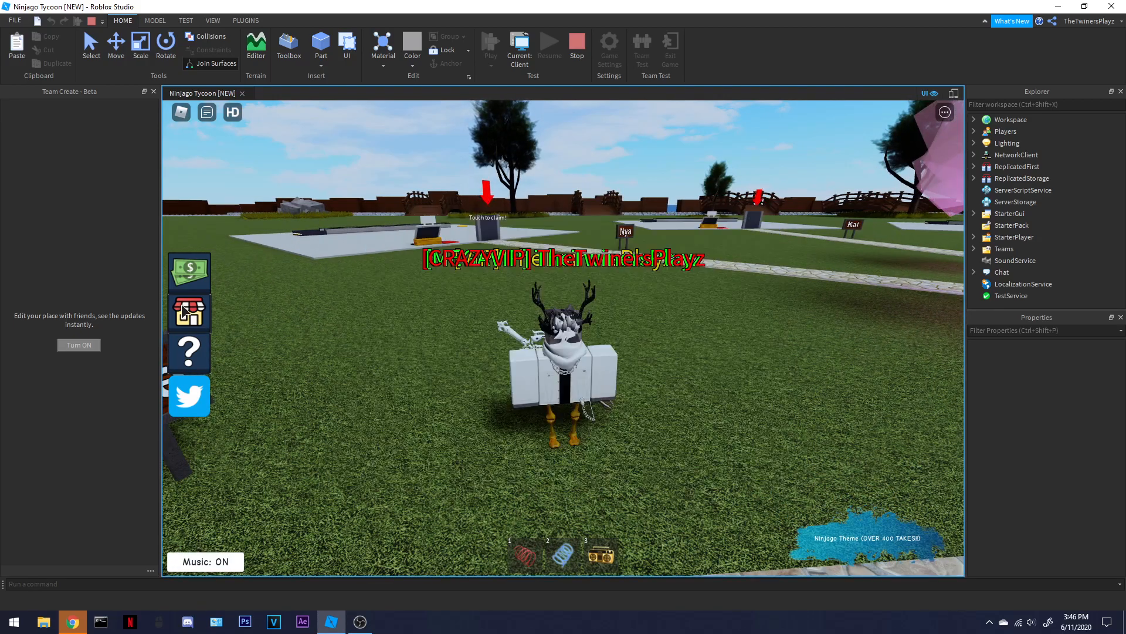
{"action": "left_click", "coordinate": [189, 312]}
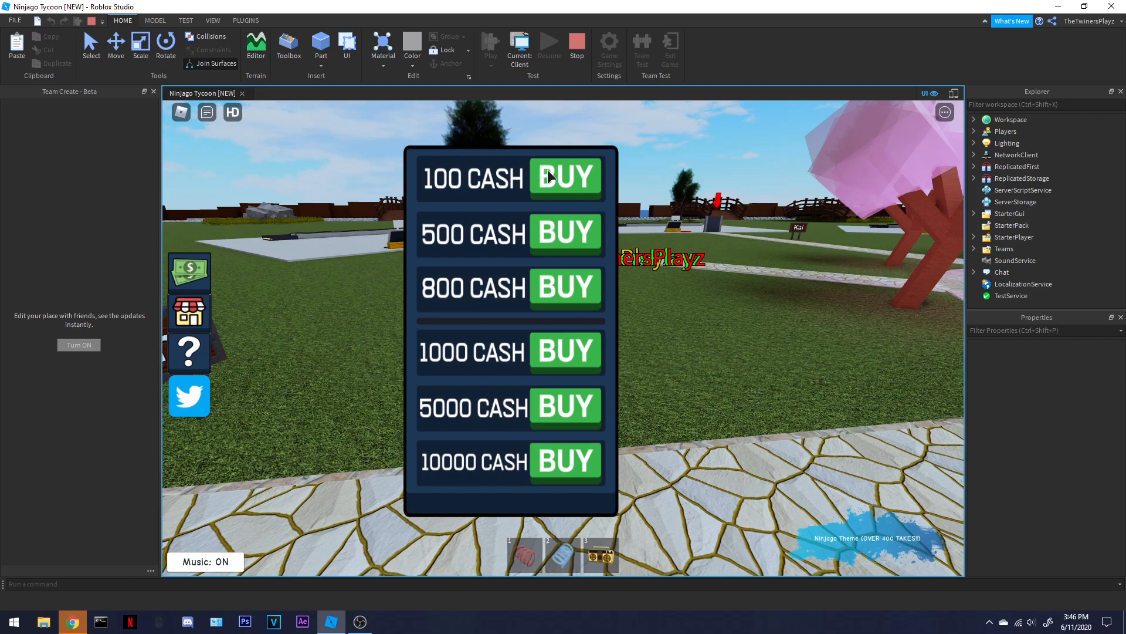
- Test-buy 100 CASH and 10000 CASH, confirming both purchases and the success message
{"action": "left_click", "coordinate": [566, 177]}
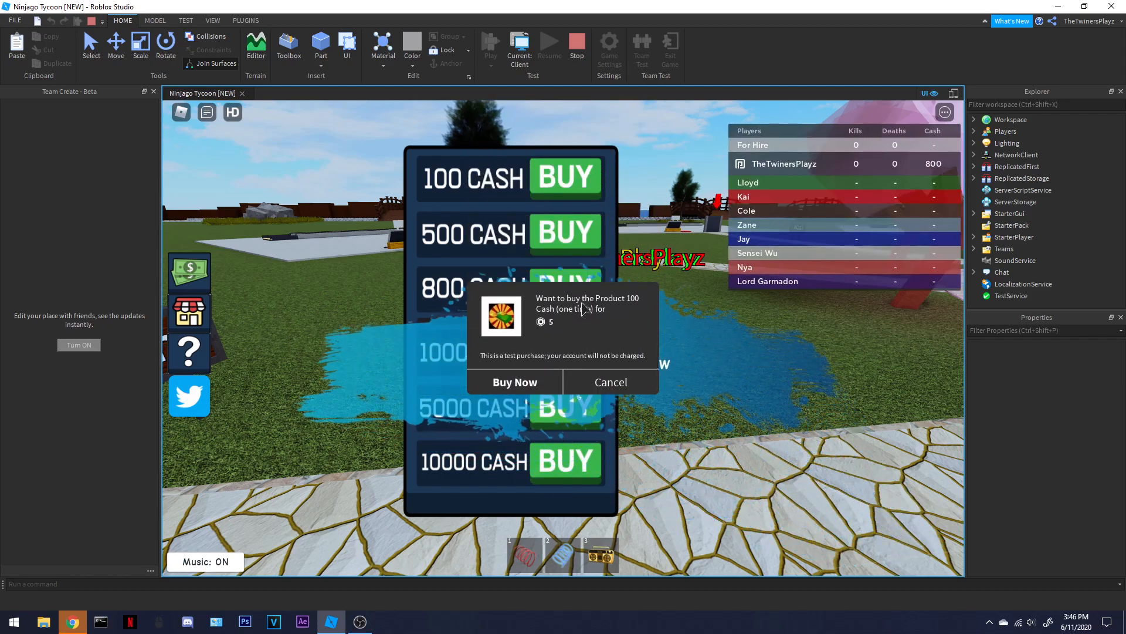
{"action": "left_click", "coordinate": [515, 382]}
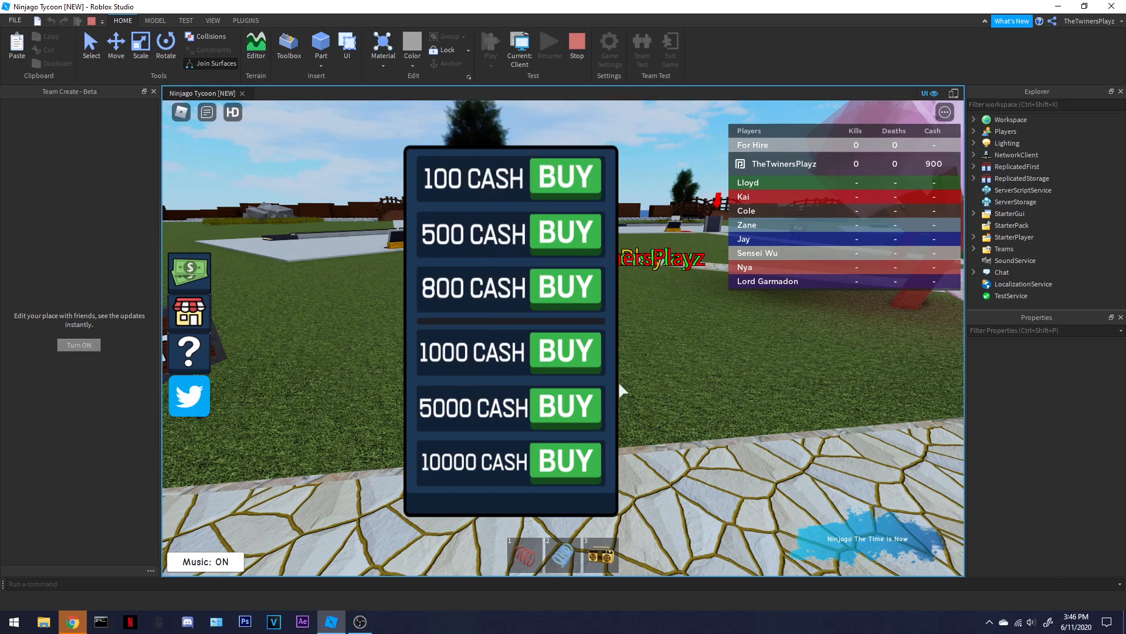
{"action": "left_click", "coordinate": [564, 462]}
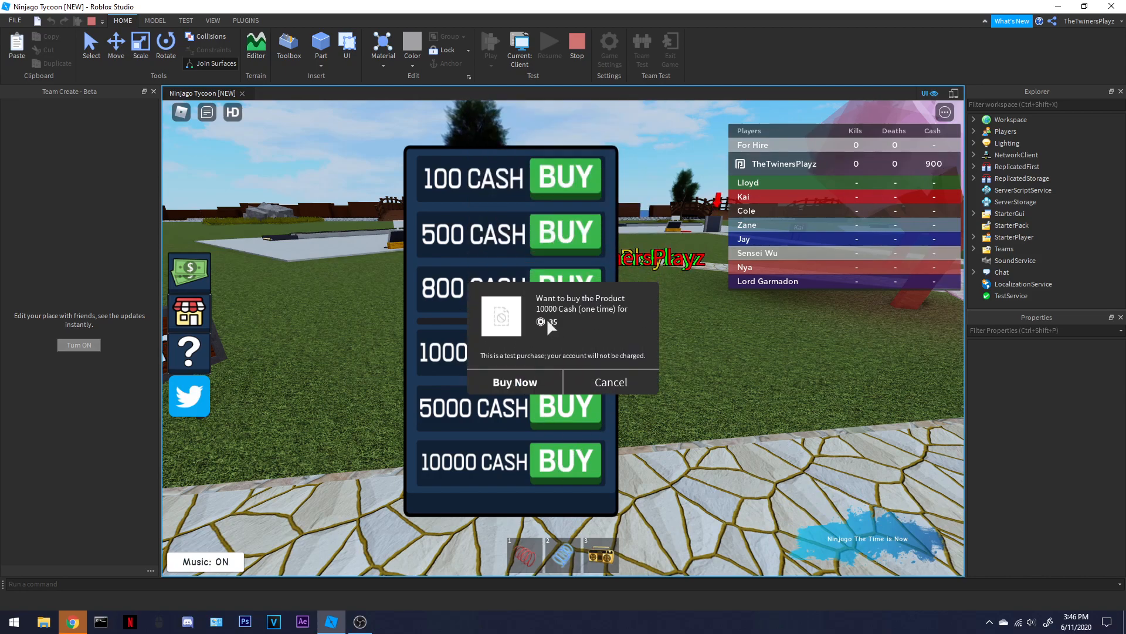
{"action": "left_click", "coordinate": [514, 382]}
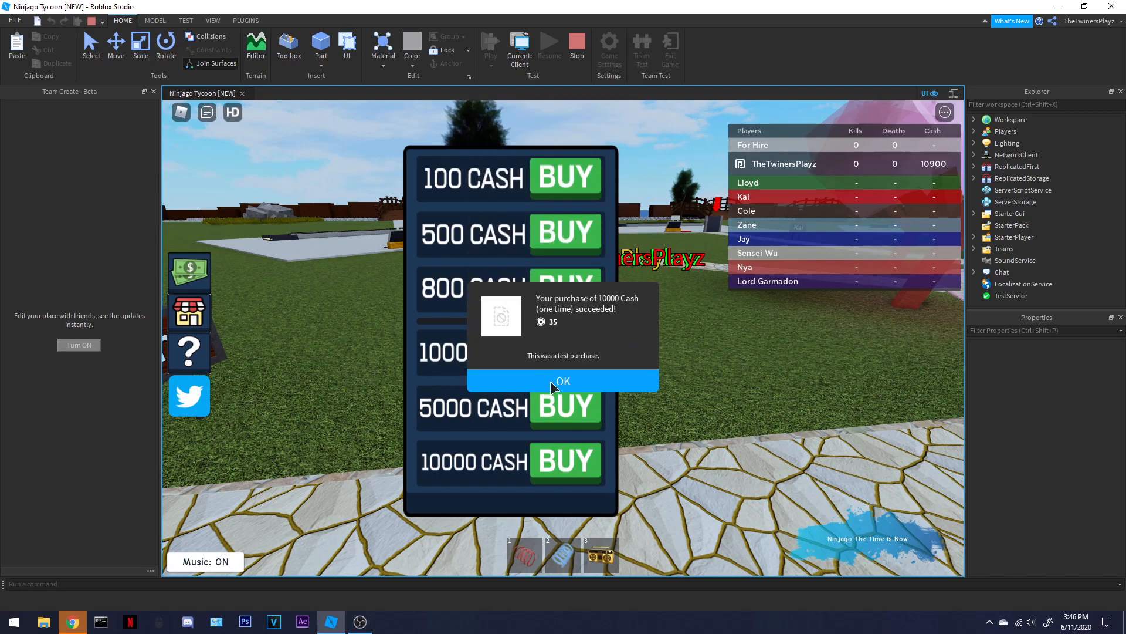
{"action": "left_click", "coordinate": [563, 380]}
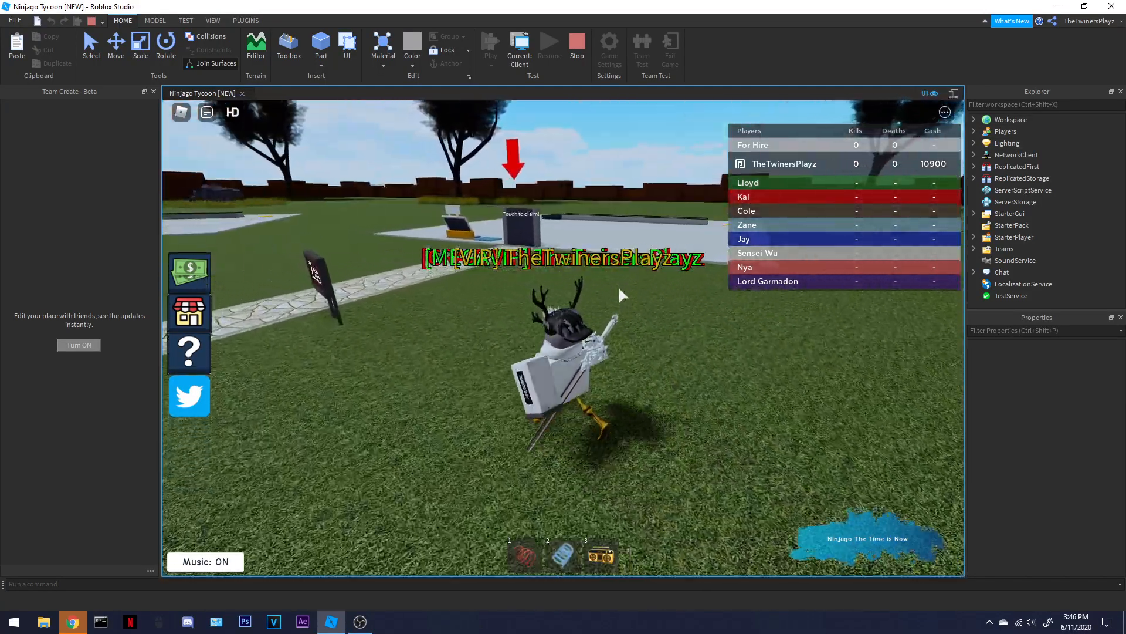
{"action": "mouse_move", "coordinate": [576, 45]}
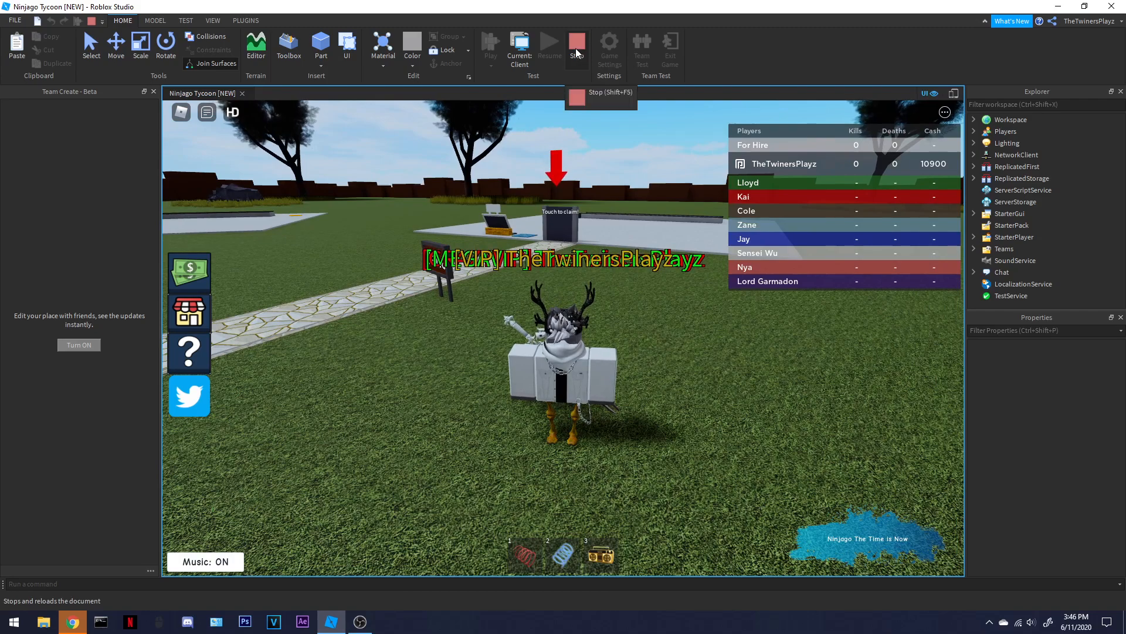
{"action": "mouse_move", "coordinate": [669, 285]}
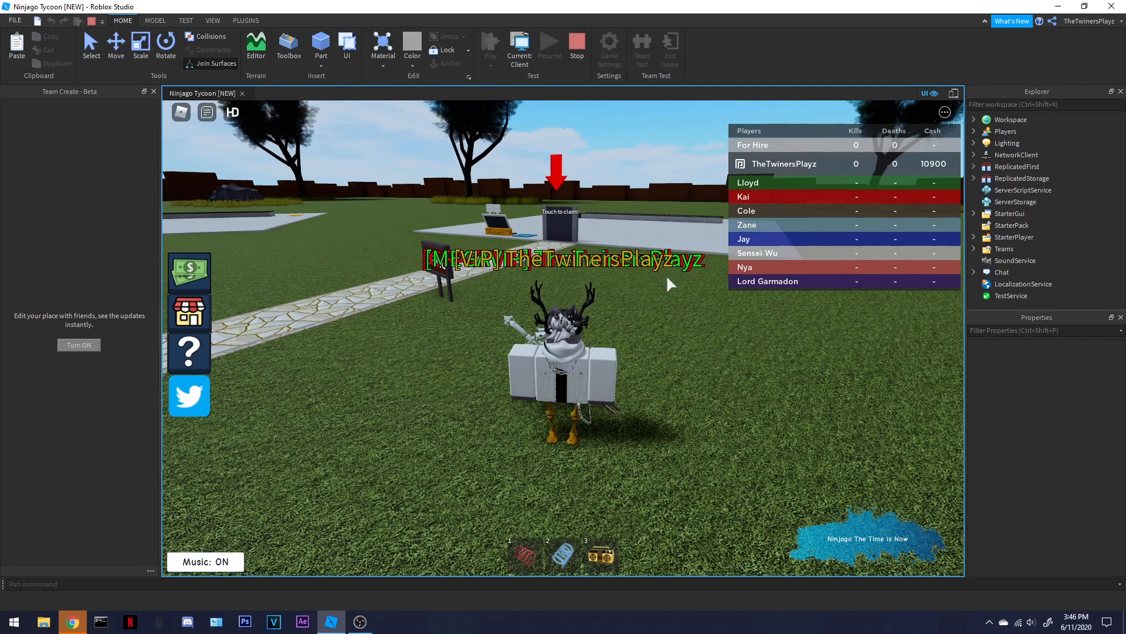
{"action": "mouse_move", "coordinate": [450, 285]}
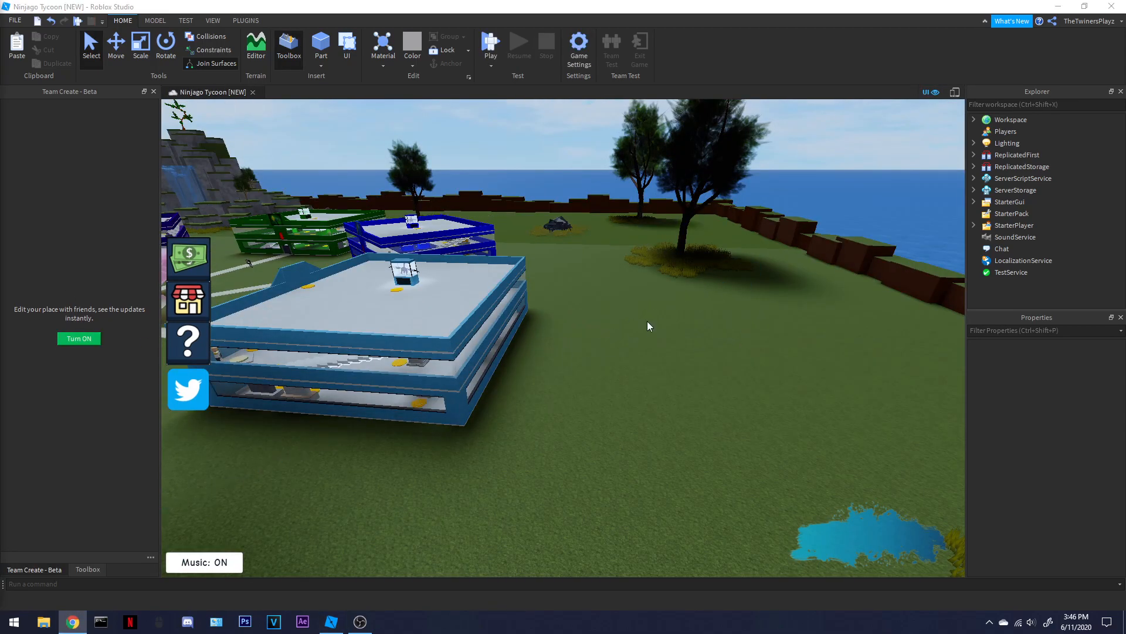
- Stop the playtest and bring the Toolbox panel back into view
{"action": "left_click", "coordinate": [14, 20]}
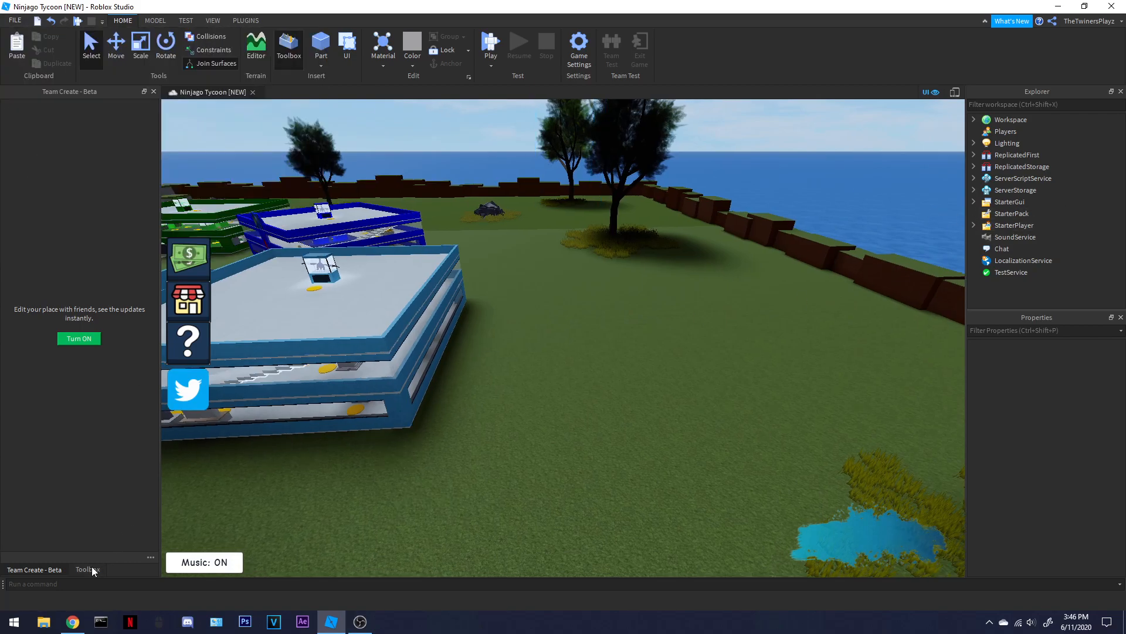
{"action": "left_click", "coordinate": [86, 569]}
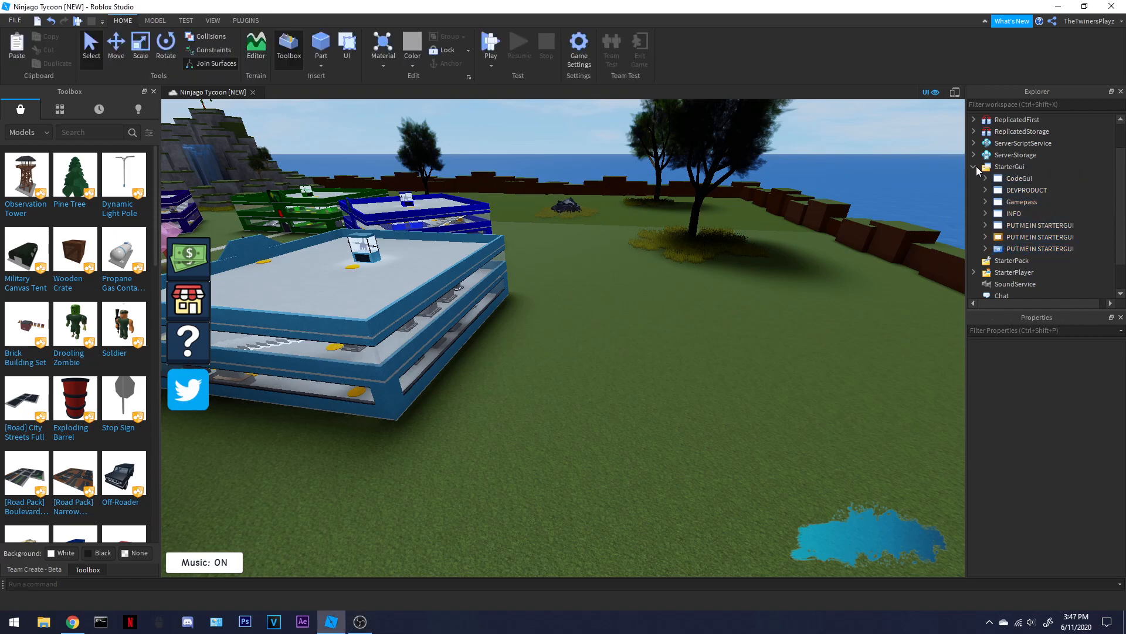
- Open CodeScript and DEVCASH from ServerScriptService, then select the Gamepass shop frame
{"action": "left_click", "coordinate": [974, 143]}
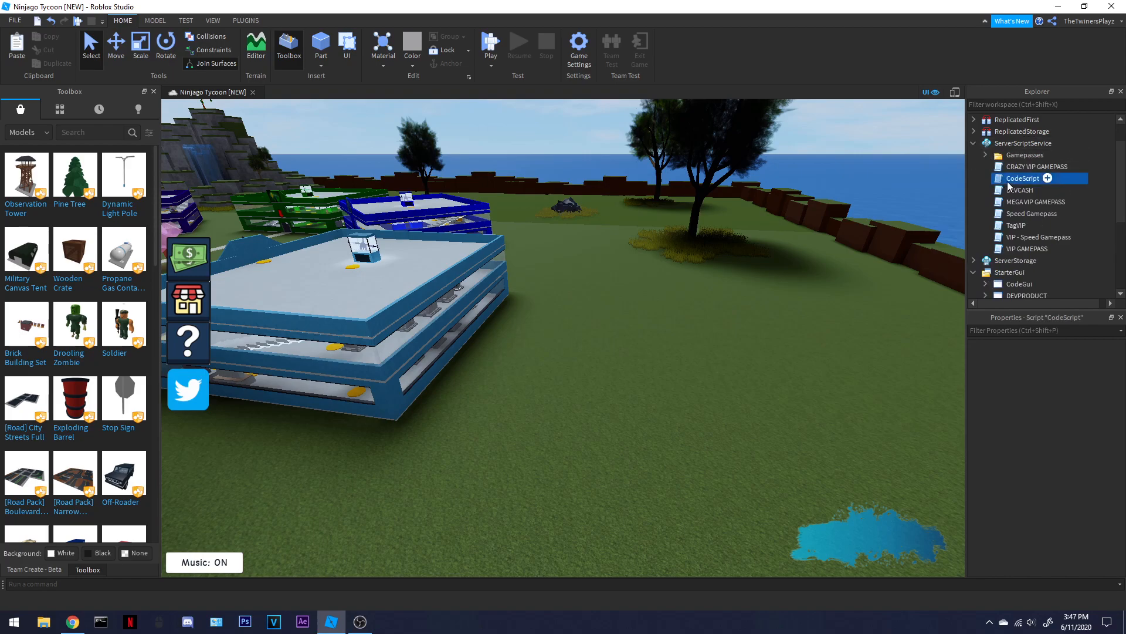
{"action": "double_click", "coordinate": [1023, 178]}
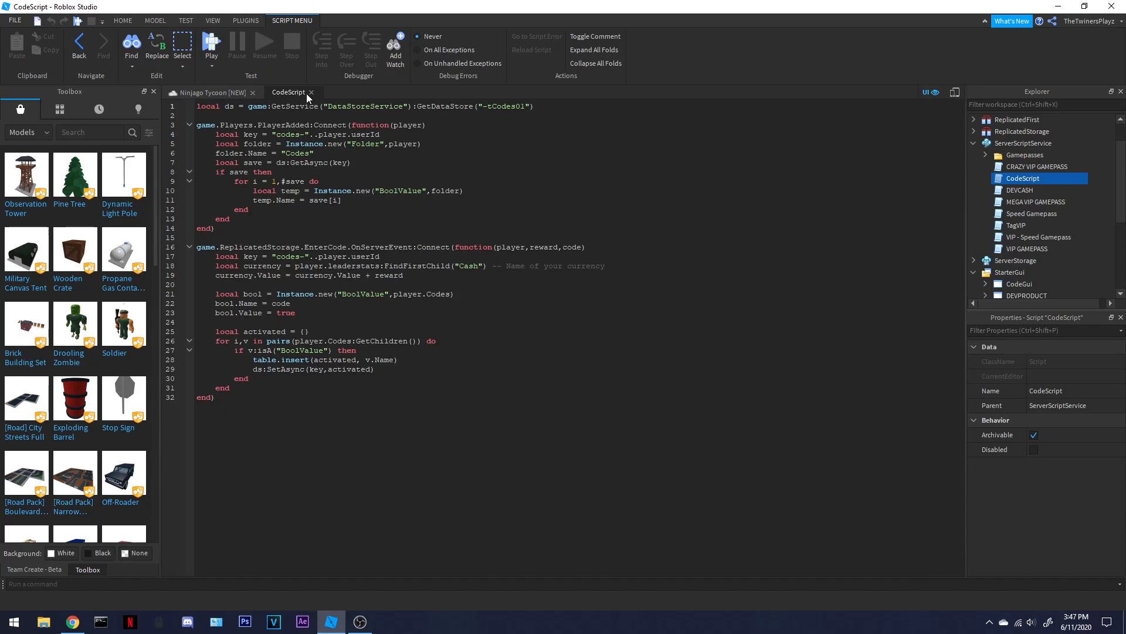
{"action": "left_click", "coordinate": [206, 92]}
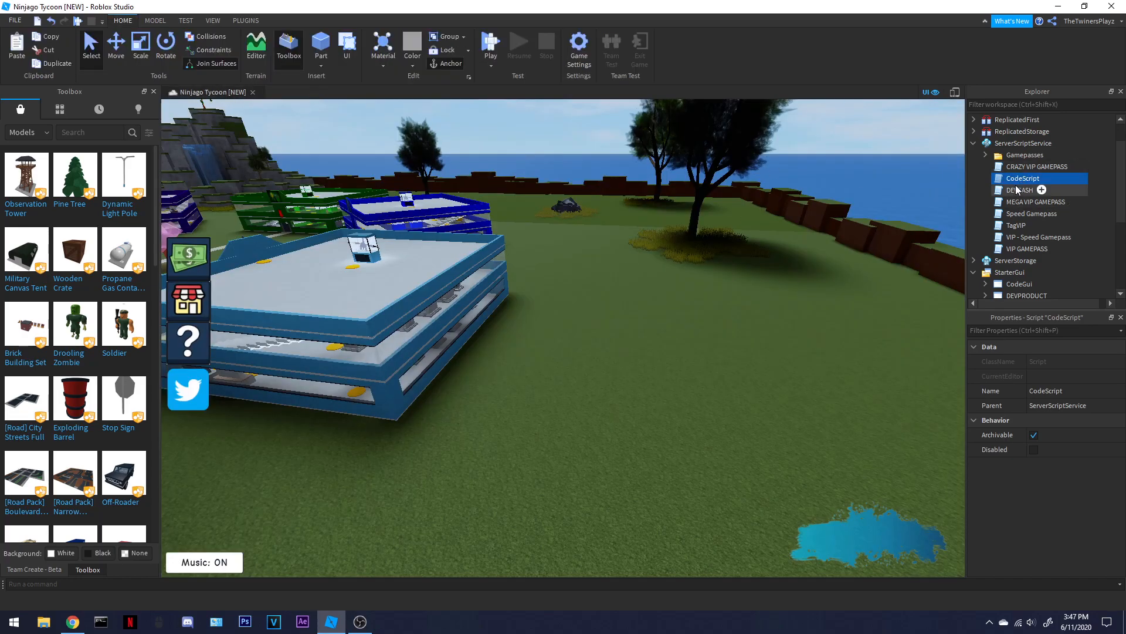
{"action": "double_click", "coordinate": [1020, 190]}
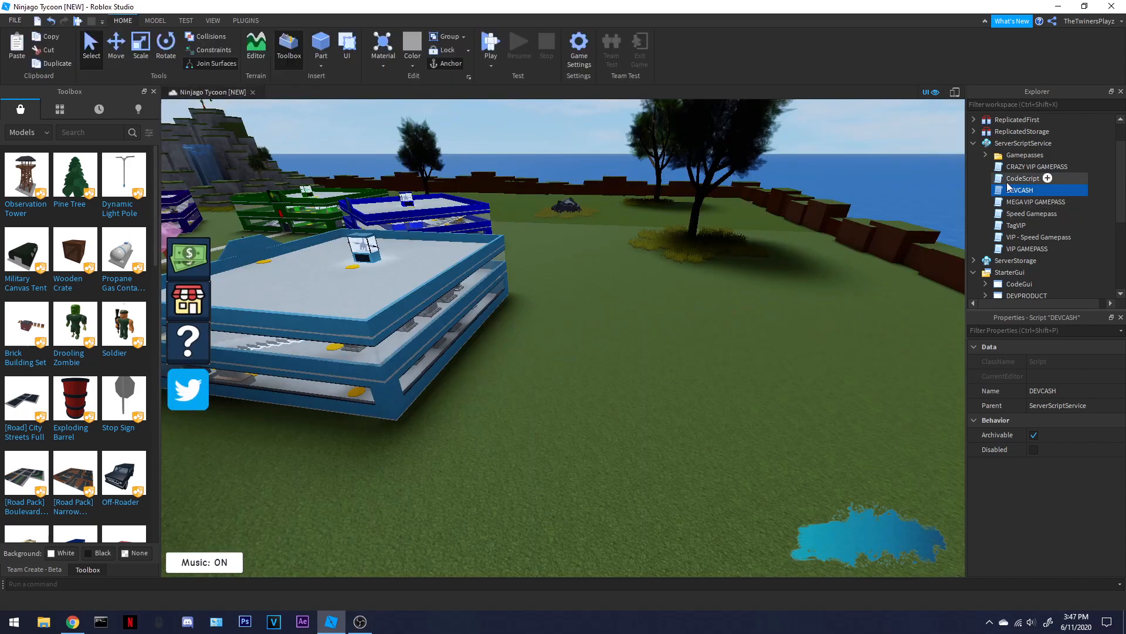
{"action": "double_click", "coordinate": [1019, 190]}
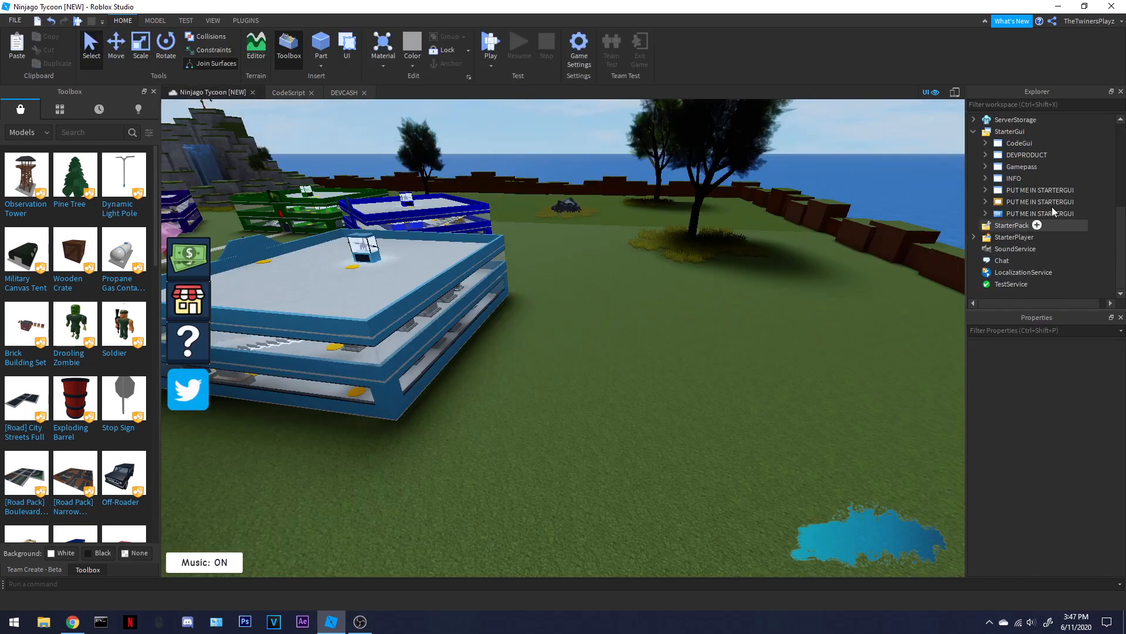
{"action": "left_click", "coordinate": [985, 166]}
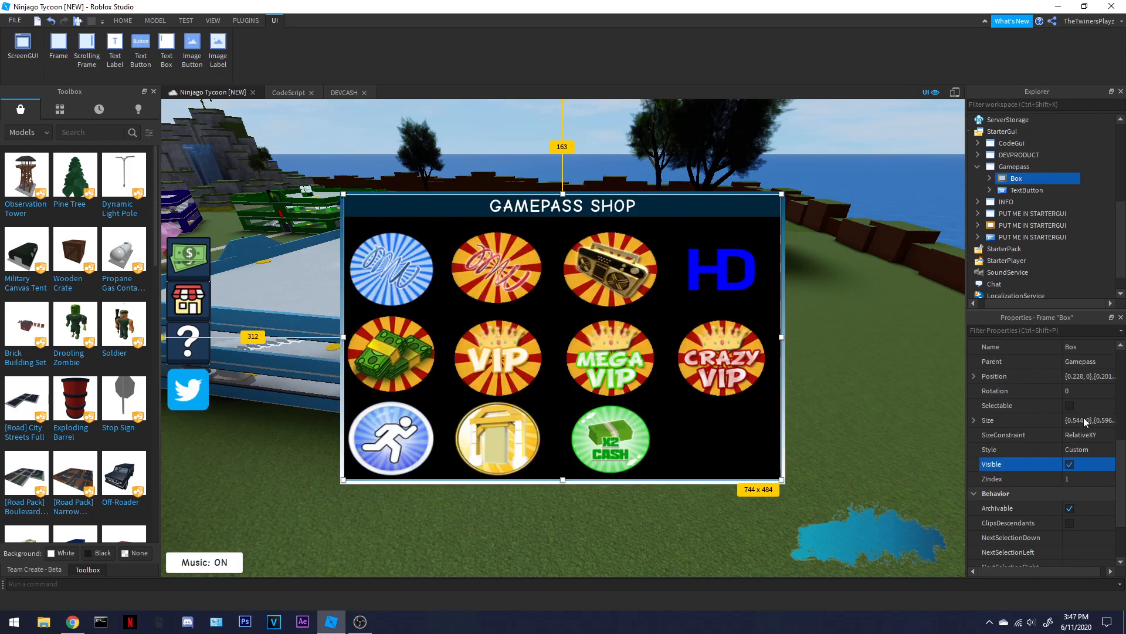
- Expand the Gamepass shop frame and inspect its gradient and first GamePass button's contents
{"action": "left_click", "coordinate": [979, 190]}
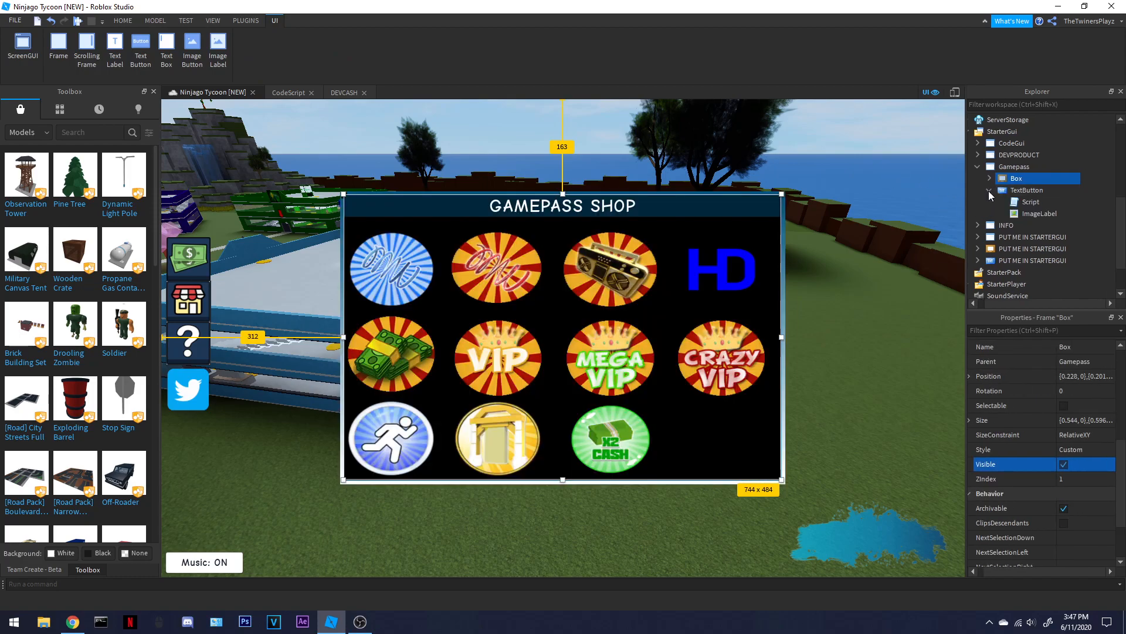
{"action": "left_click", "coordinate": [989, 179]}
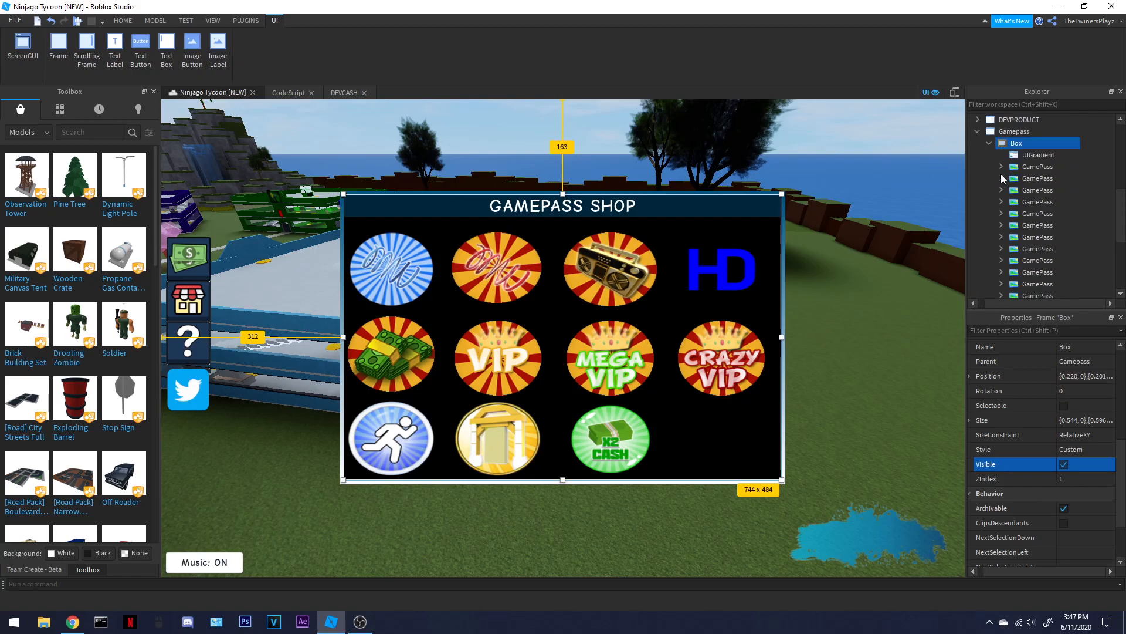
{"action": "left_click", "coordinate": [391, 268]}
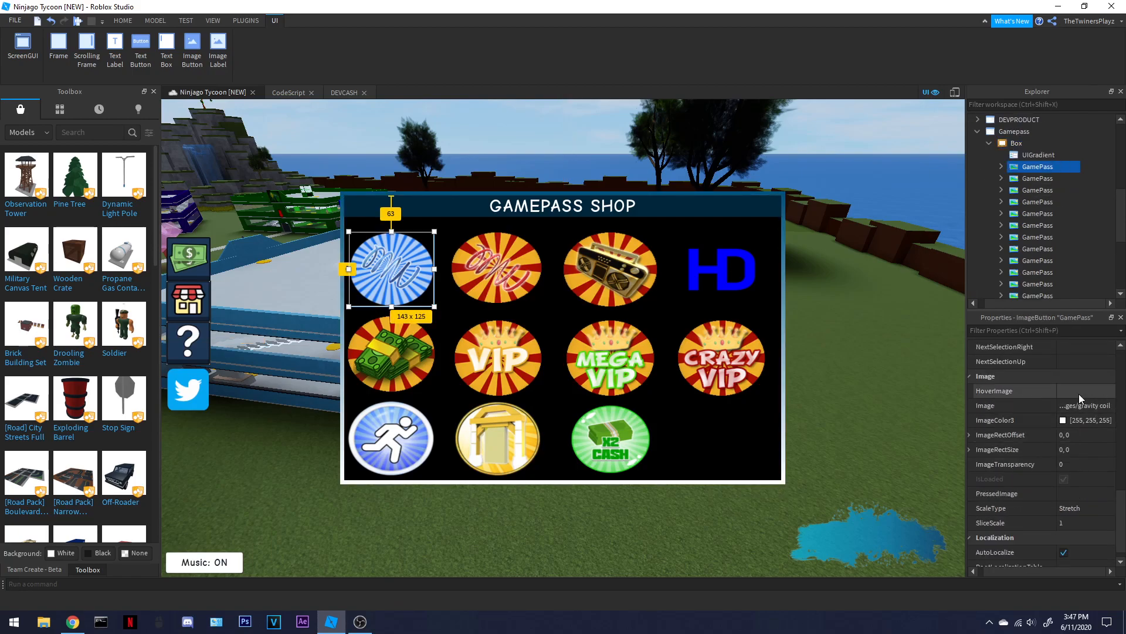
{"action": "left_click", "coordinate": [1085, 405]}
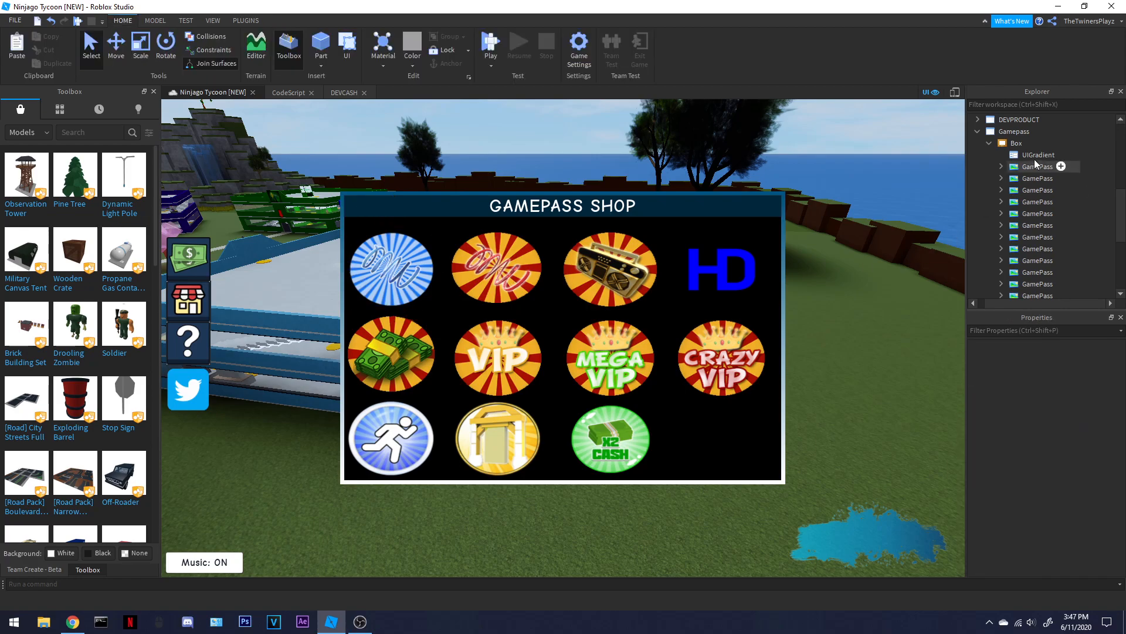
{"action": "left_click", "coordinate": [1037, 154]}
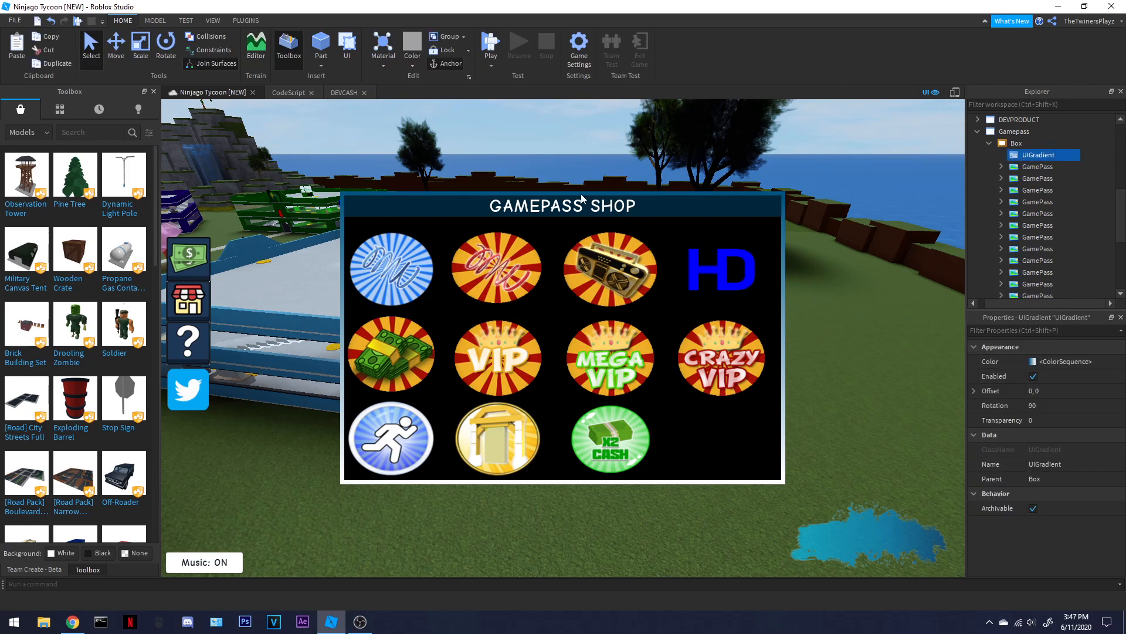
{"action": "left_click", "coordinate": [1017, 143]}
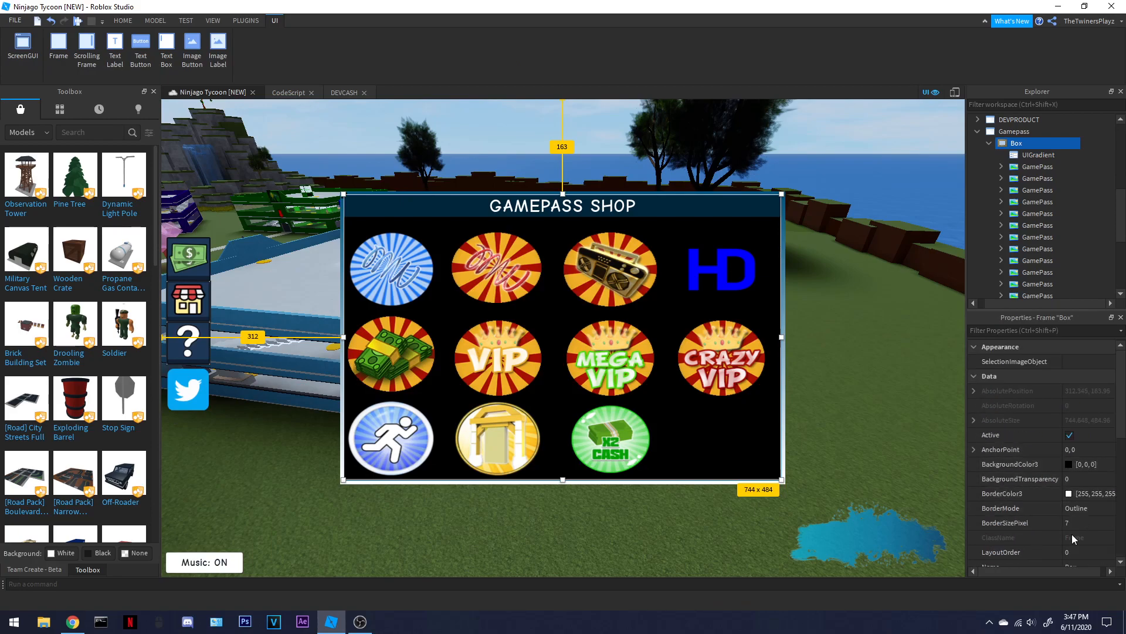
{"action": "left_click", "coordinate": [122, 20]}
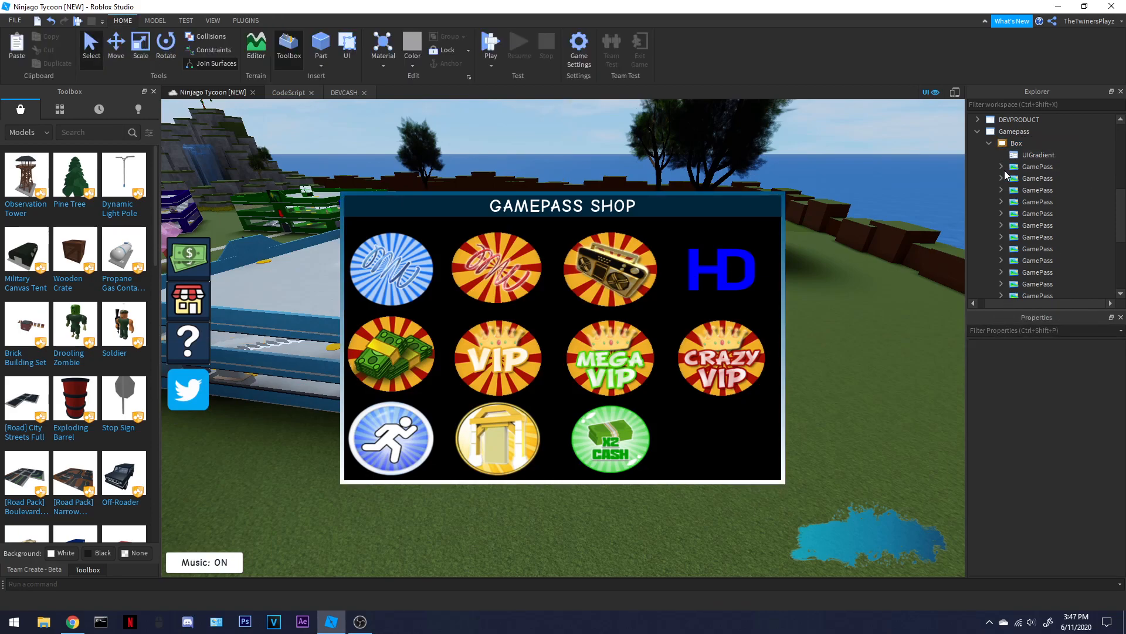
{"action": "left_click", "coordinate": [1001, 179]}
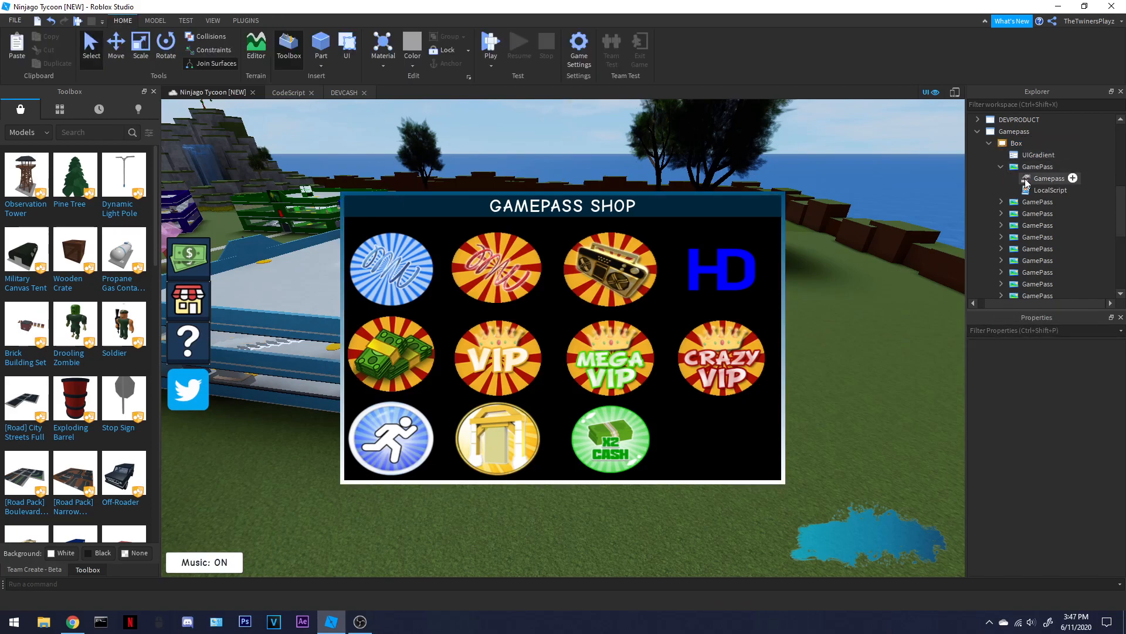
{"action": "left_click", "coordinate": [1047, 178]}
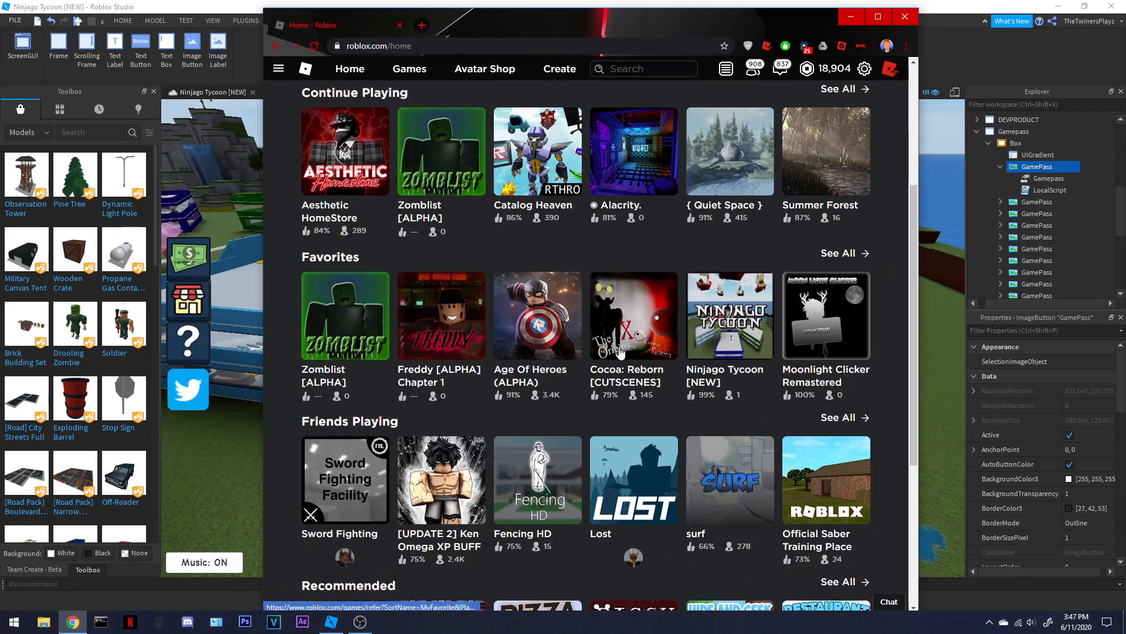
- View the Ninjago Tycoon [NEW] game page through the site menu, then return to Studio
{"action": "left_click", "coordinate": [279, 68]}
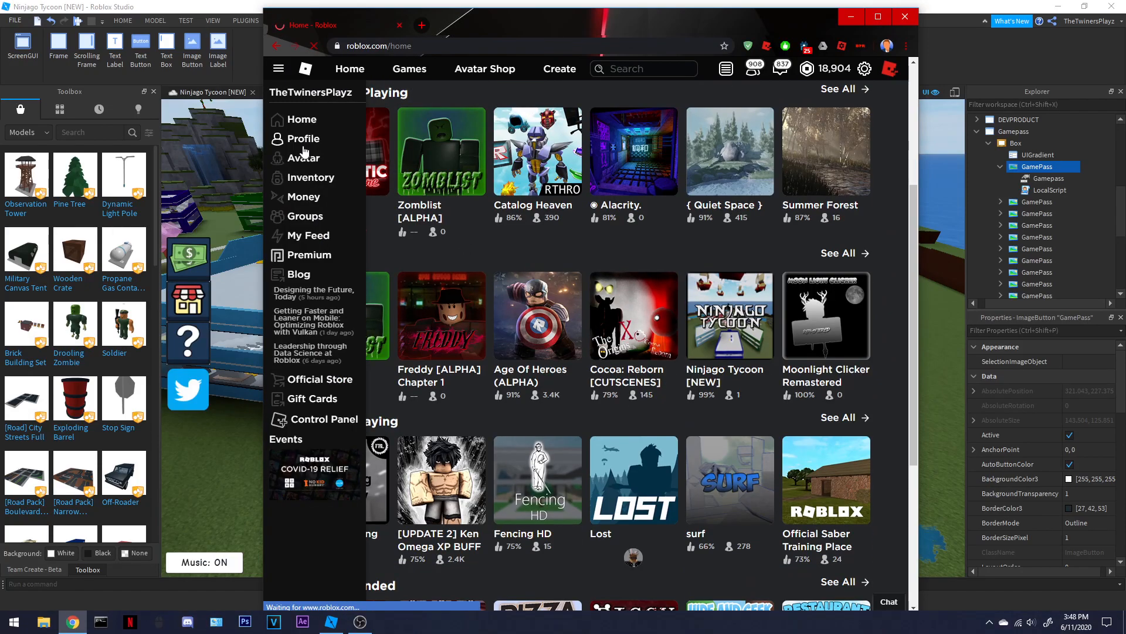
{"action": "left_click", "coordinate": [301, 138]}
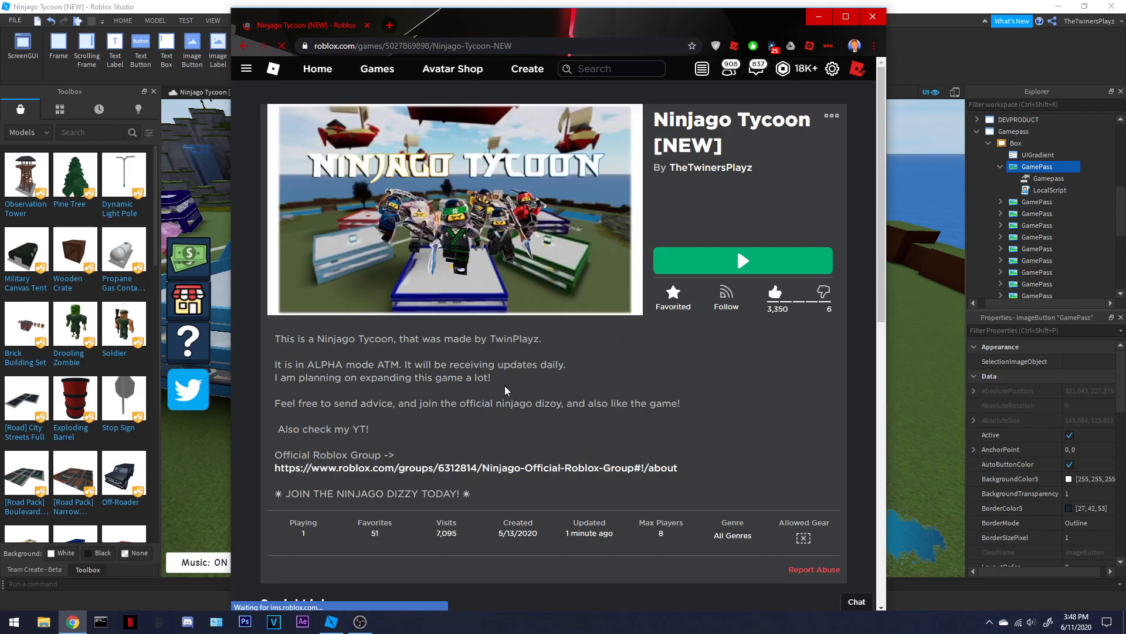
{"action": "left_click", "coordinate": [554, 188]}
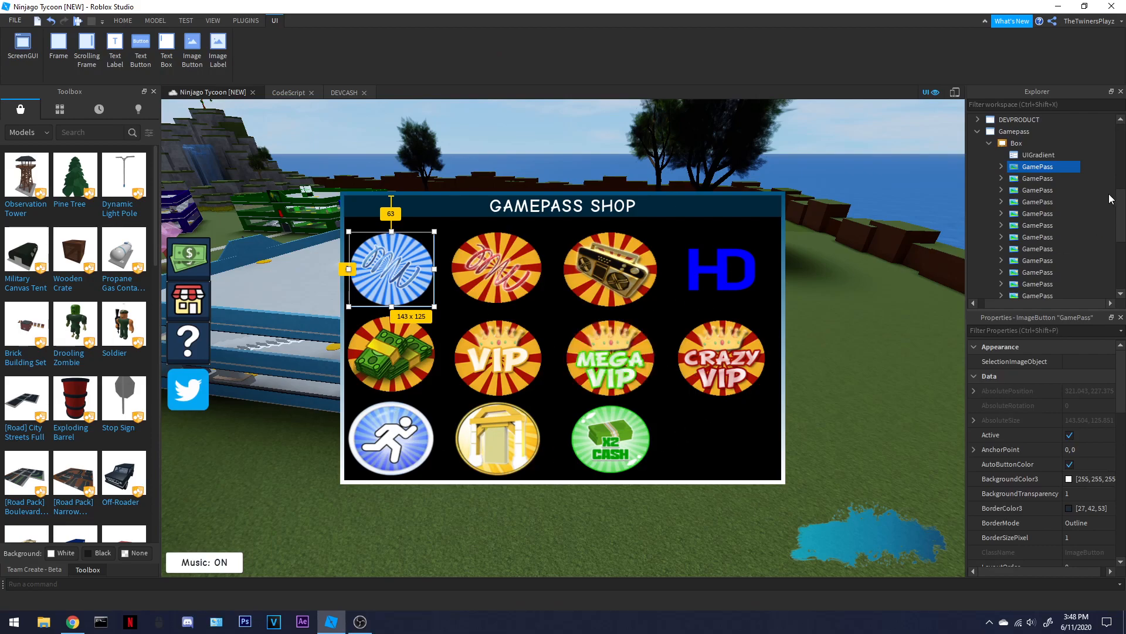
- Hide the shop frame and expand ServerStorage to view the stored gear tools
{"action": "left_click", "coordinate": [1015, 143]}
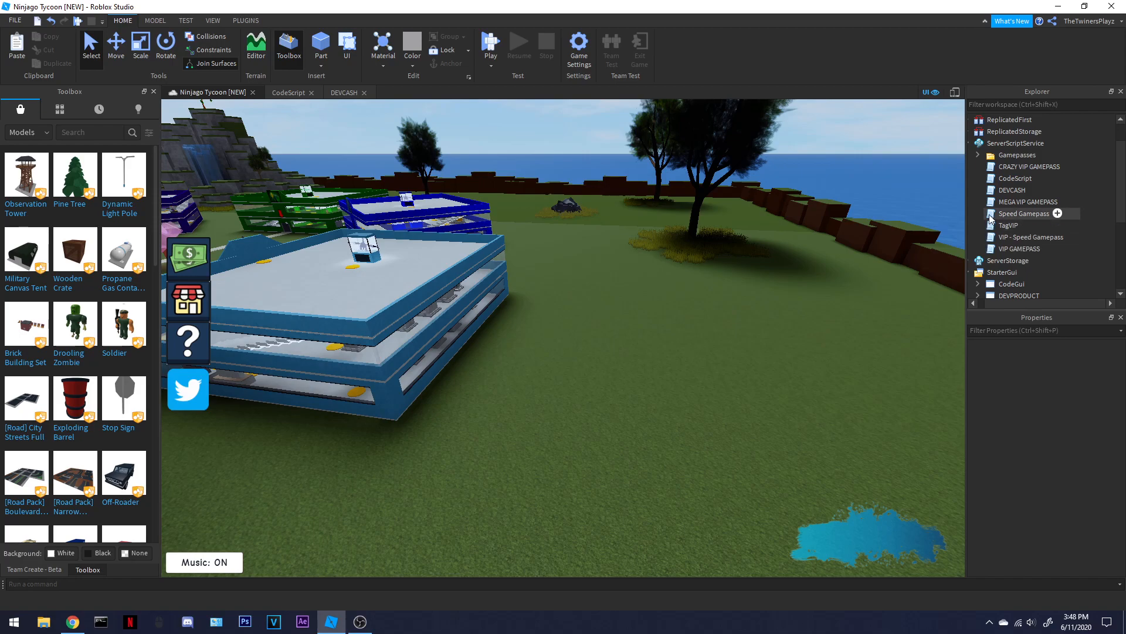
{"action": "left_click", "coordinate": [1009, 295]}
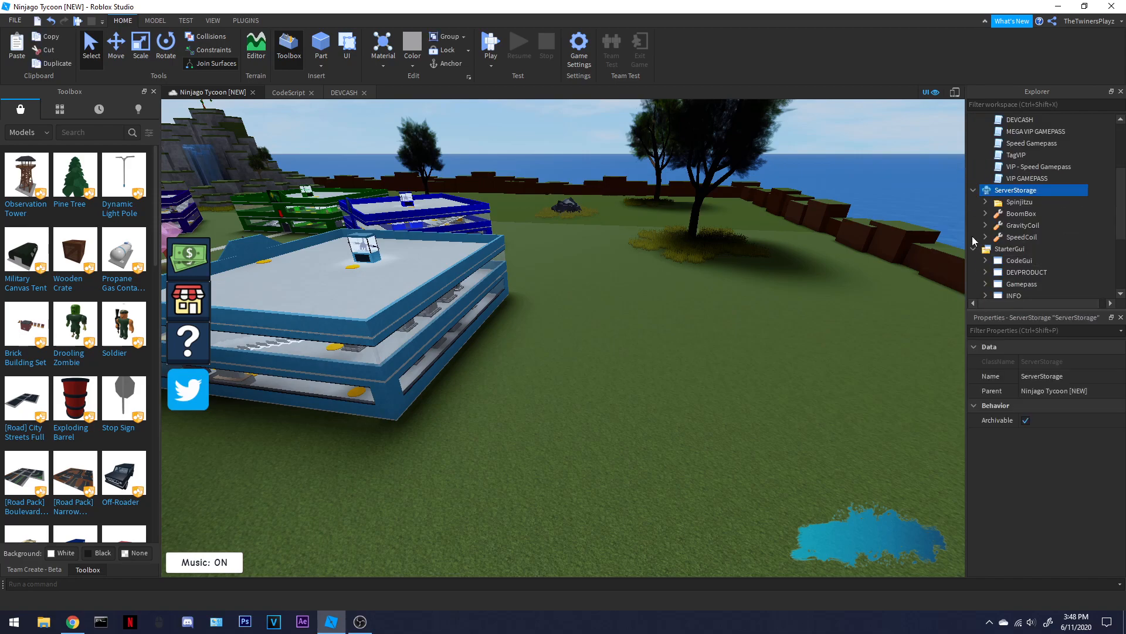
{"action": "scroll", "scroll_direction": "down", "scroll_amount": 3}
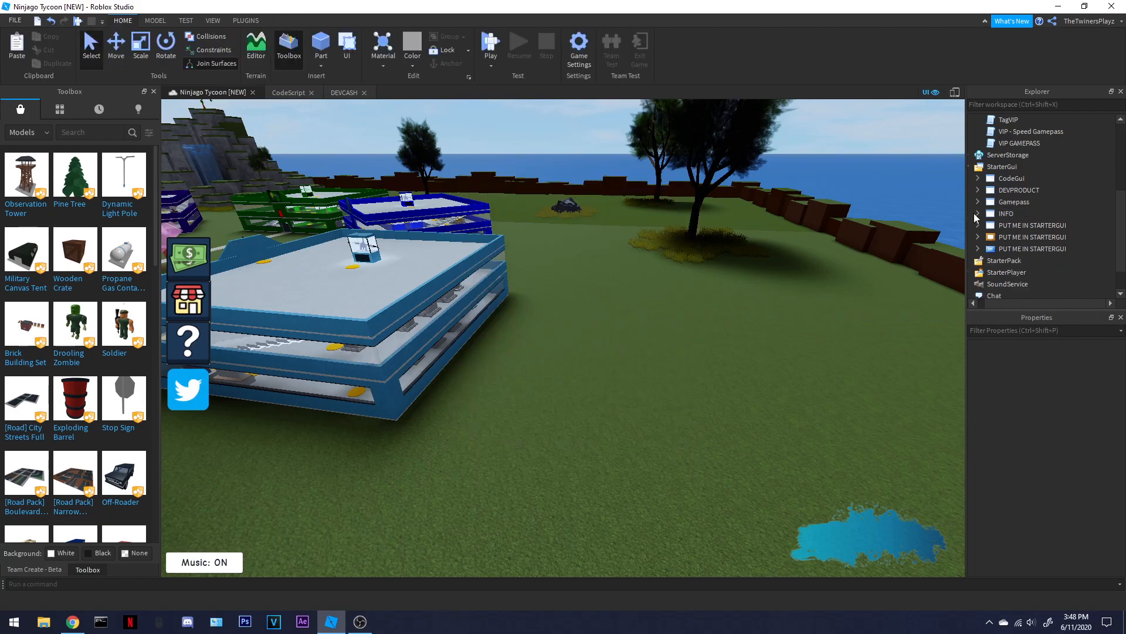
- Expand the Gamepass interface and look over the DEVPRODUCT and CodeGui interfaces
{"action": "left_click", "coordinate": [1022, 201]}
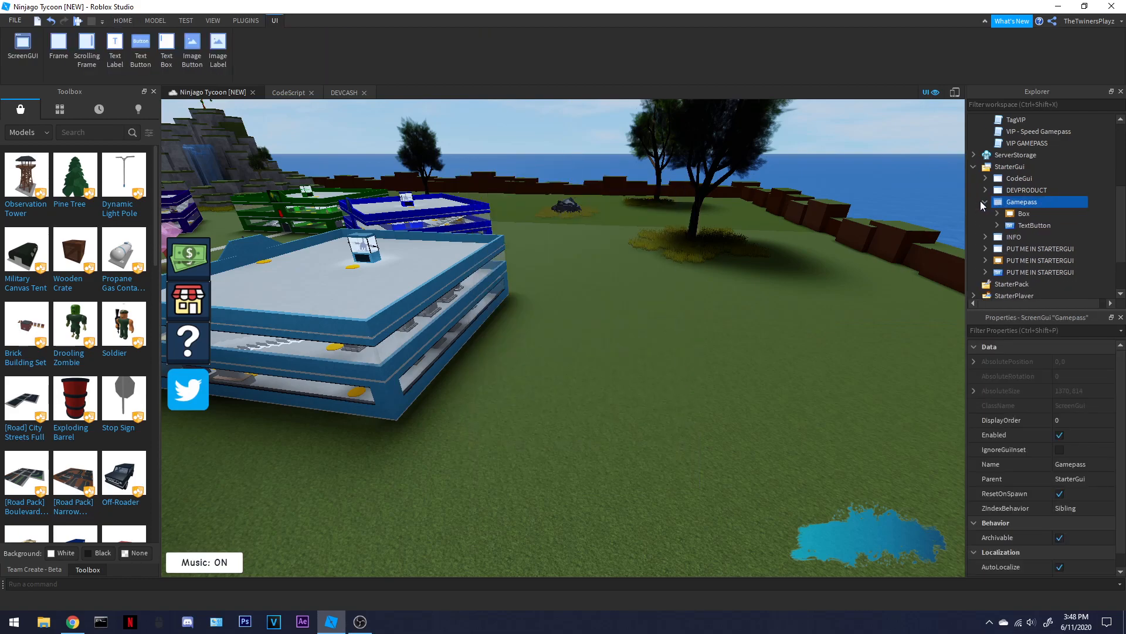
{"action": "left_click", "coordinate": [1027, 190]}
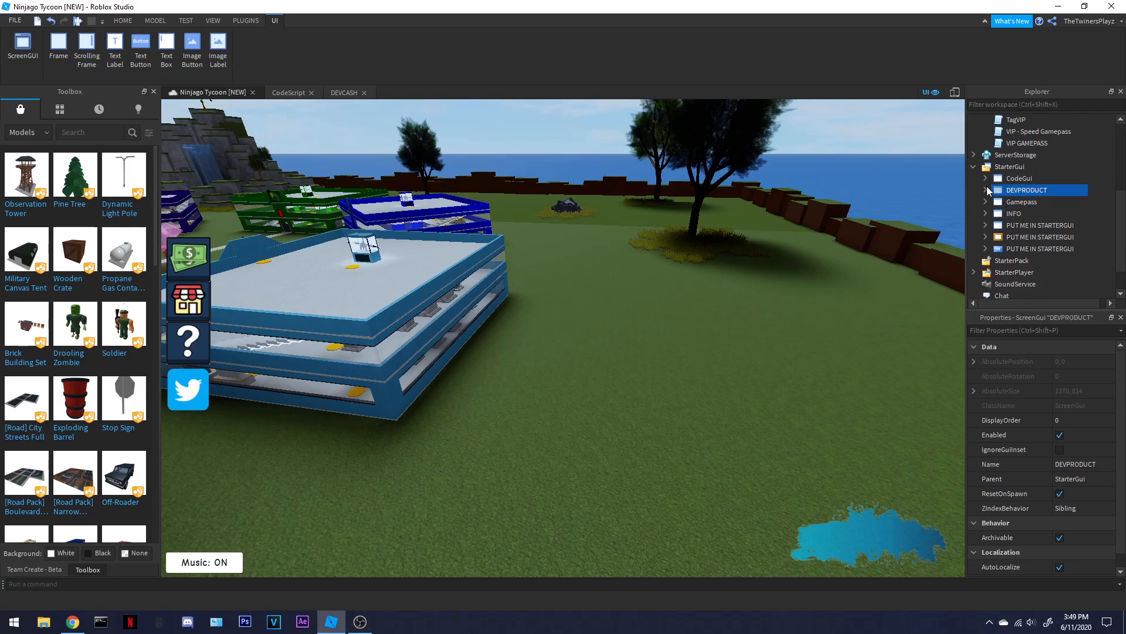
{"action": "left_click", "coordinate": [1019, 177]}
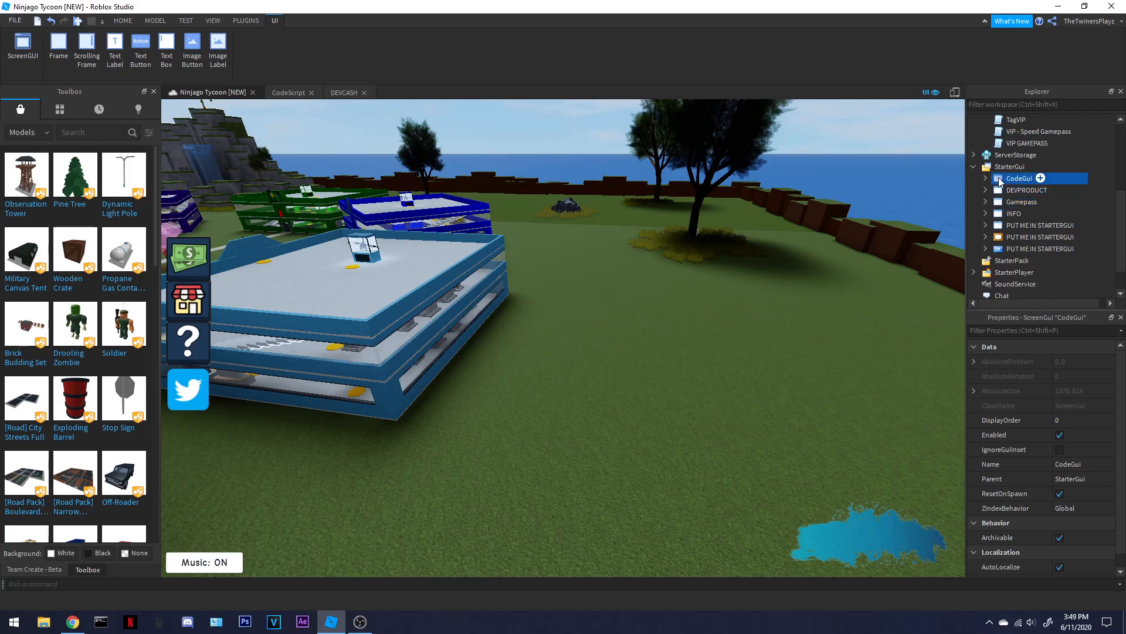
{"action": "left_click", "coordinate": [986, 178]}
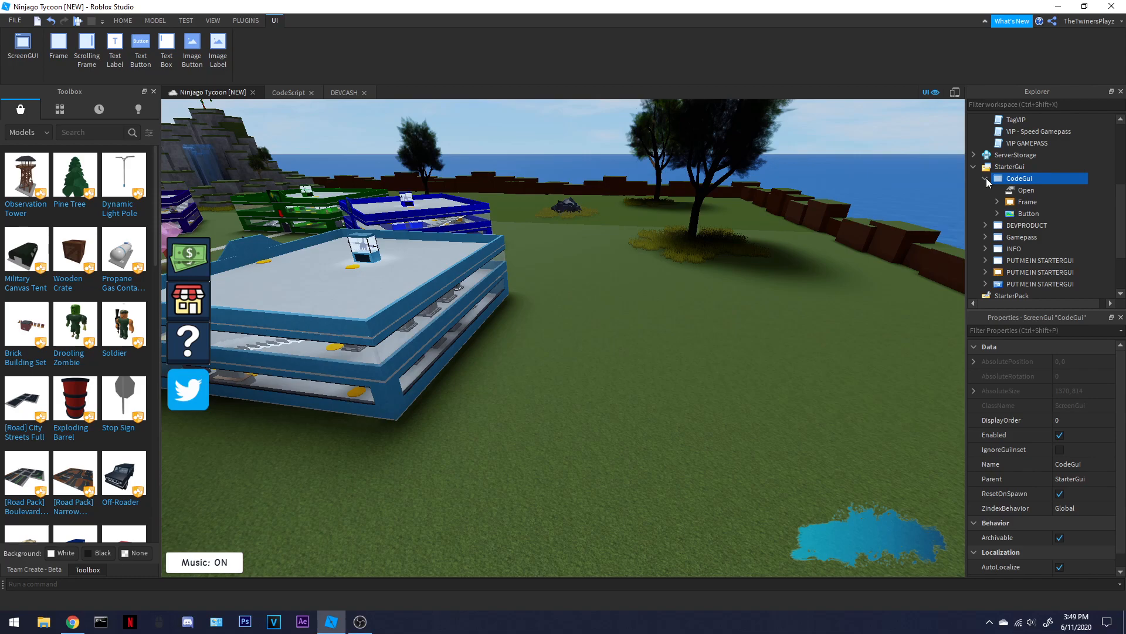
{"action": "left_click", "coordinate": [986, 178]}
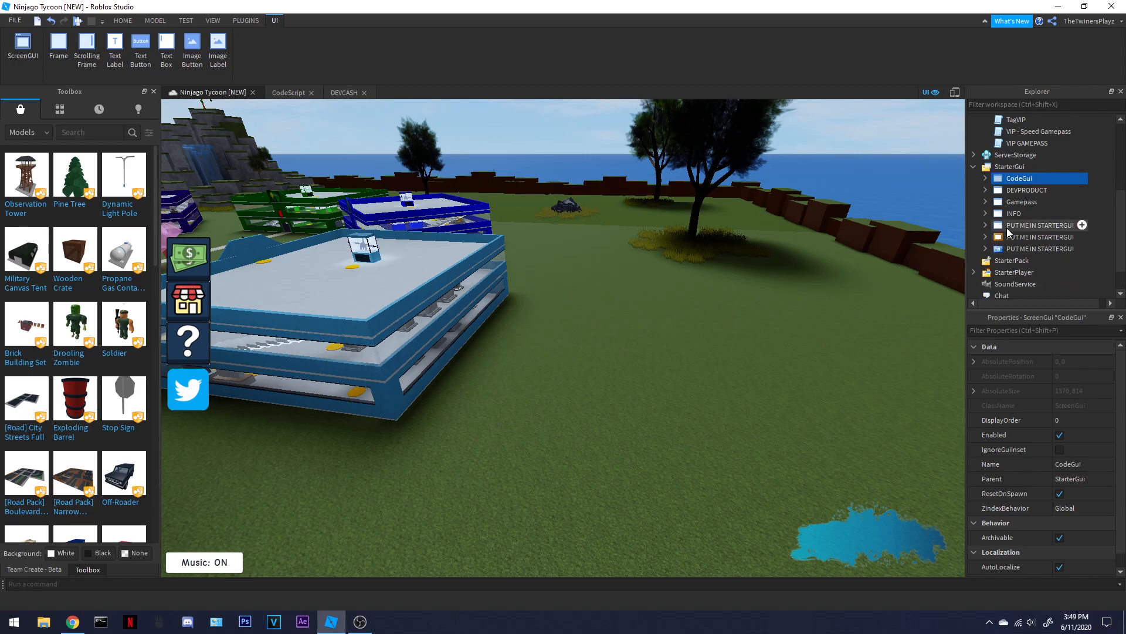
- Expand PUT ME IN STARTERGUI's Songs folder, select song s2, and switch to the browser
{"action": "left_click", "coordinate": [985, 225]}
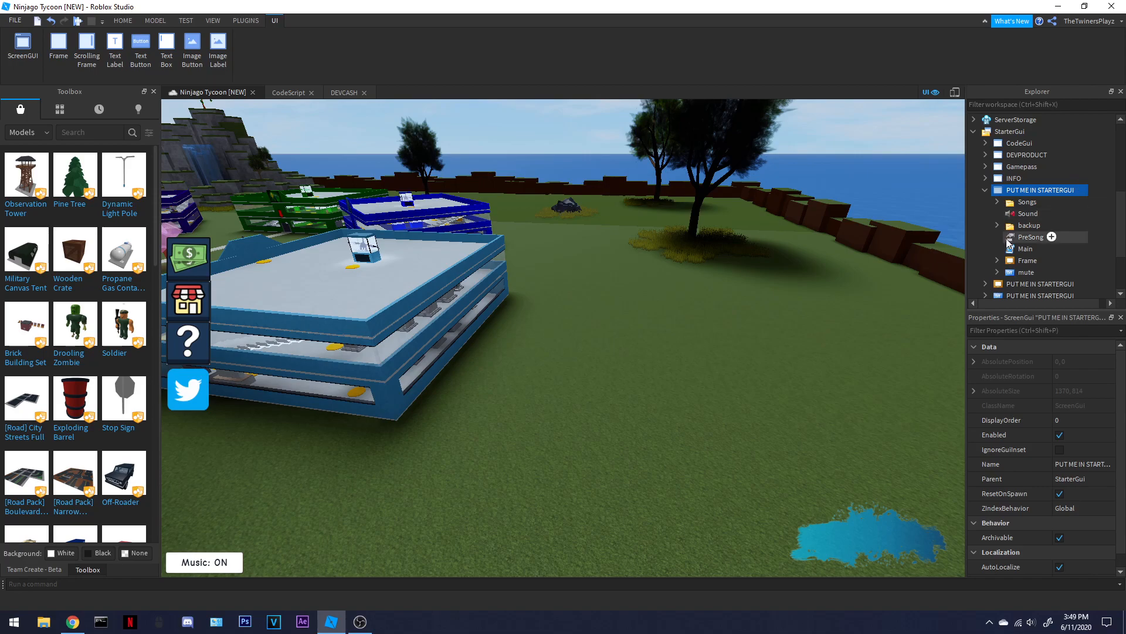
{"action": "double_click", "coordinate": [1026, 248]}
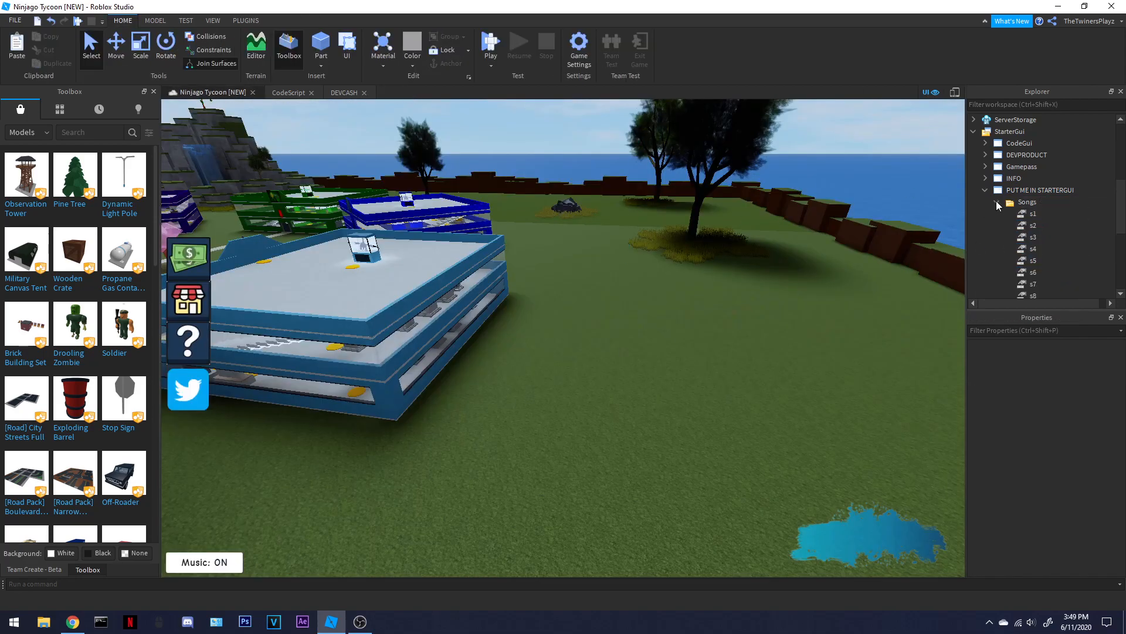
{"action": "left_click", "coordinate": [1032, 189]}
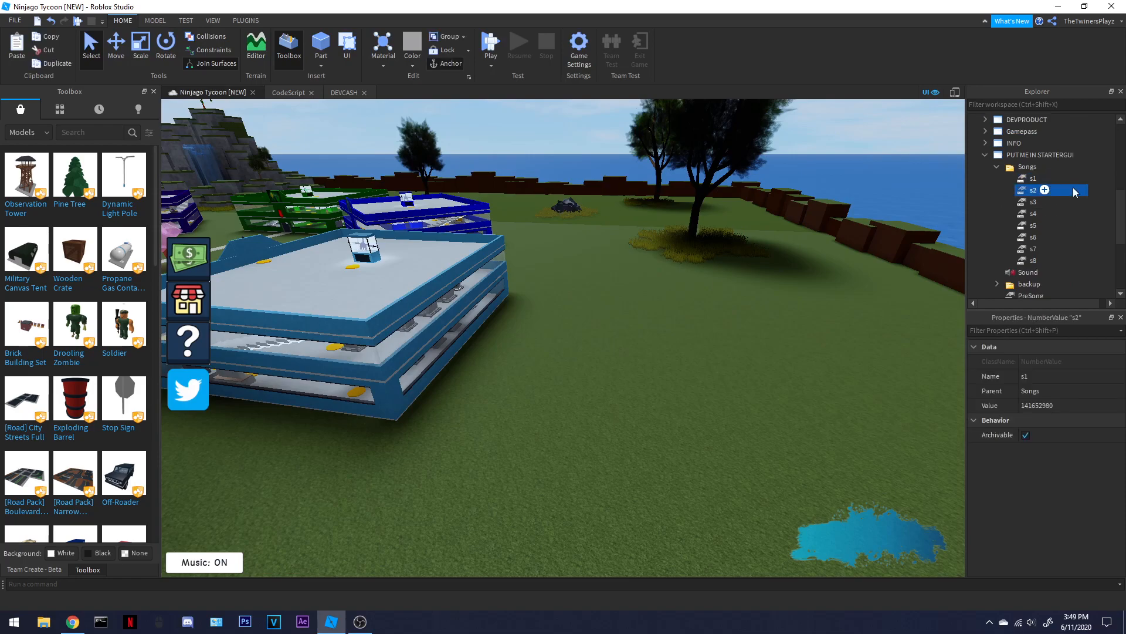
{"action": "left_click", "coordinate": [1032, 260]}
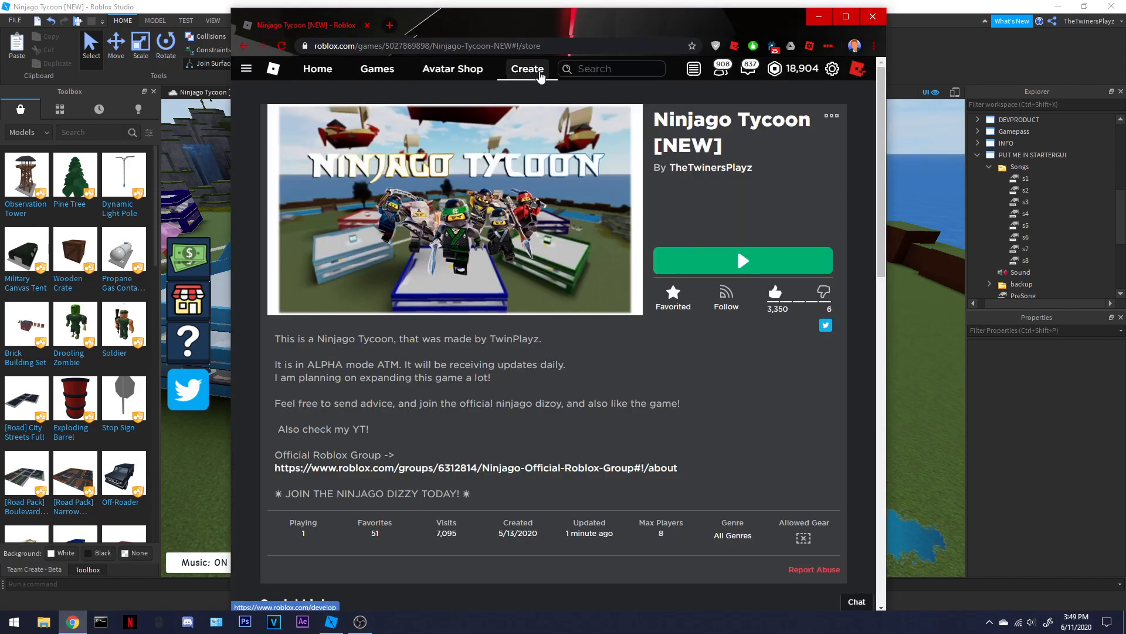
- Briefly browse the Roblox audio library, then return to the Ninjago Tycoon [NEW] Studio window
{"action": "left_click", "coordinate": [525, 68]}
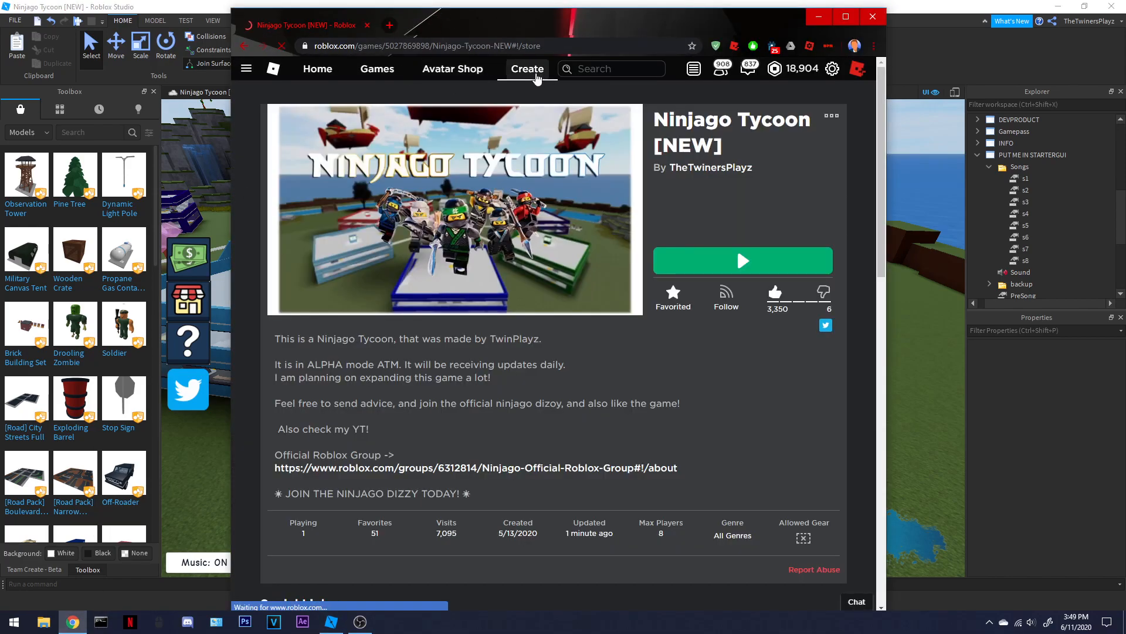
{"action": "left_click", "coordinate": [527, 68]}
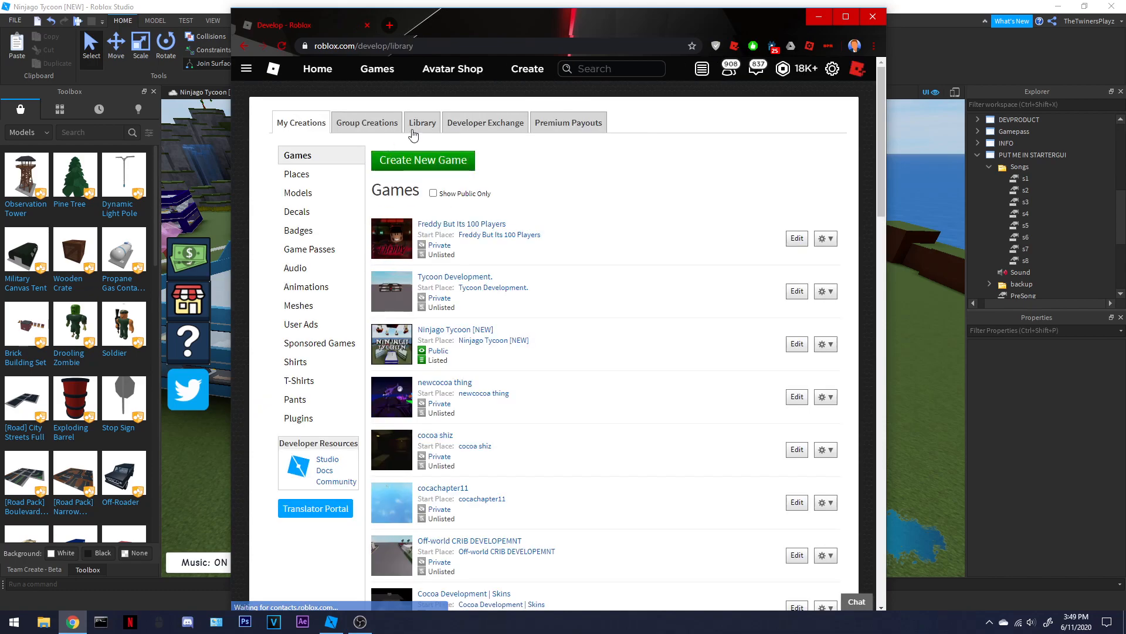
{"action": "left_click", "coordinate": [422, 119]}
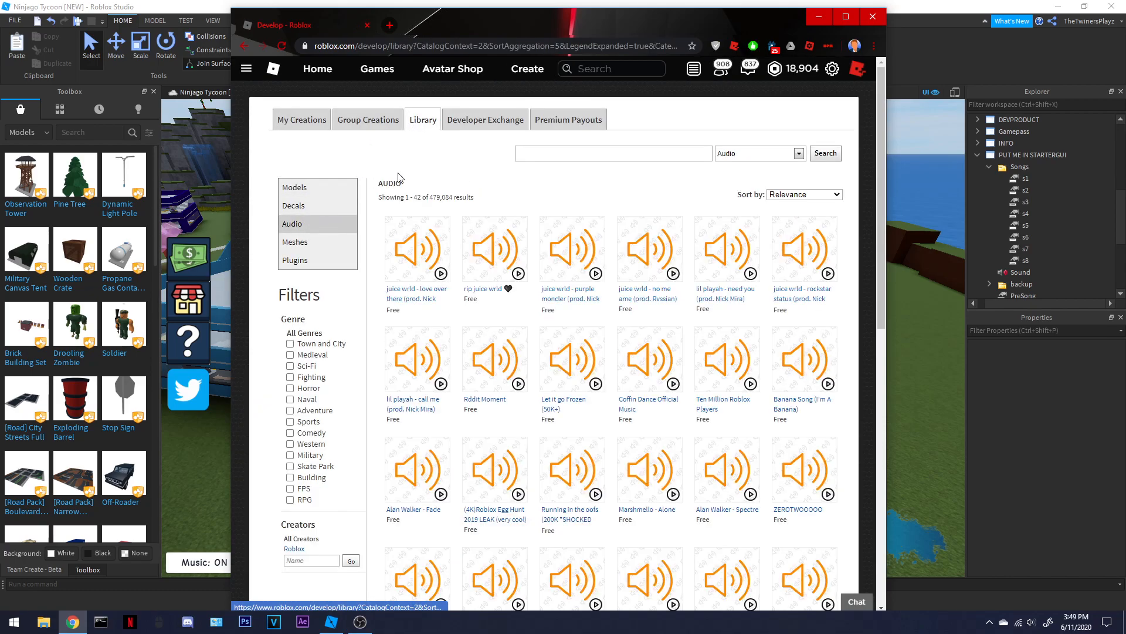
{"action": "left_click", "coordinate": [415, 250]}
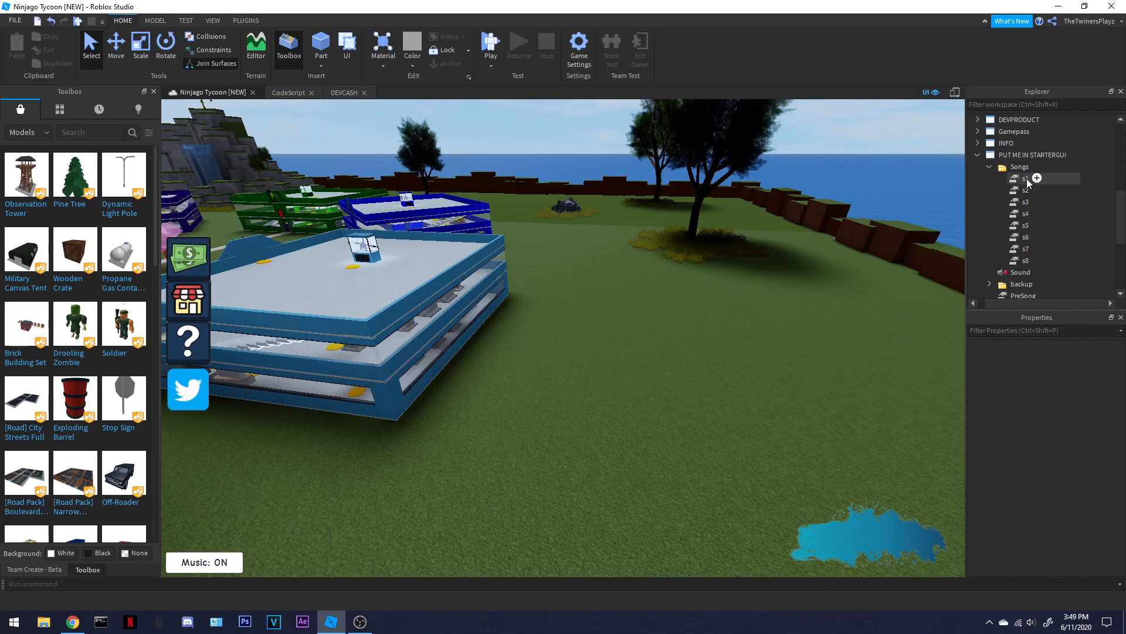
- Expand DEVPRODUCT > ImageLabel > 100 in Explorer and open its purchase LocalScript
{"action": "left_click", "coordinate": [1026, 177]}
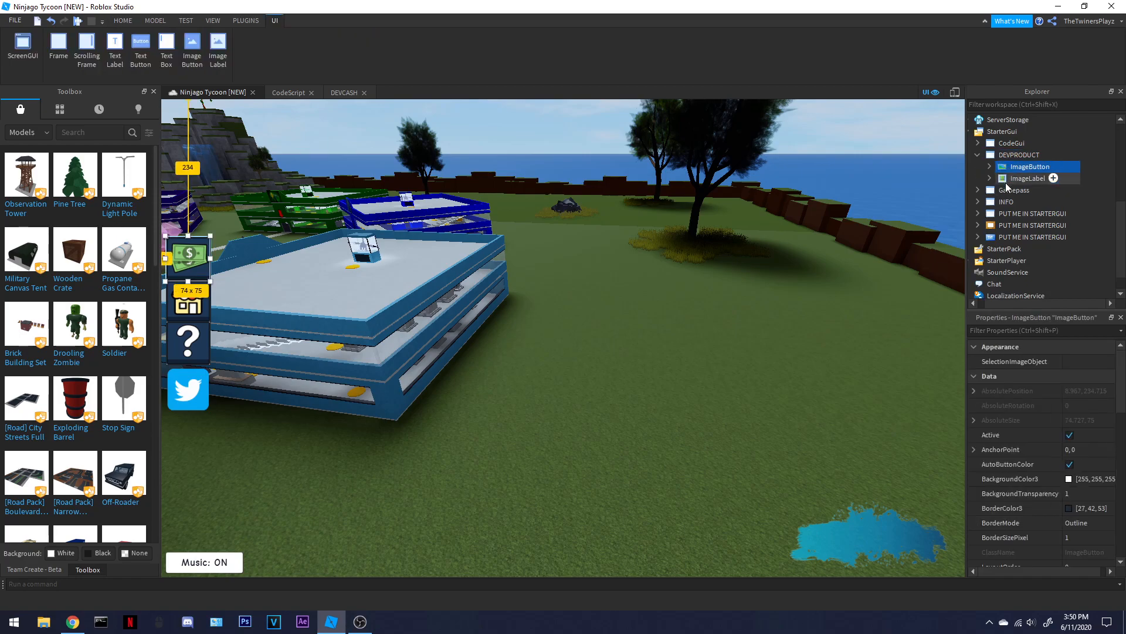
{"action": "left_click", "coordinate": [1026, 178]}
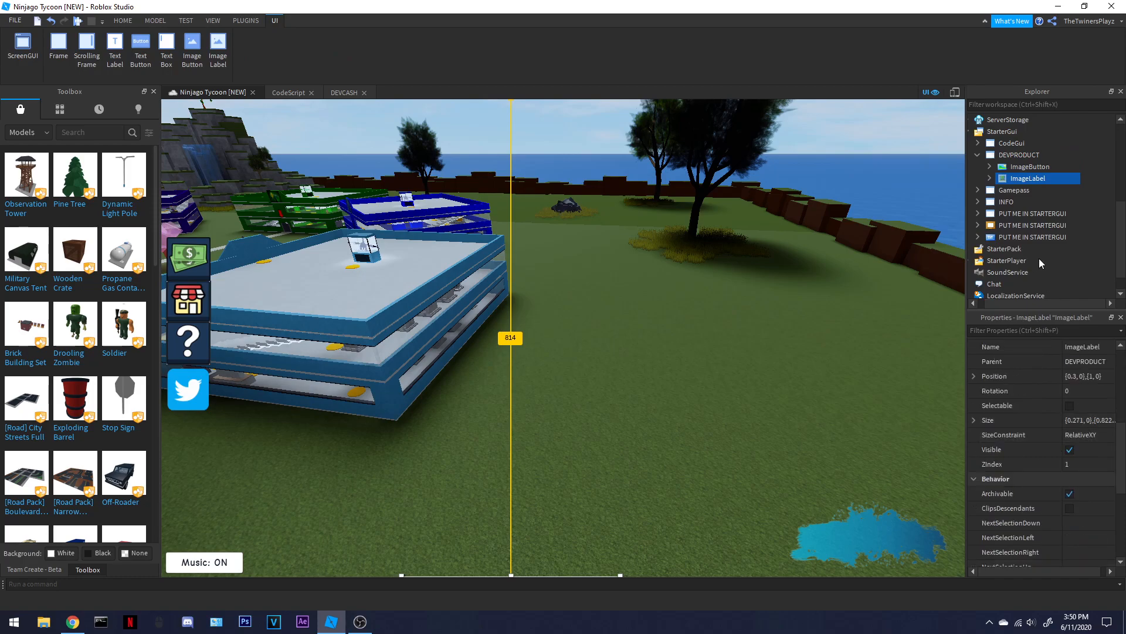
{"action": "left_click", "coordinate": [1027, 166]}
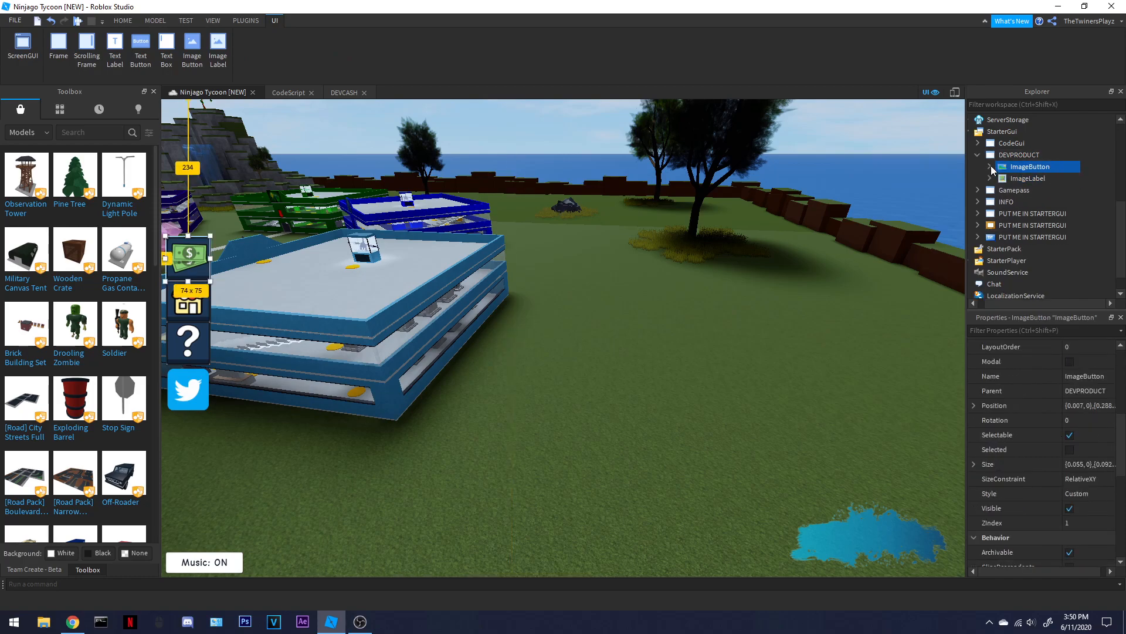
{"action": "left_click", "coordinate": [979, 178]}
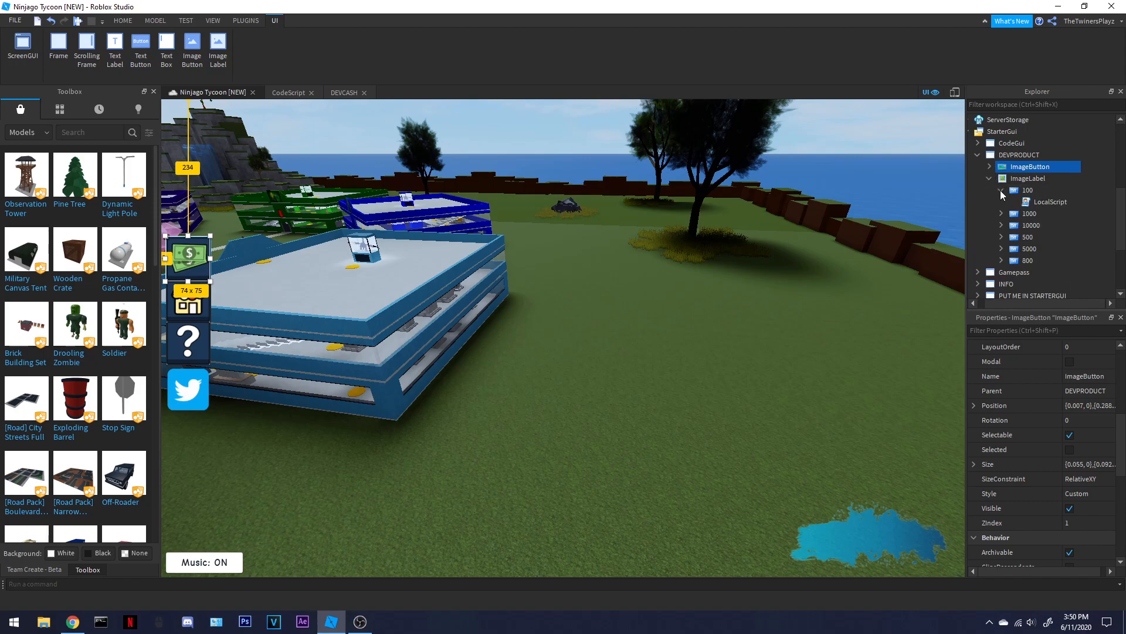
{"action": "double_click", "coordinate": [1050, 201]}
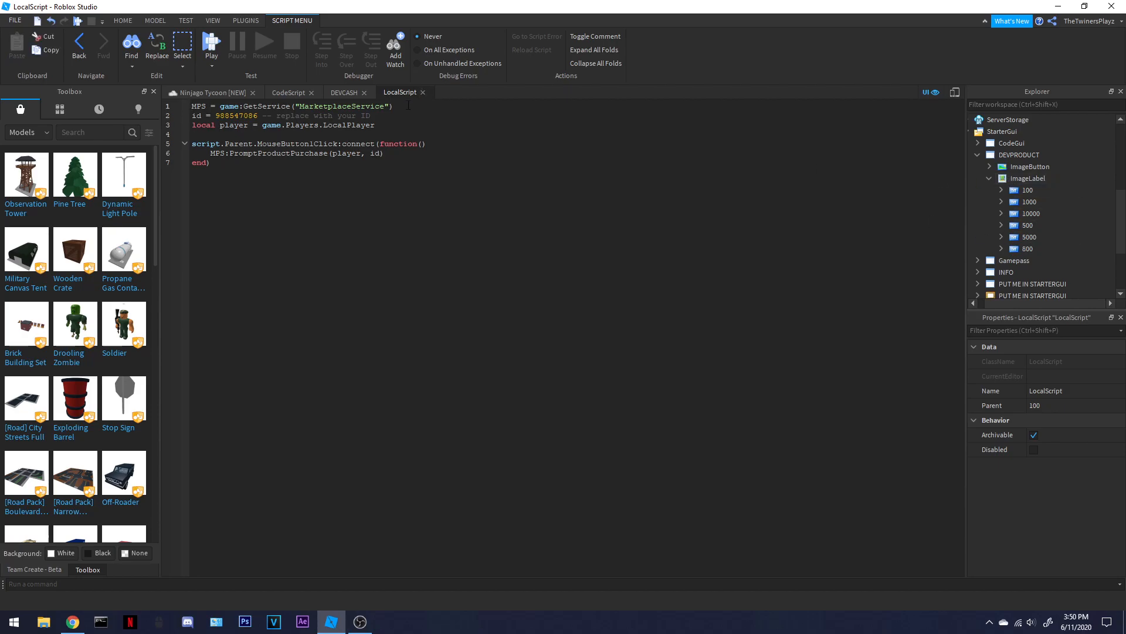
- View the DEVCASH receipt script, return to the 100-cash LocalScript, then bring up the Roblox profile
{"action": "left_click", "coordinate": [343, 92]}
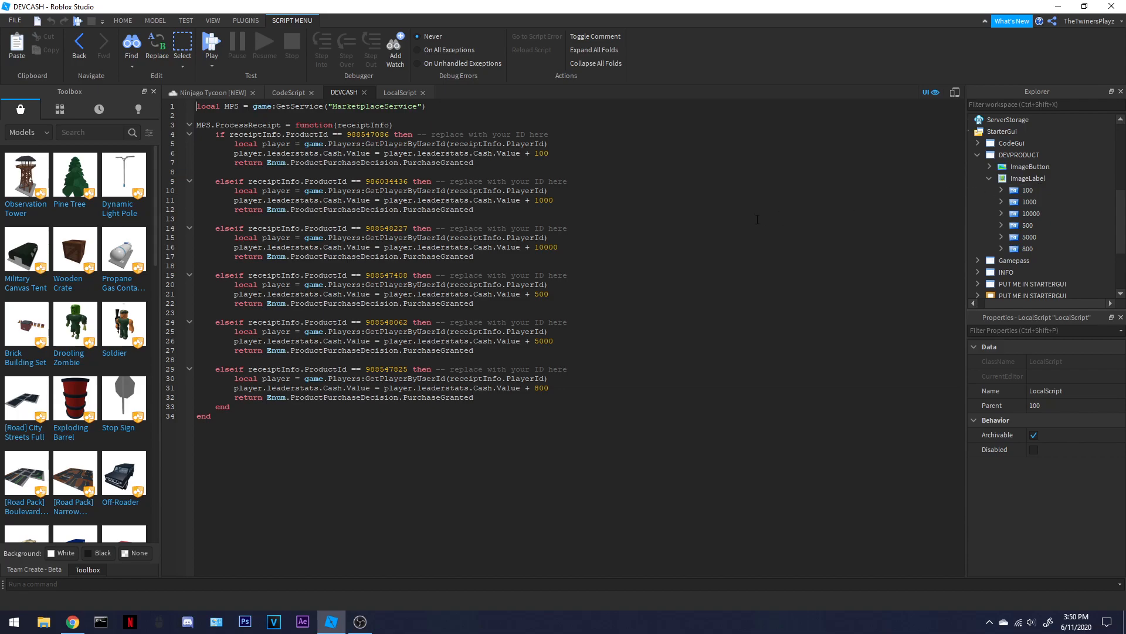
{"action": "left_click", "coordinate": [399, 92]}
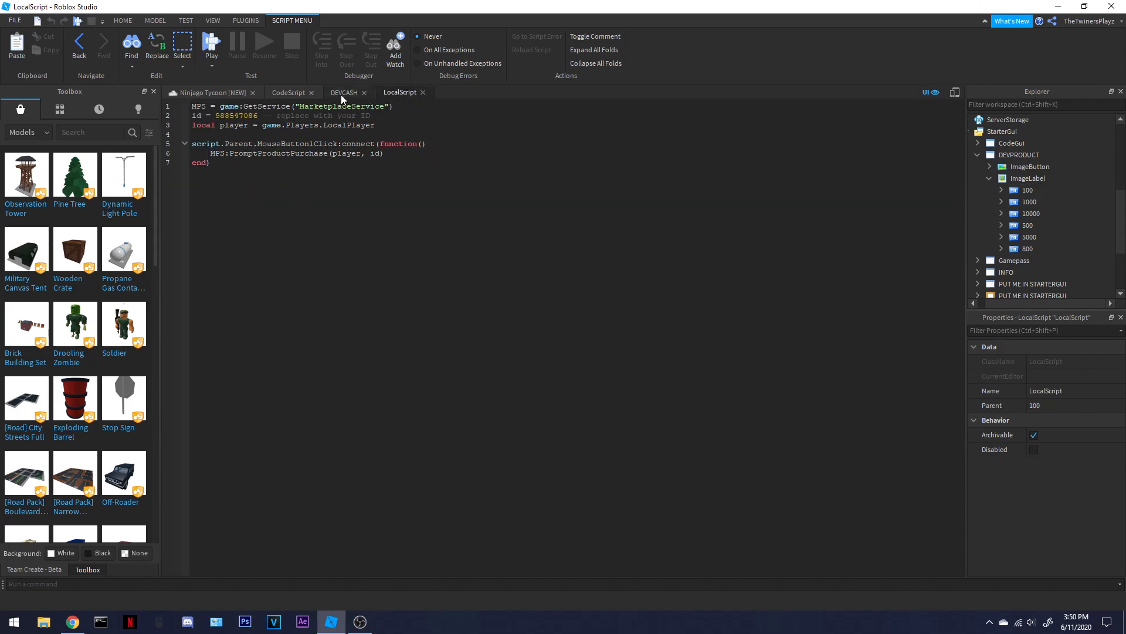
{"action": "left_click", "coordinate": [343, 93]}
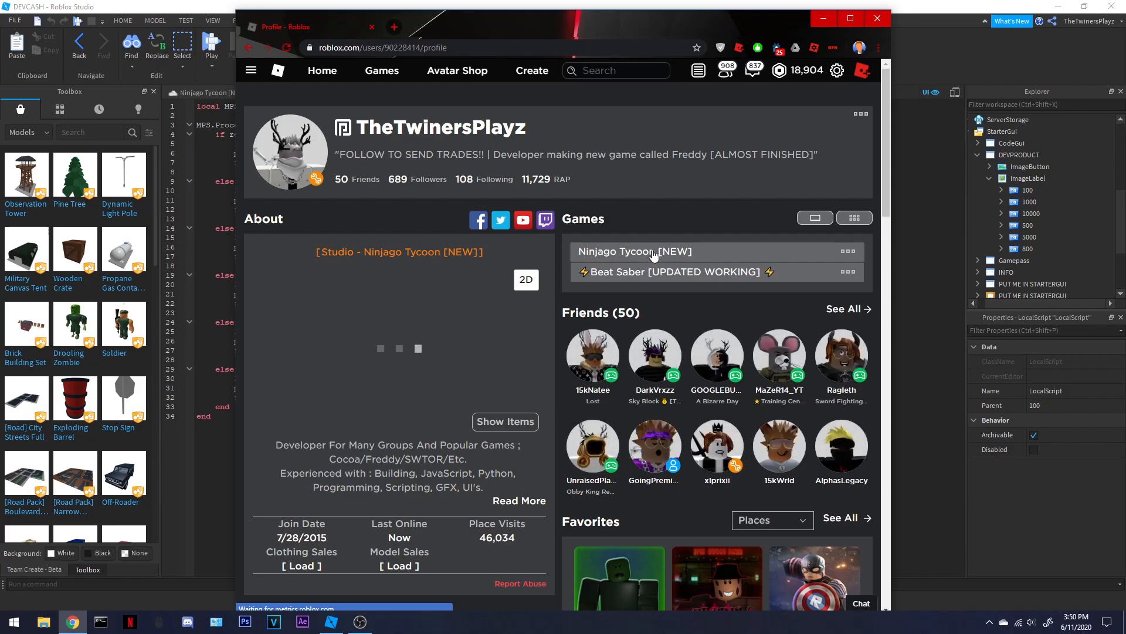
- Open Ninjago Tycoon [NEW]'s Configure Game settings and go to Developer Products
{"action": "left_click", "coordinate": [634, 251]}
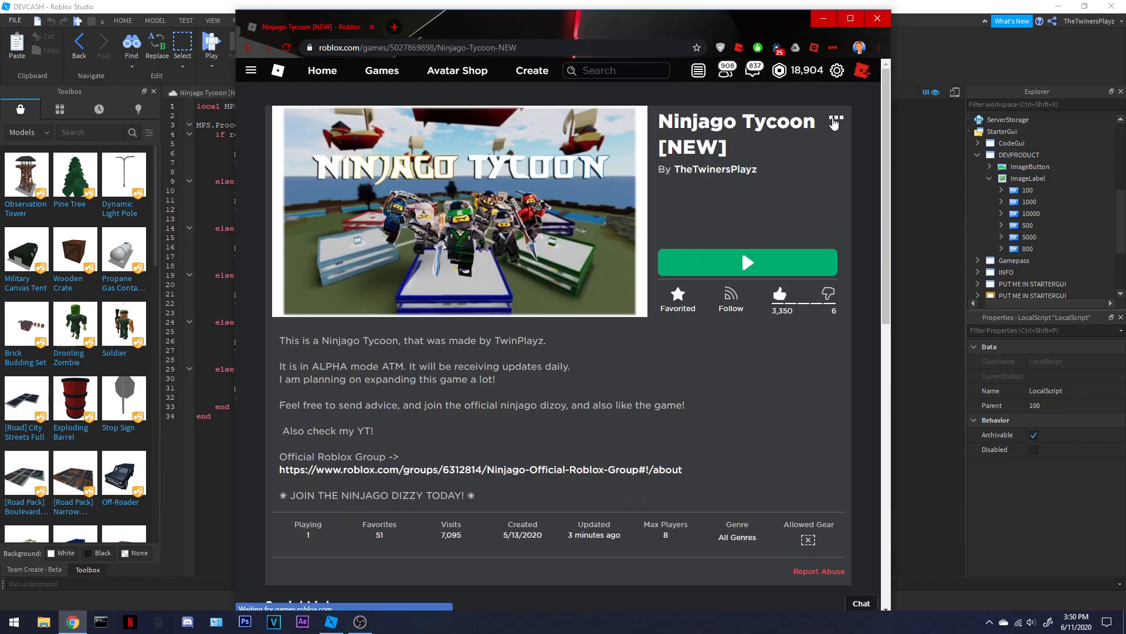
{"action": "left_click", "coordinate": [835, 121]}
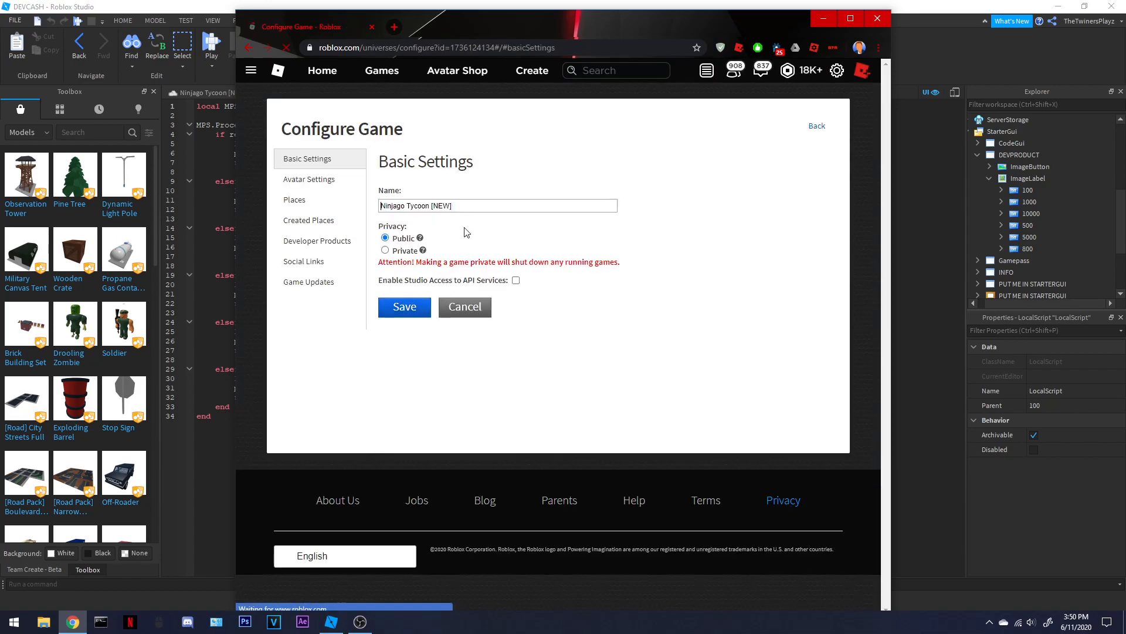
{"action": "left_click", "coordinate": [317, 241]}
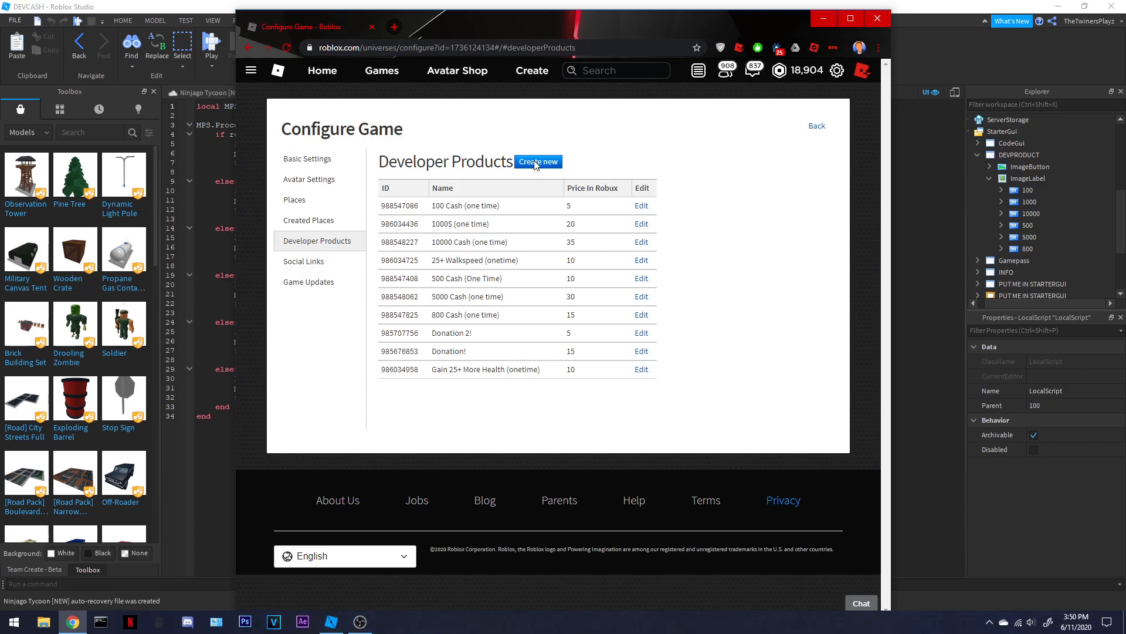
- Start and cancel a new developer product, then select the 100 Cash product's name and ID
{"action": "left_click", "coordinate": [538, 162]}
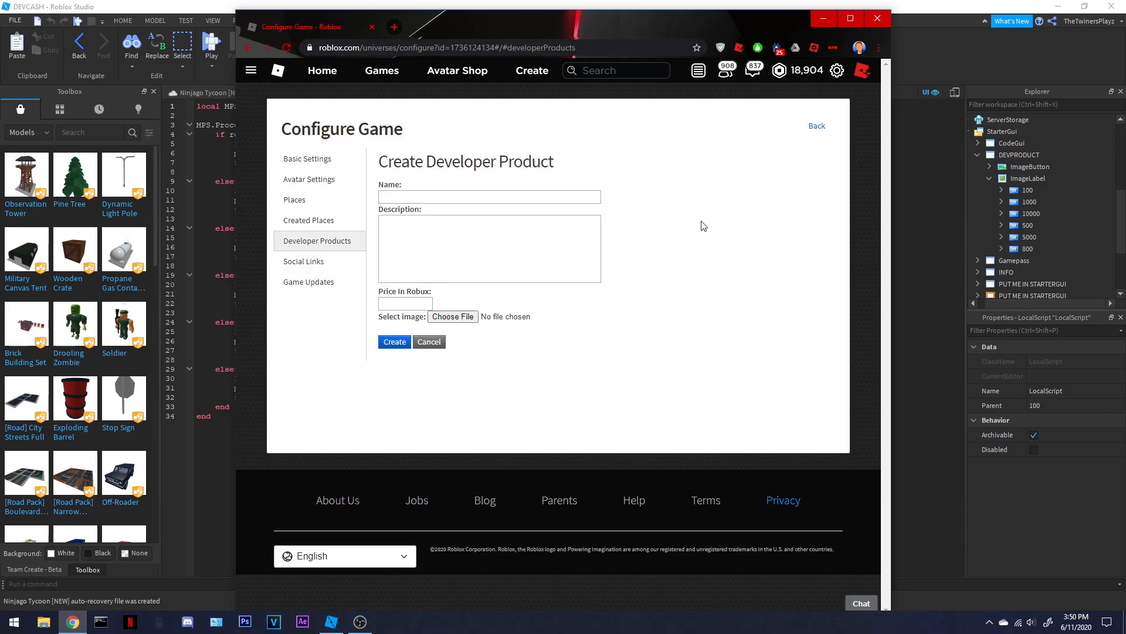
{"action": "left_click", "coordinate": [489, 247]}
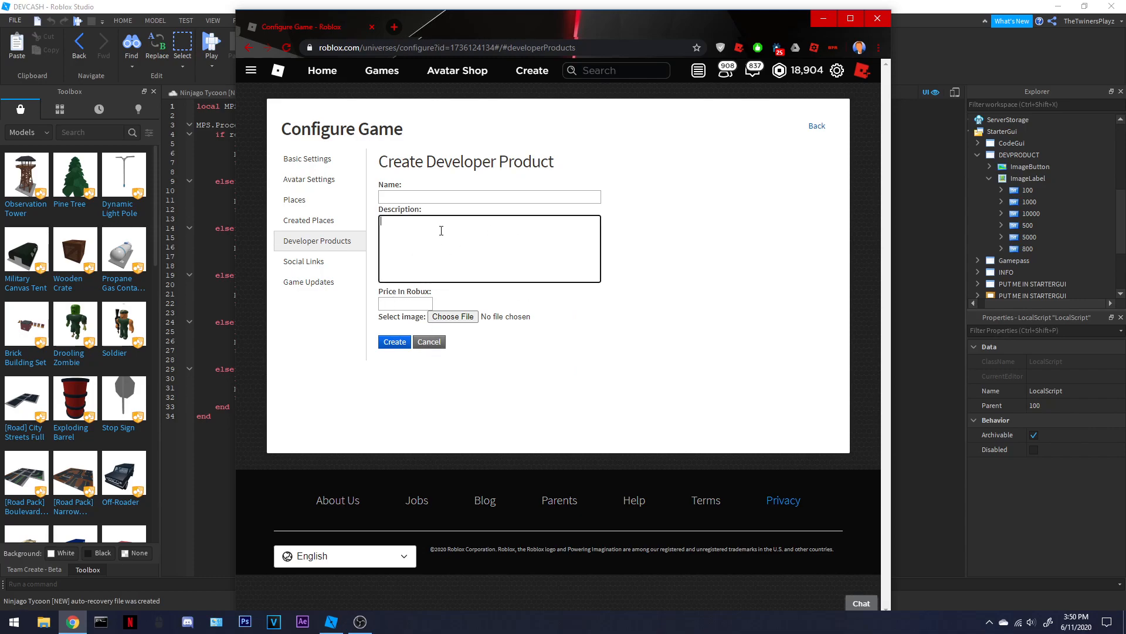
{"action": "left_click", "coordinate": [429, 342]}
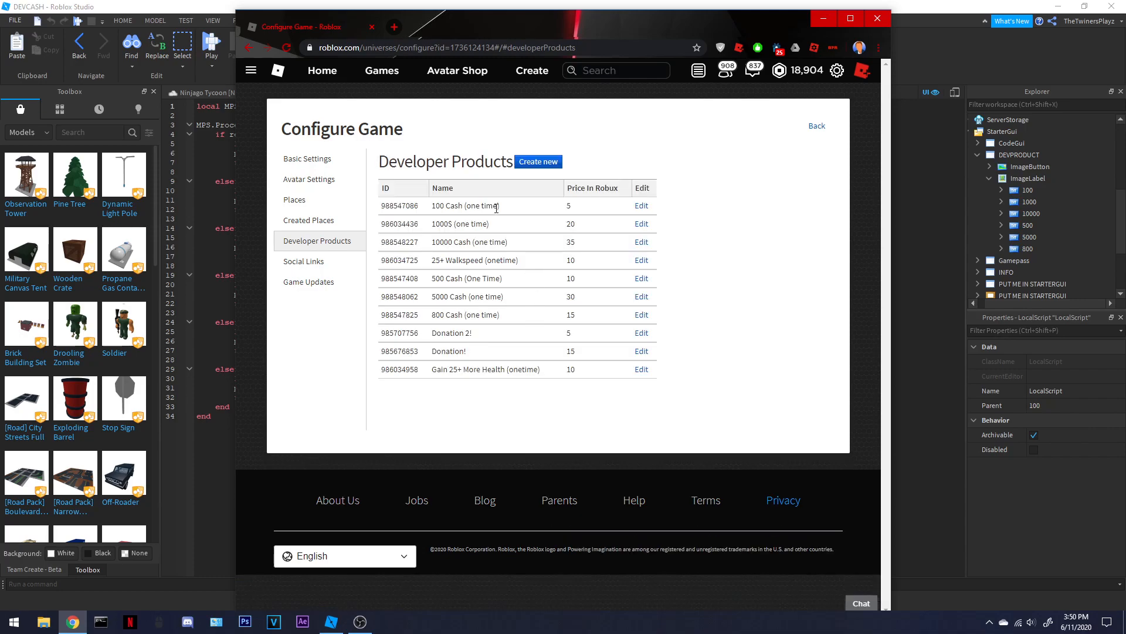
{"action": "double_click", "coordinate": [466, 206]}
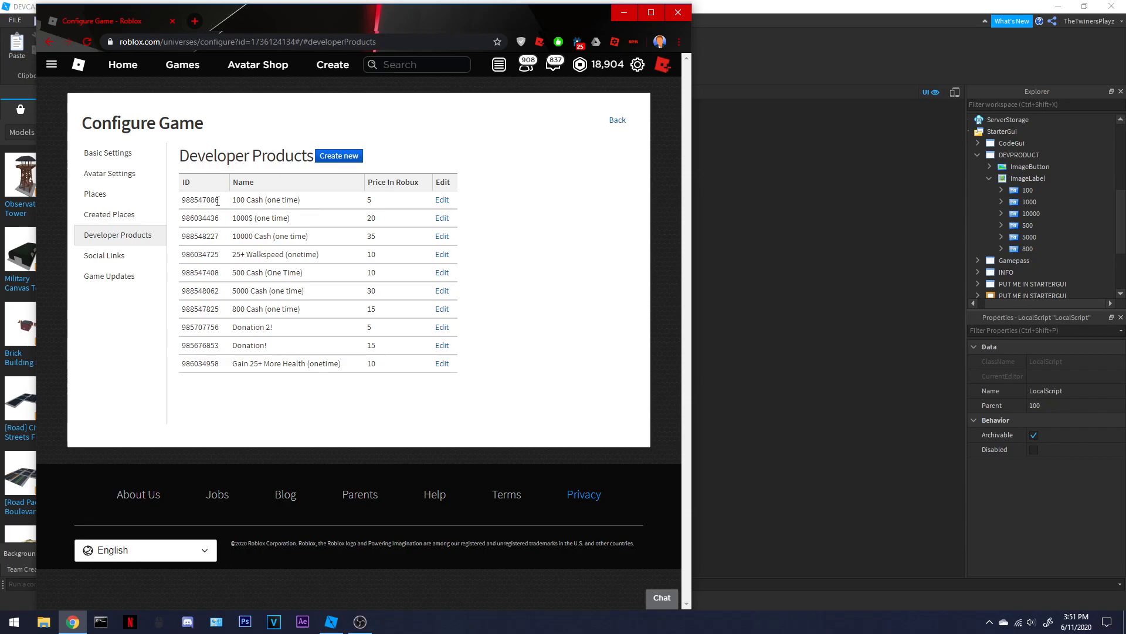
{"action": "double_click", "coordinate": [199, 200]}
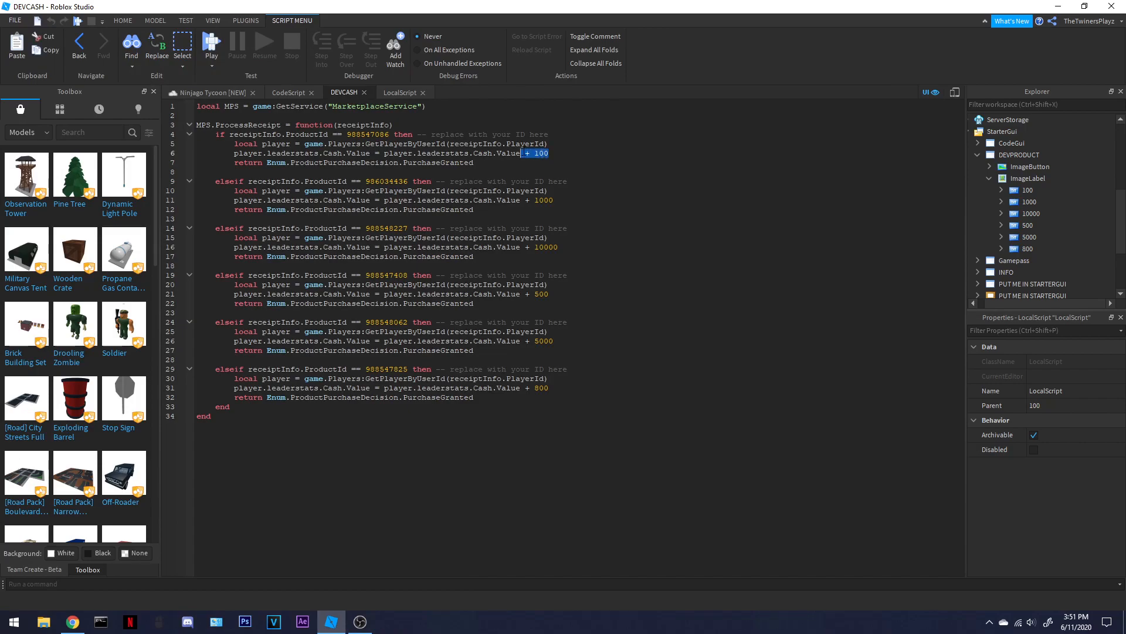
- Check the + 100 and 1000 cash amounts in DEVCASH, then close the DEVCASH script
{"action": "double_click", "coordinate": [366, 134]}
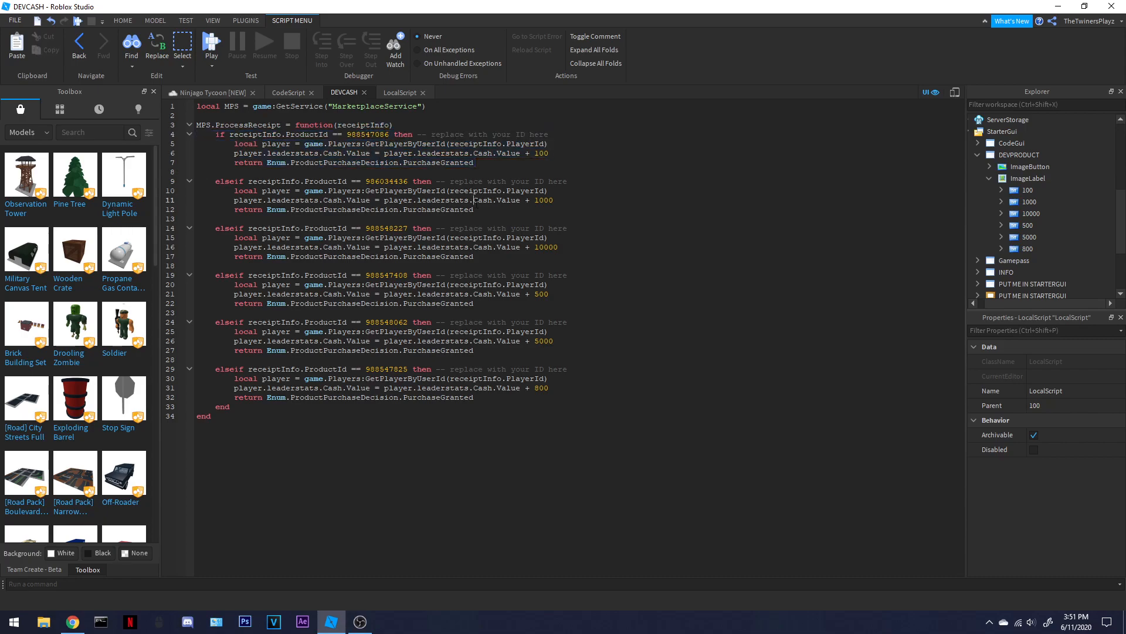
{"action": "double_click", "coordinate": [203, 416]}
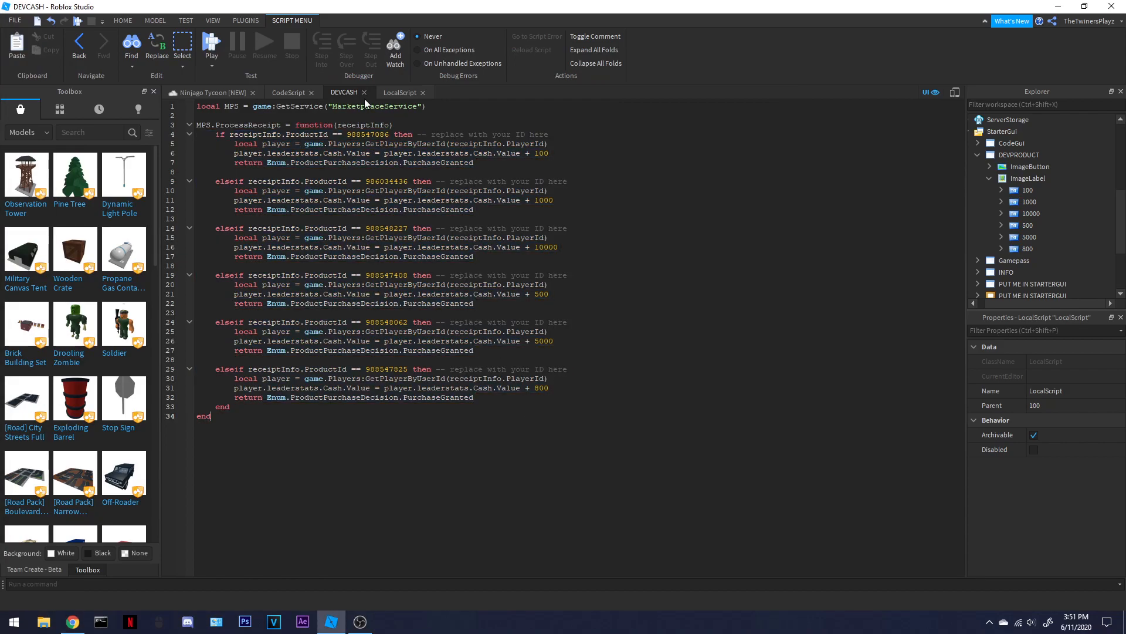
{"action": "left_click", "coordinate": [365, 92]}
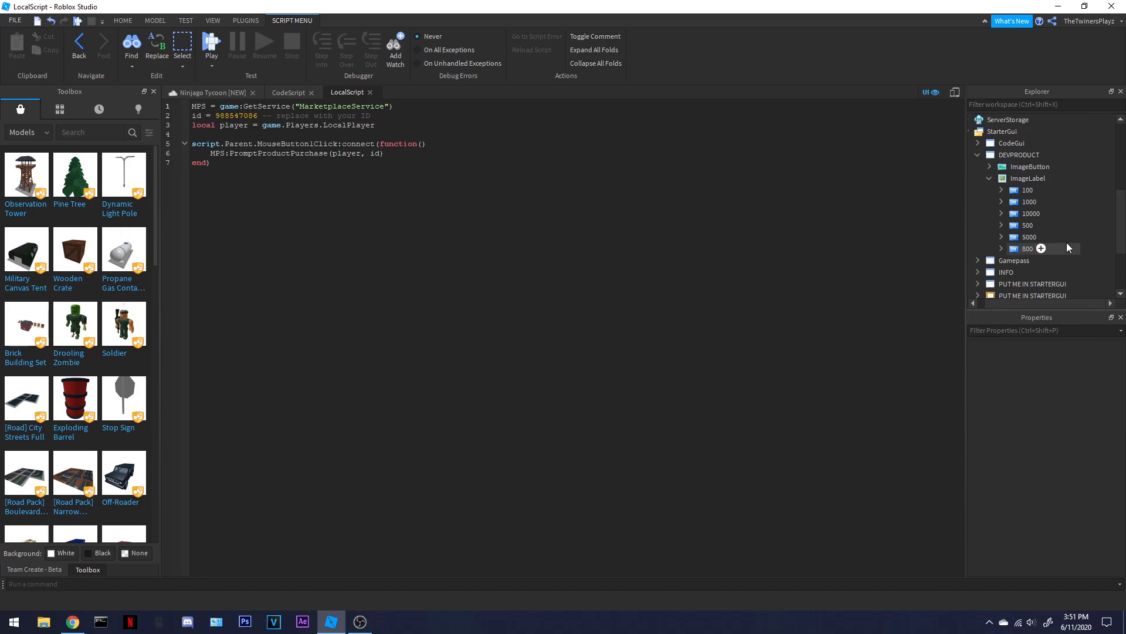
- Open the 1000 button's LocalScript in Explorer, then close the script tabs
{"action": "left_click", "coordinate": [1001, 189]}
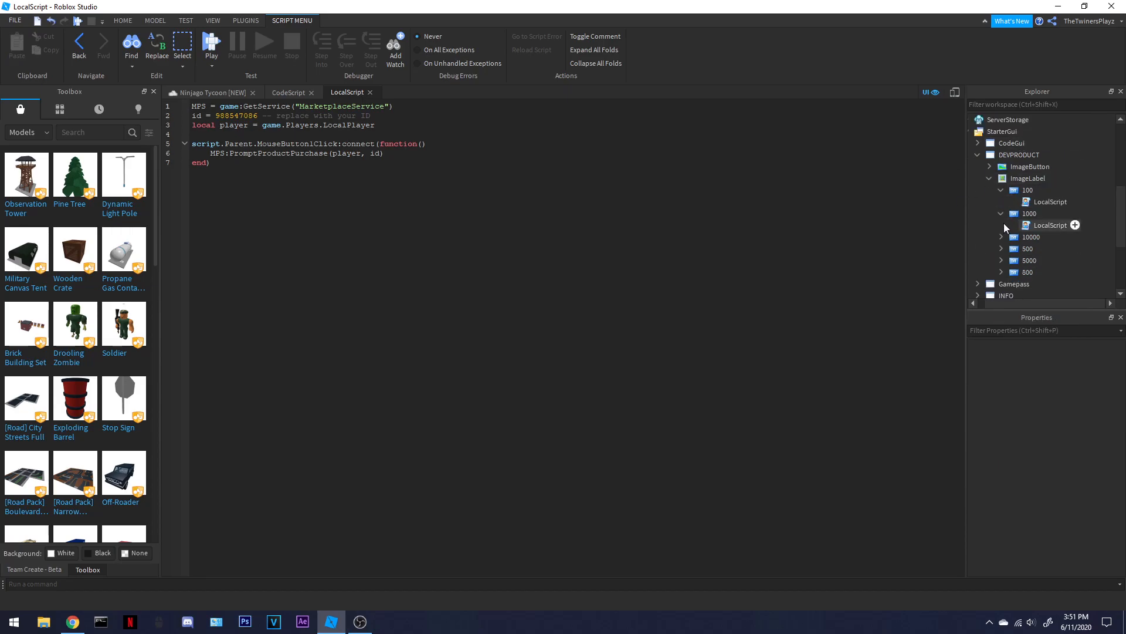
{"action": "left_click", "coordinate": [1050, 224]}
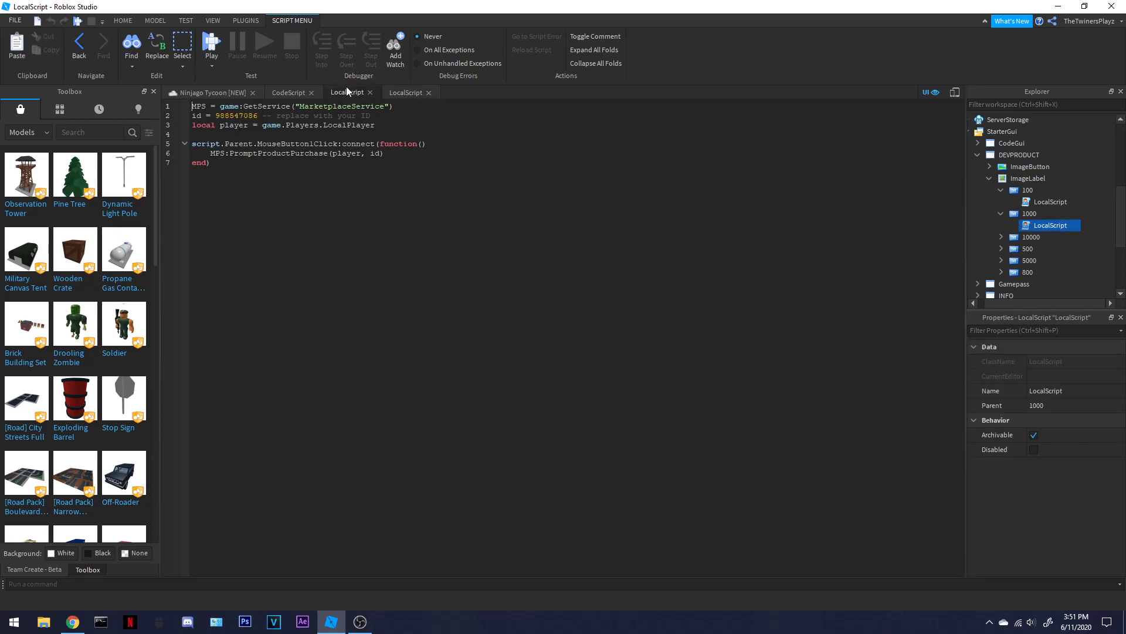
{"action": "left_click", "coordinate": [406, 92]}
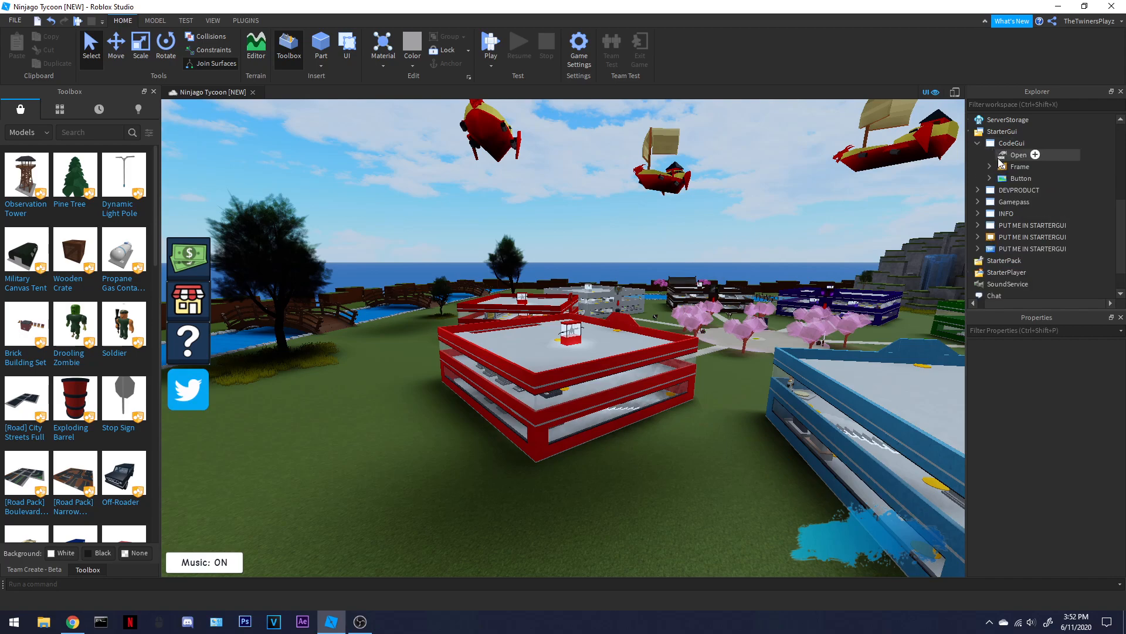
- Expand CodeGui > Frame > Enter and open the Enter button's LocalScript
{"action": "left_click", "coordinate": [990, 166]}
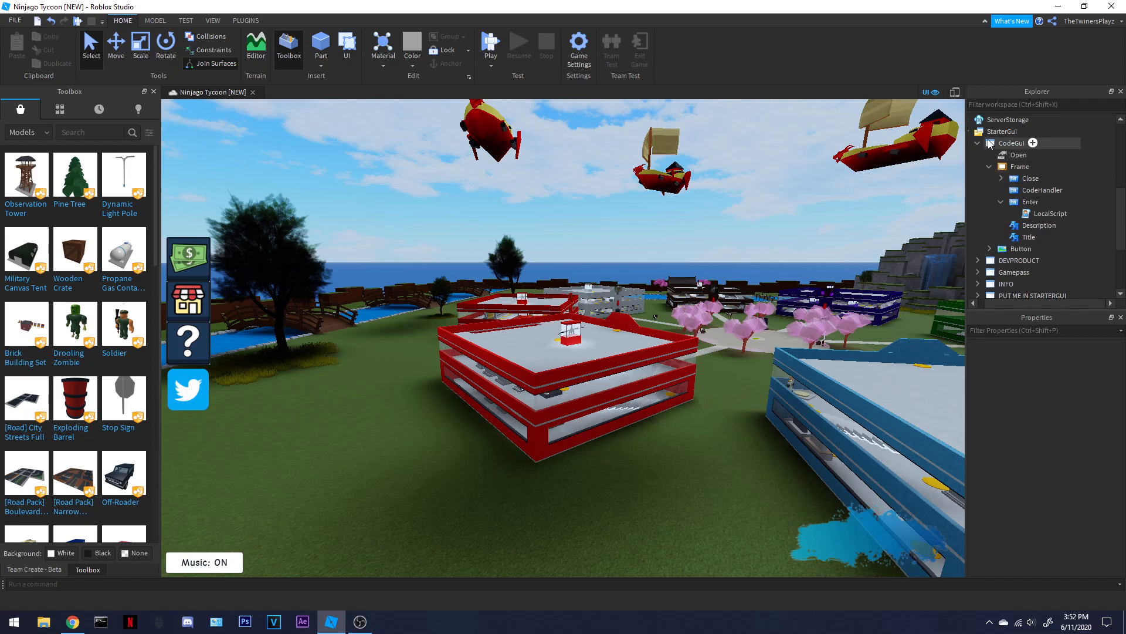
{"action": "left_click", "coordinate": [1011, 144]}
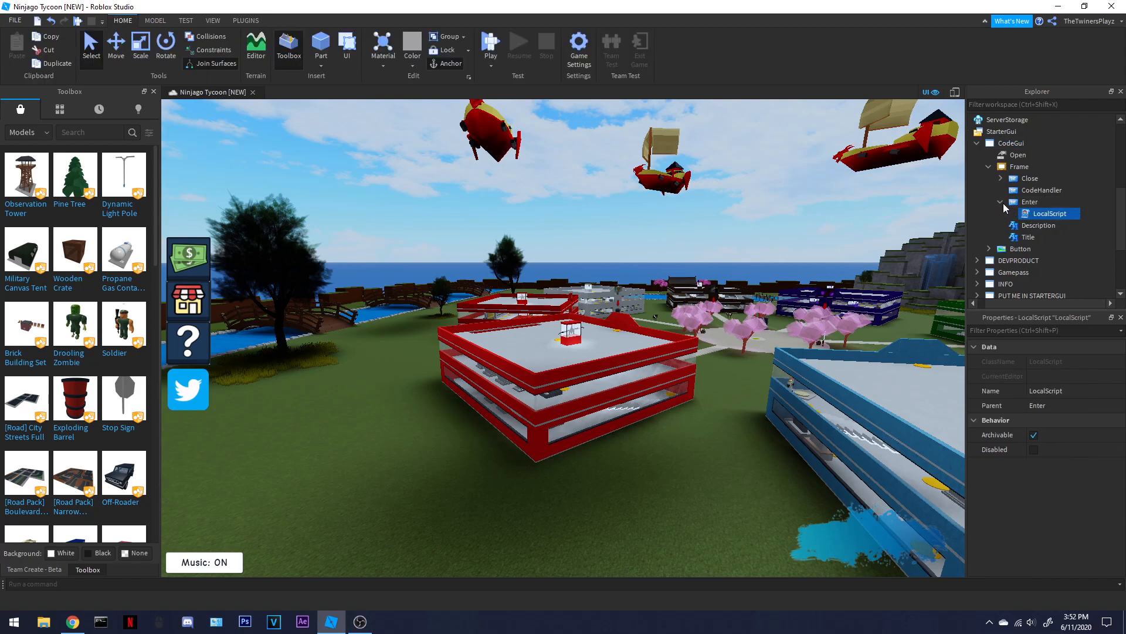
{"action": "double_click", "coordinate": [1048, 213]}
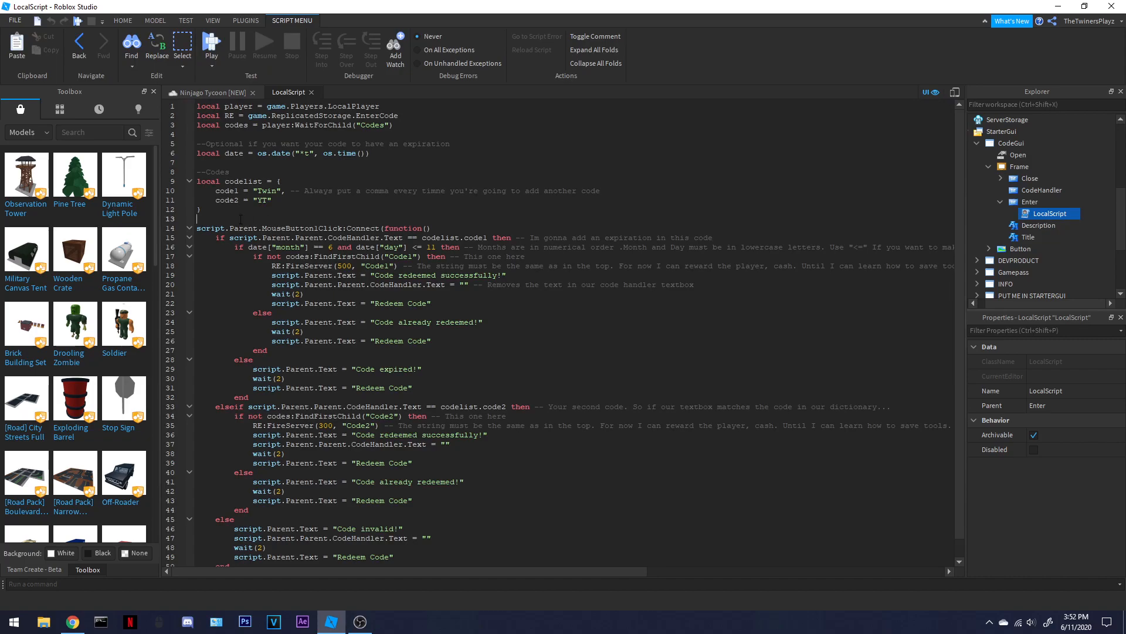
- Add code3 = "NewVid" after the "YT" entry in the codelist table
{"action": "double_click", "coordinate": [264, 190]}
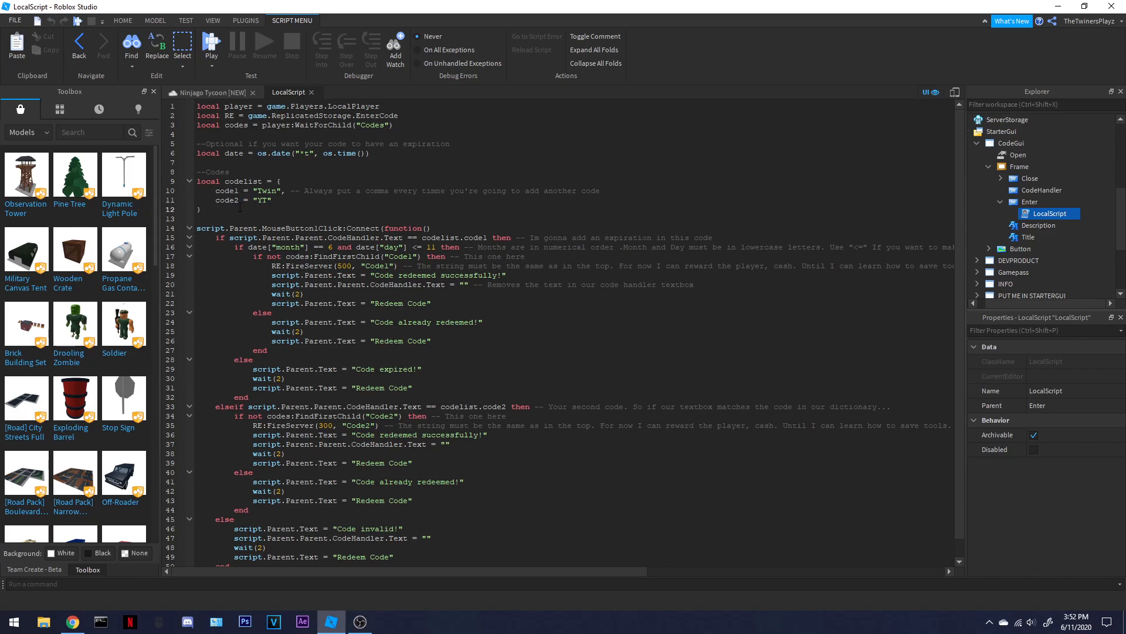
{"action": "scroll", "scroll_direction": "down", "scroll_amount": 3}
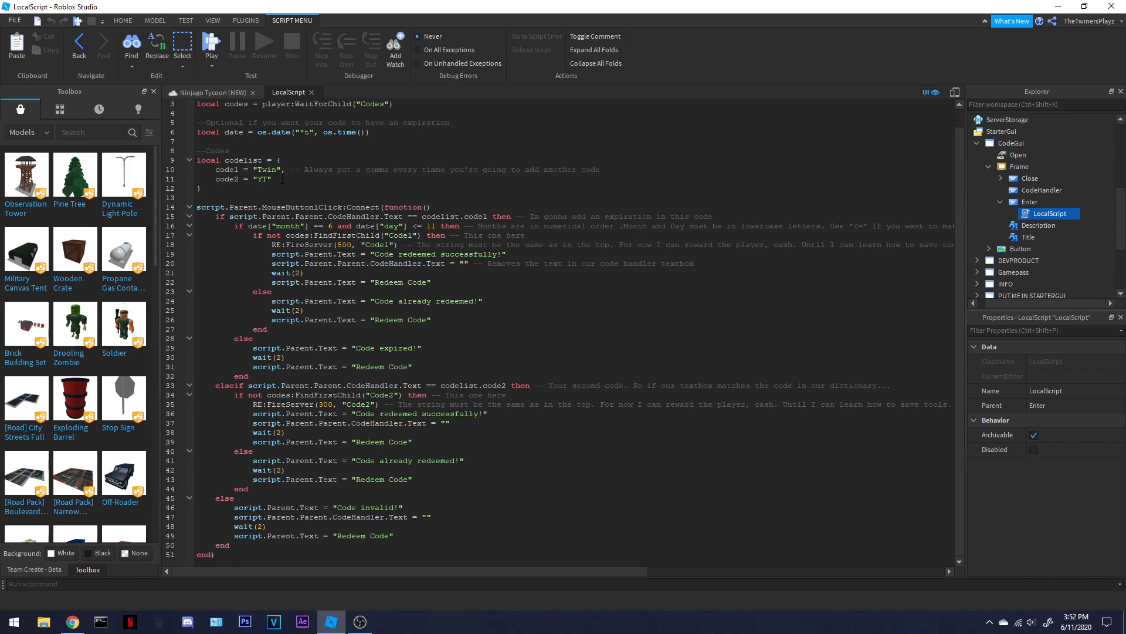
{"action": "type", "text": ","}
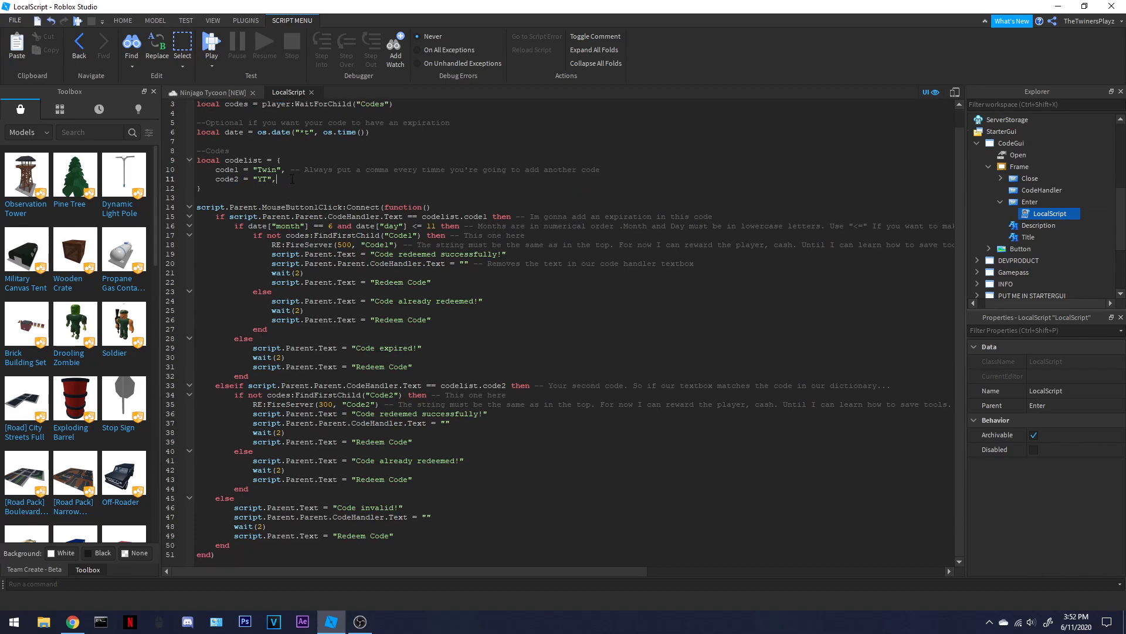
{"action": "type", "text": "code3 ="}
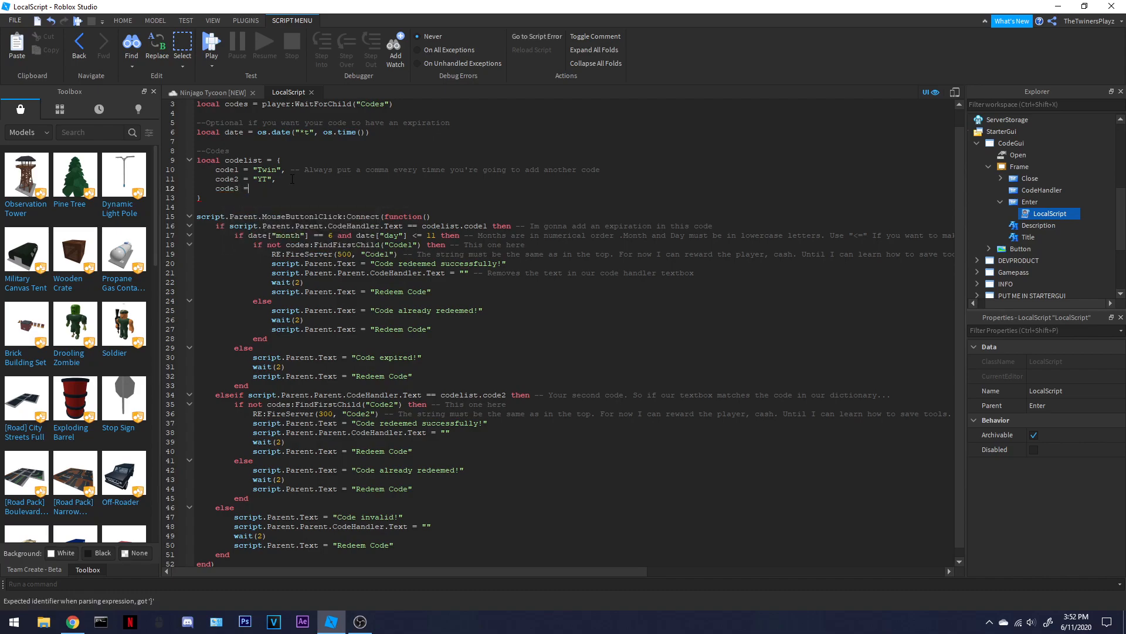
{"action": "type", "text": "\"\""}
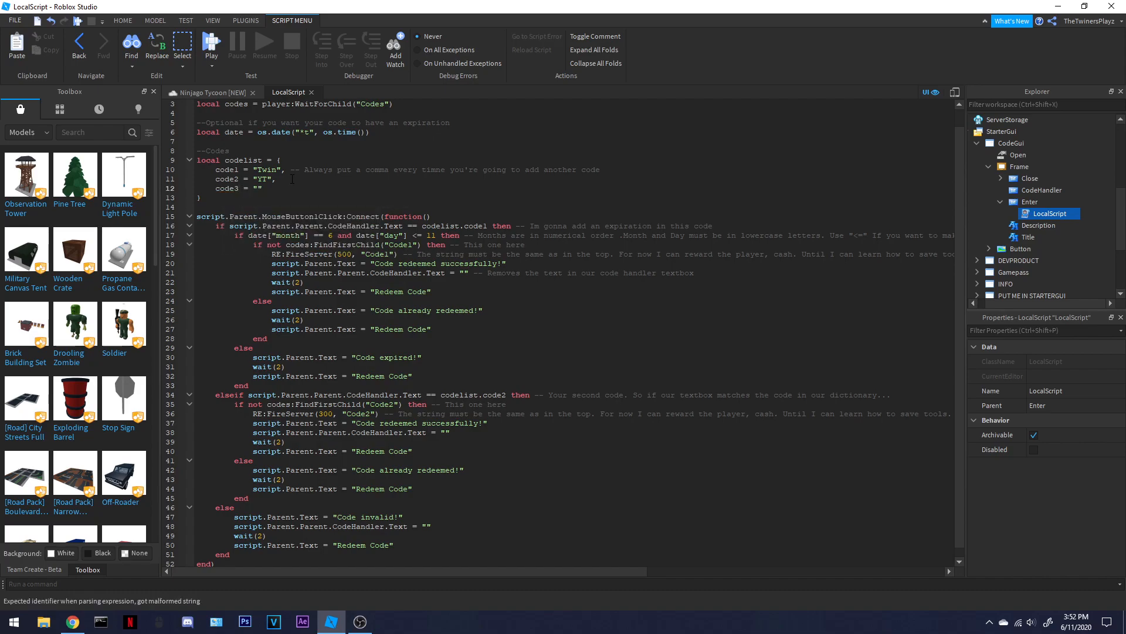
{"action": "type", "text": "NewVid"}
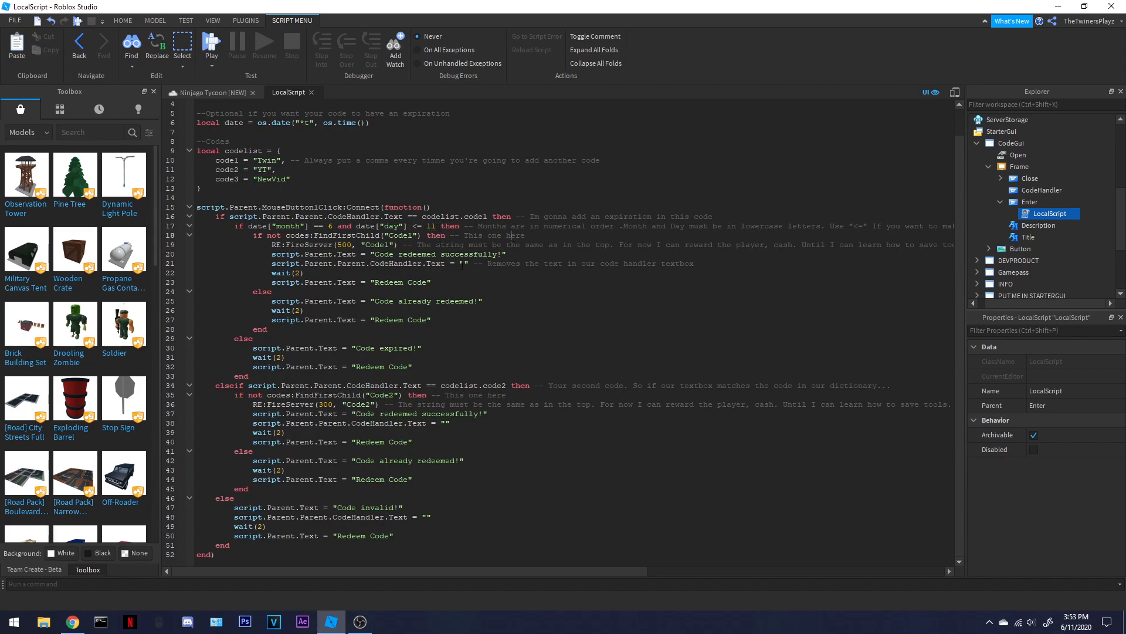
{"action": "double_click", "coordinate": [344, 244]}
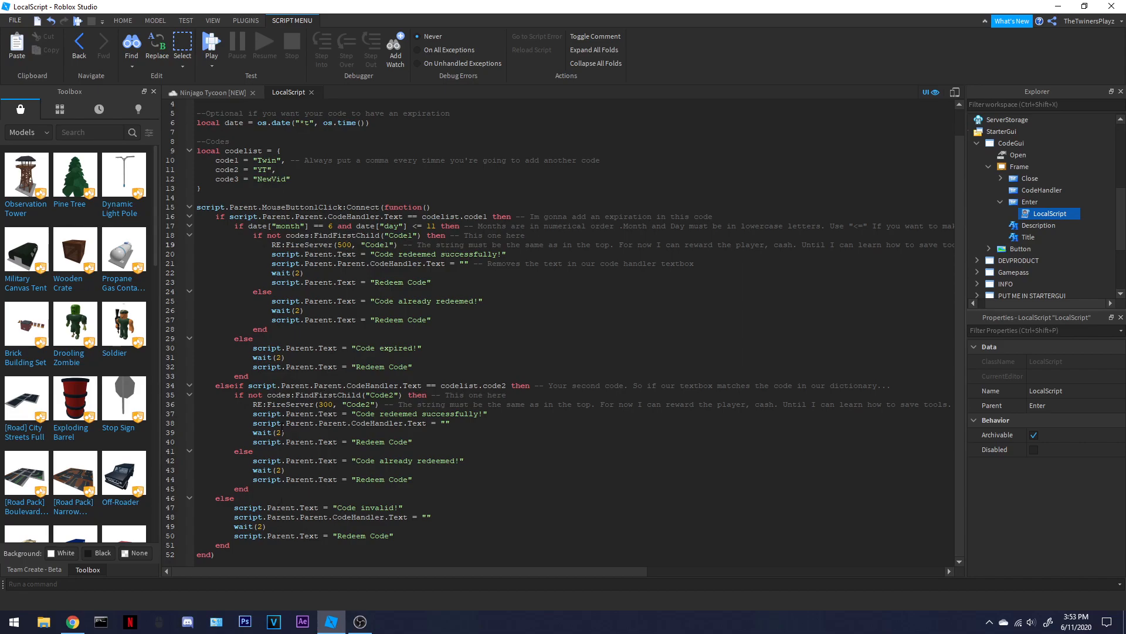
- Remove the duplicated elseif branch and the code3 line, leaving only the Twin and YT codes
{"action": "left_click_drag", "start_coordinate": [216, 384], "coordinate": [393, 544]}
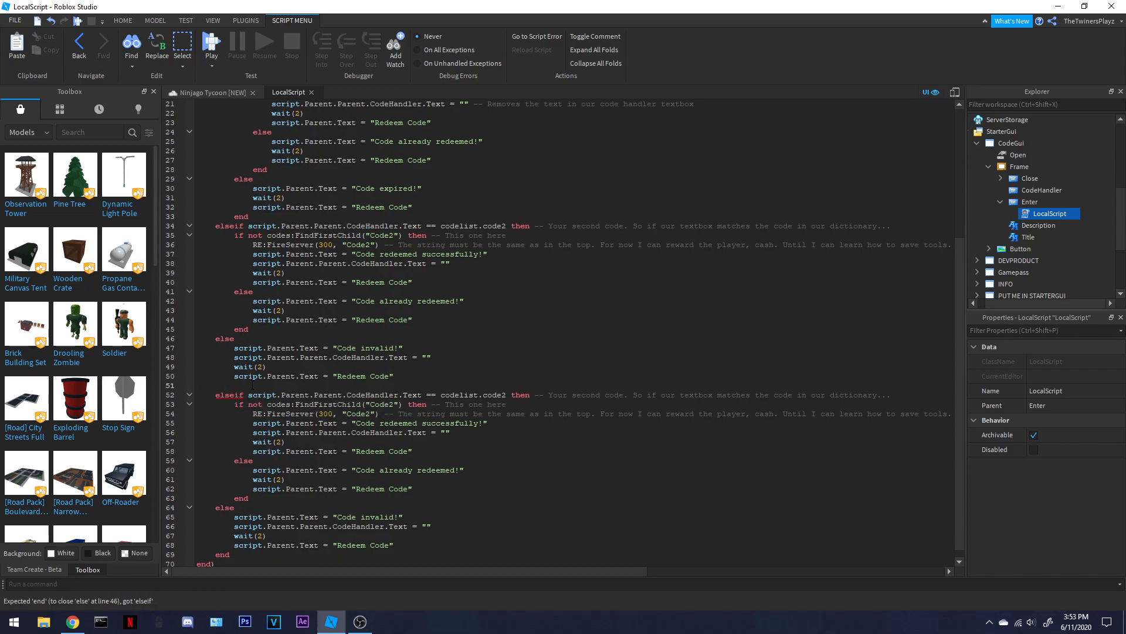
{"action": "type", "text": "end"}
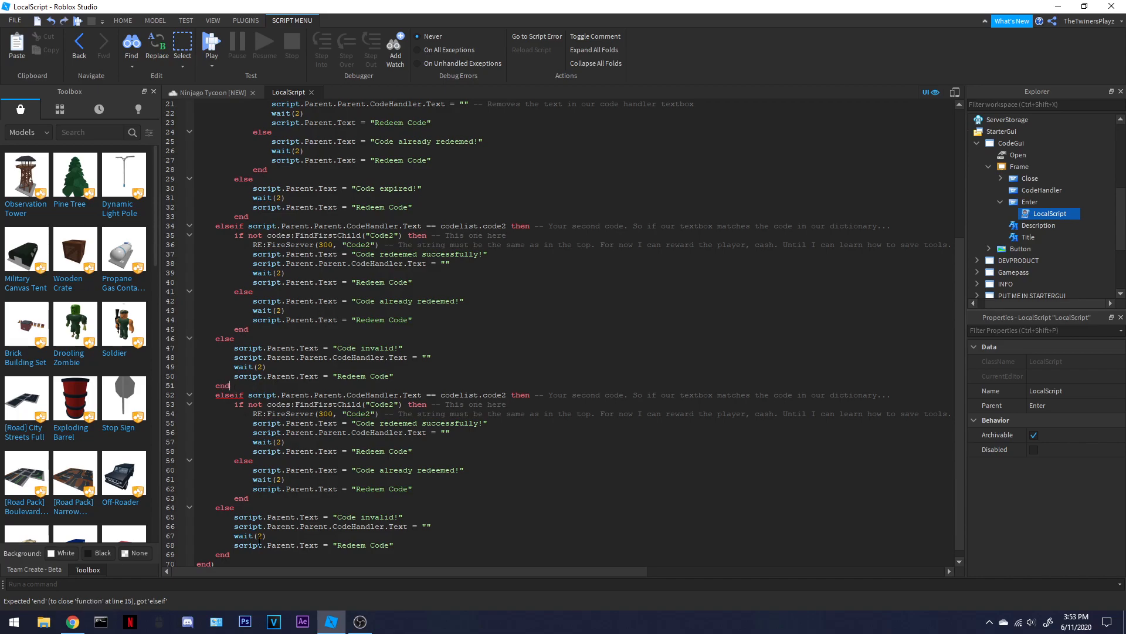
{"action": "left_click_drag", "start_coordinate": [215, 394], "coordinate": [395, 554]}
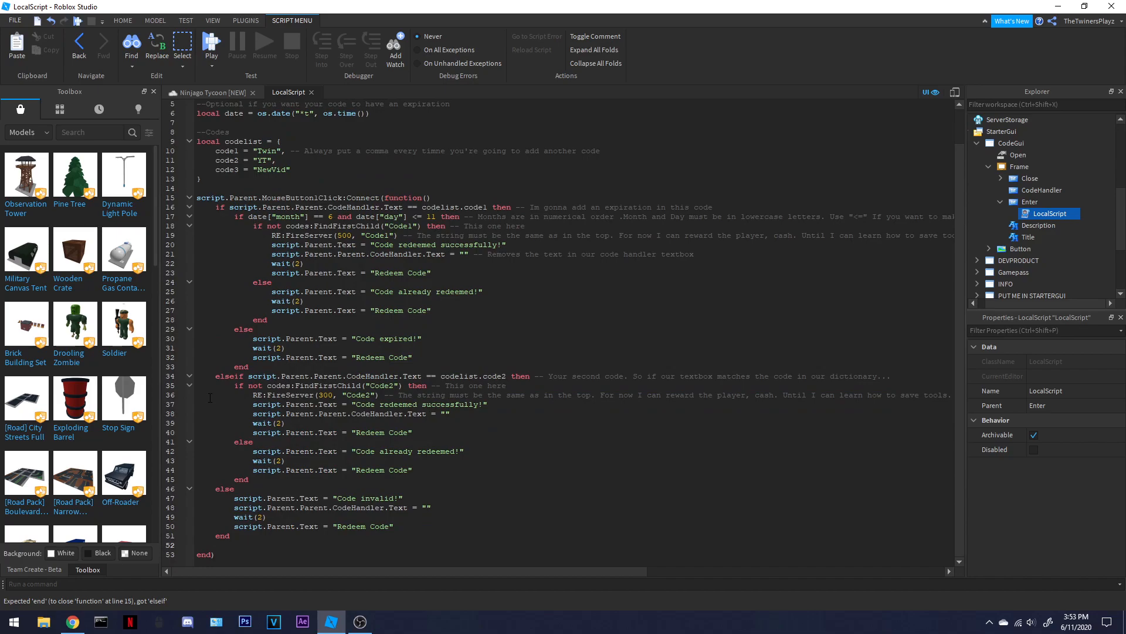
{"action": "scroll", "scroll_direction": "up", "scroll_amount": 3}
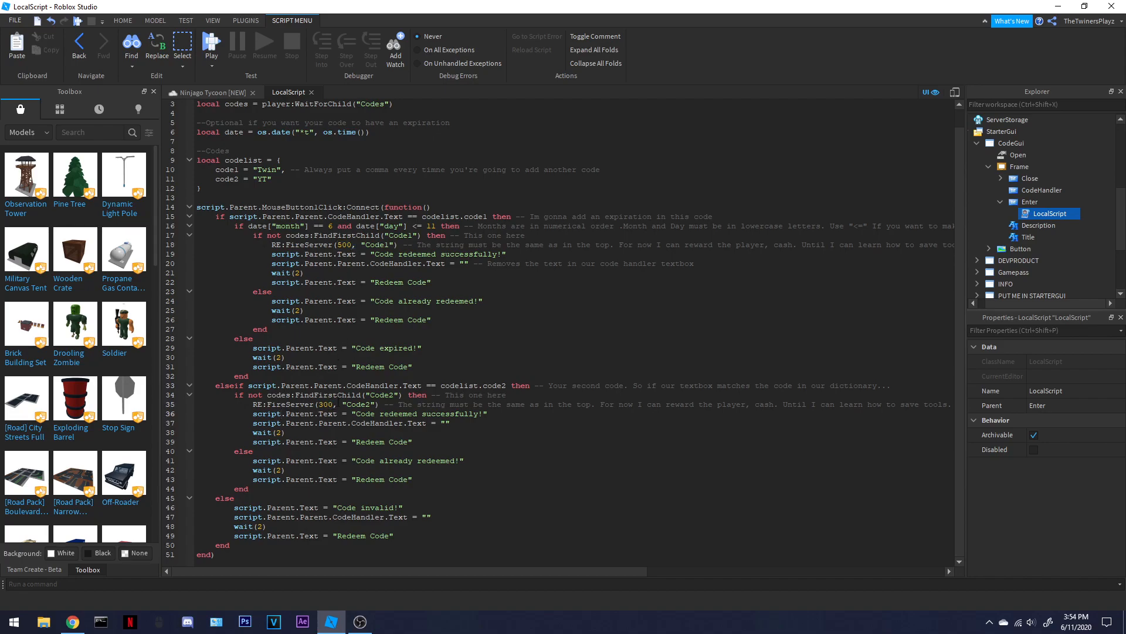
{"action": "left_click_drag", "start_coordinate": [286, 169], "coordinate": [271, 178]}
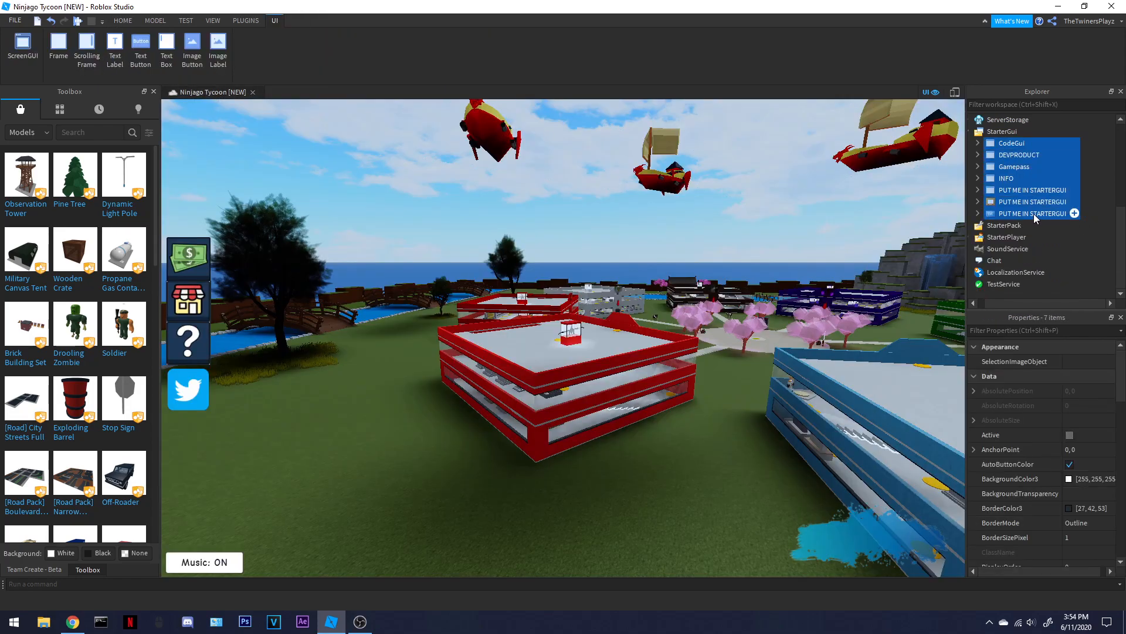
- Rename the CodeGui model in Workspace to Tycoon Gui's
{"action": "left_click", "coordinate": [123, 20]}
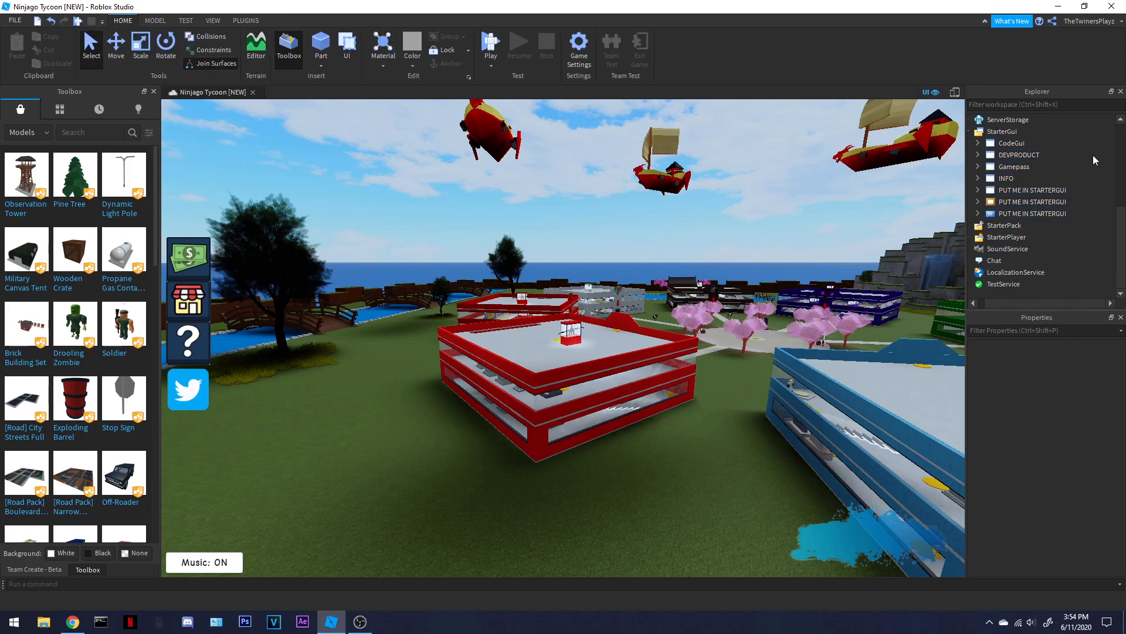
{"action": "mouse_move", "coordinate": [1097, 145]}
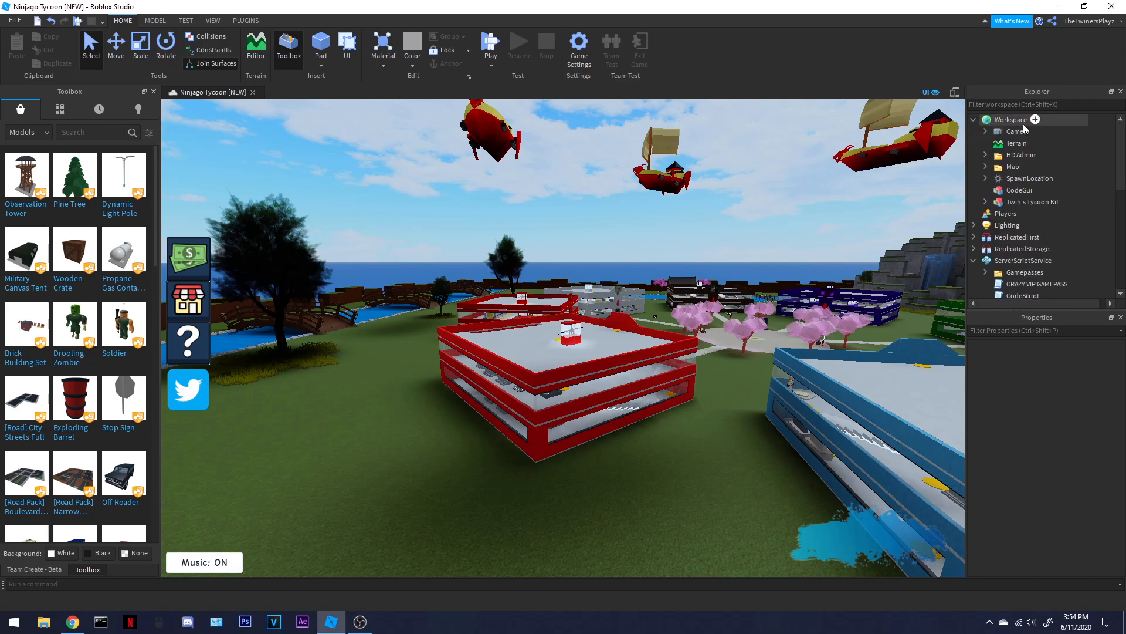
{"action": "left_click", "coordinate": [1020, 190]}
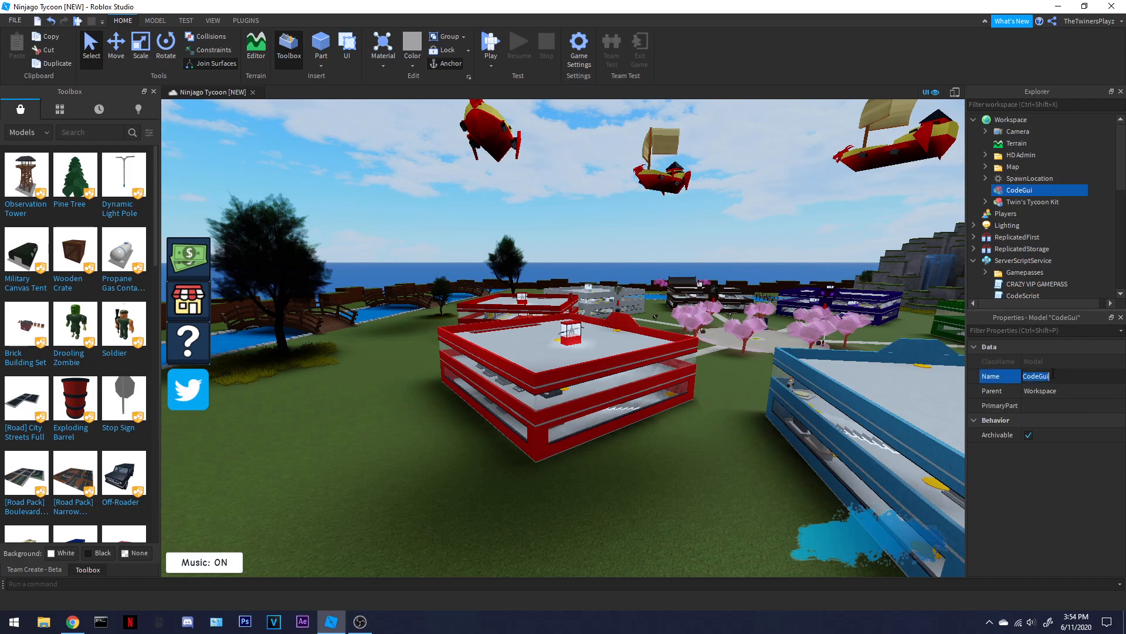
{"action": "type", "text": "Tycoon"}
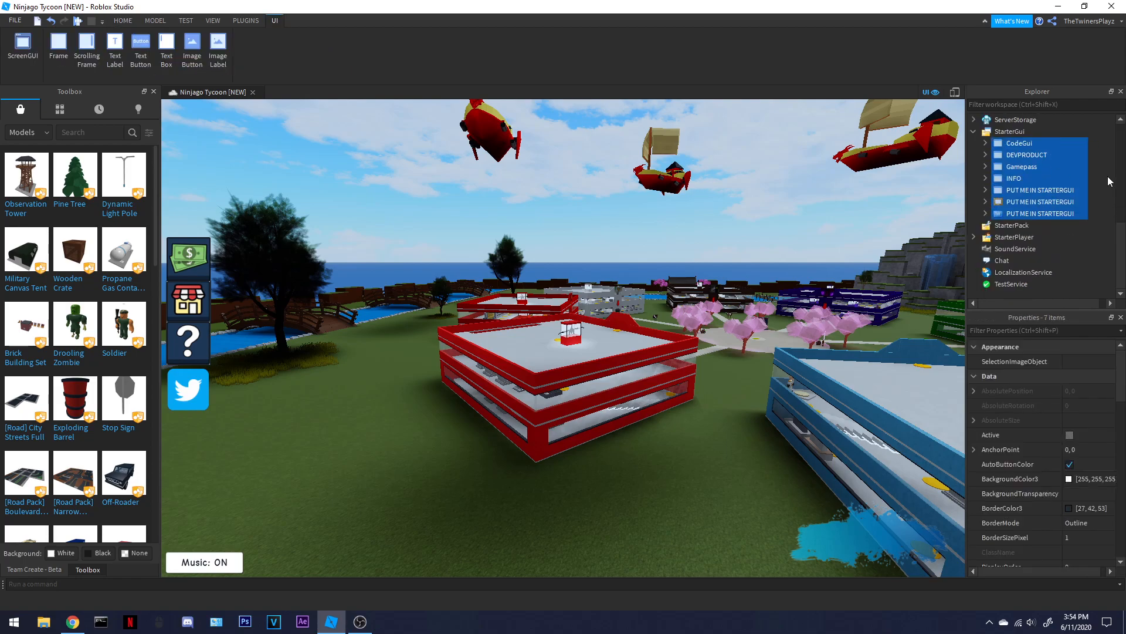
- Paste the copied StarterGui items into Tycoon Gui's, then select CodeScript and DEVCASH
{"action": "left_click", "coordinate": [122, 20]}
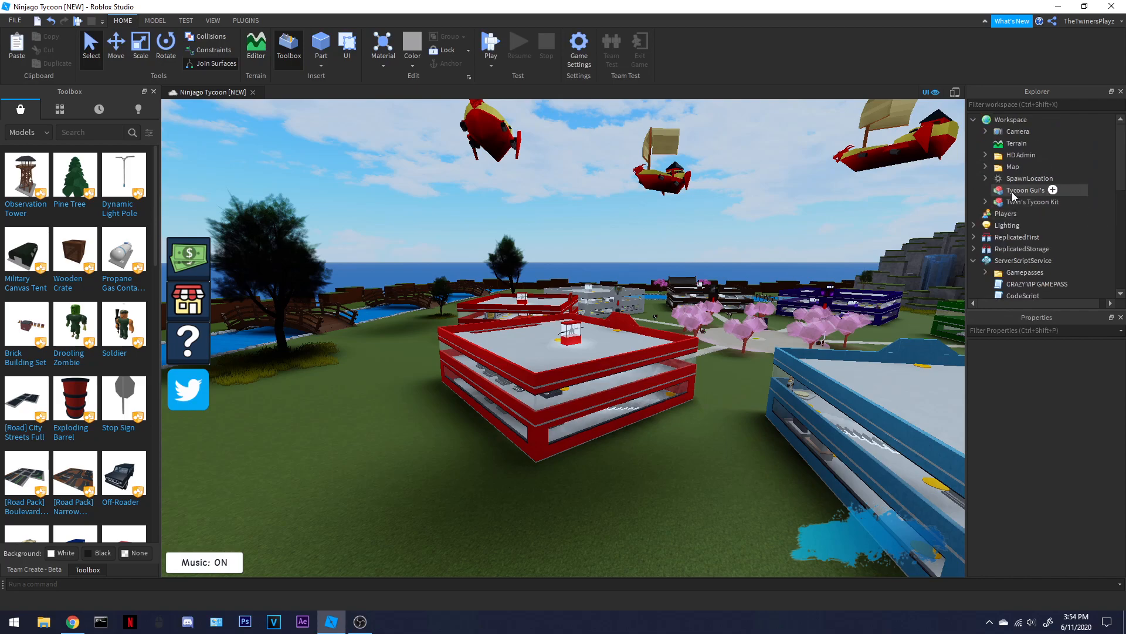
{"action": "left_click", "coordinate": [985, 190]}
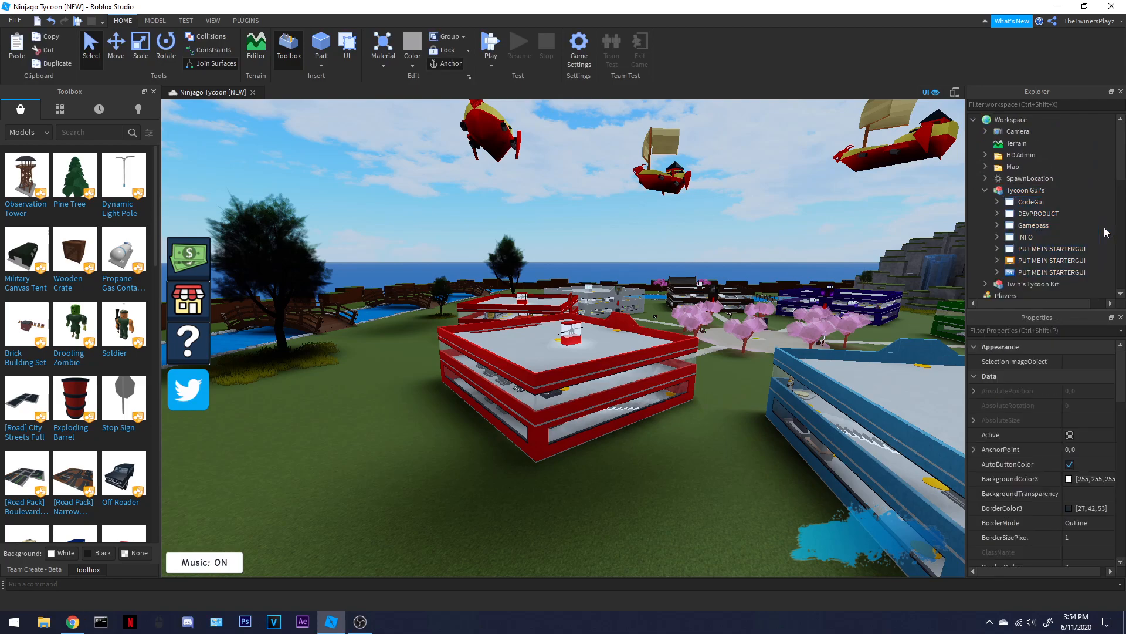
{"action": "left_click", "coordinate": [1023, 202]}
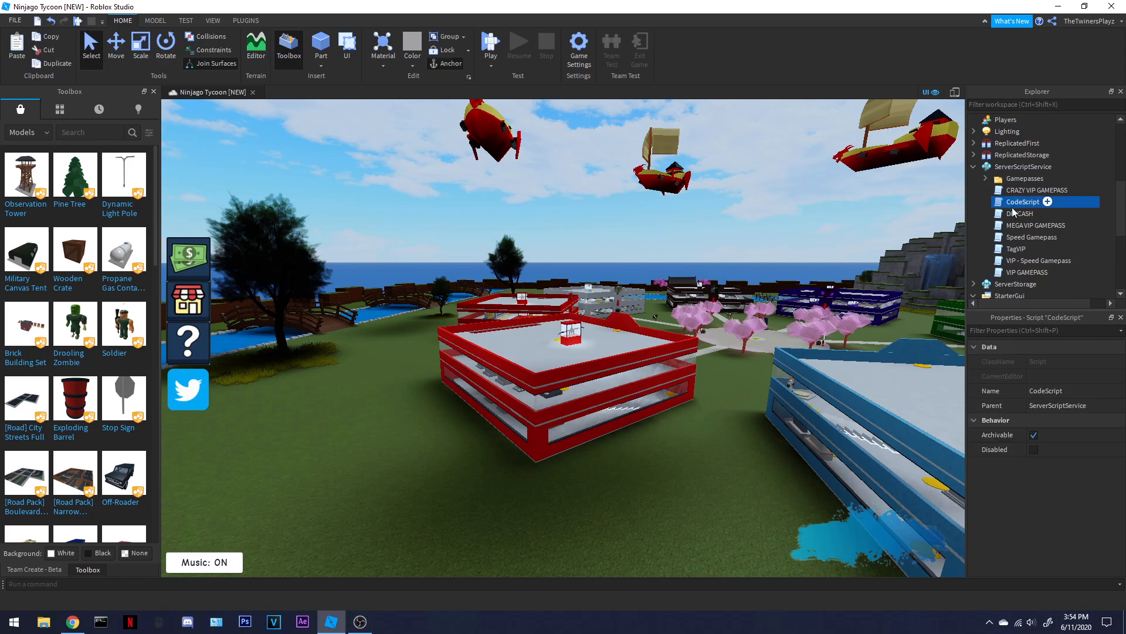
{"action": "left_click", "coordinate": [1020, 214]}
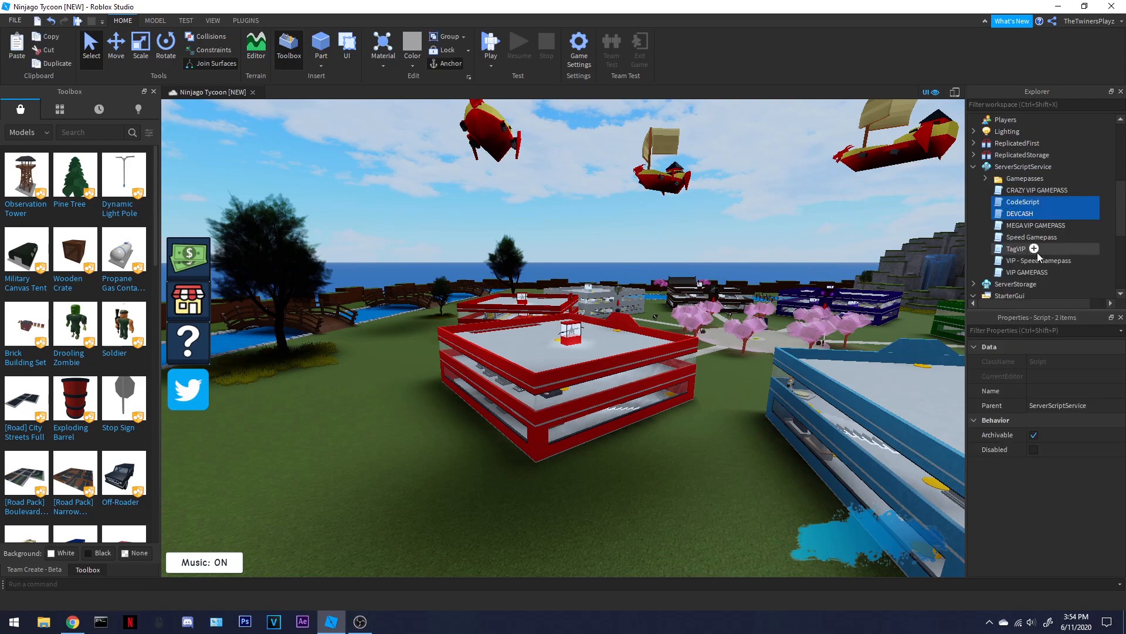
{"action": "mouse_move", "coordinate": [1109, 250]}
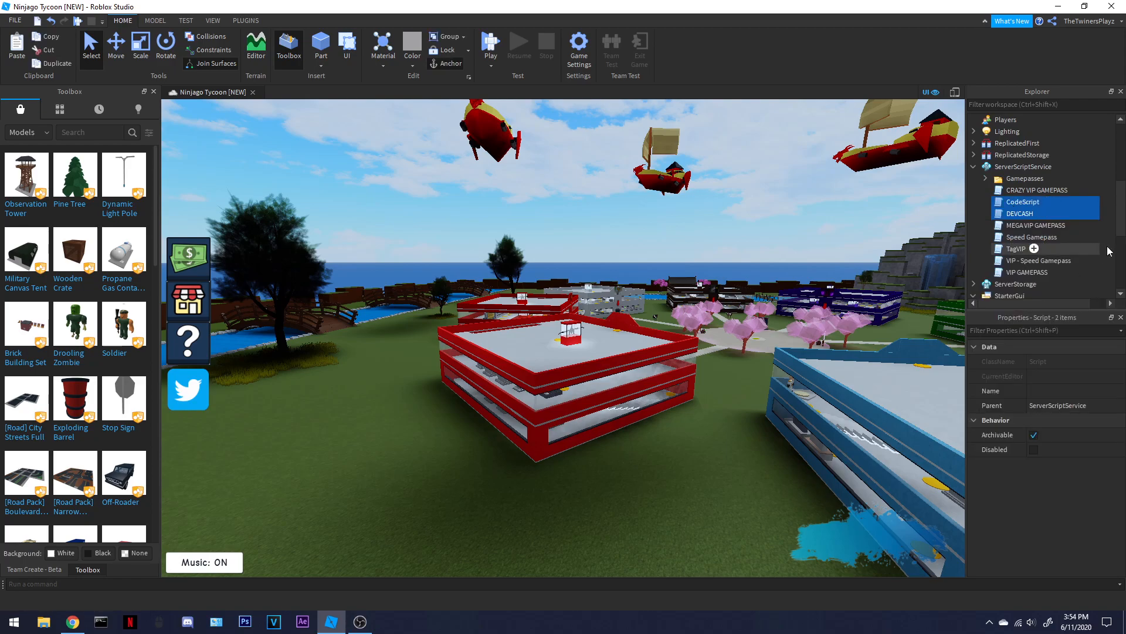
{"action": "scroll", "scroll_direction": "down", "scroll_amount": 3}
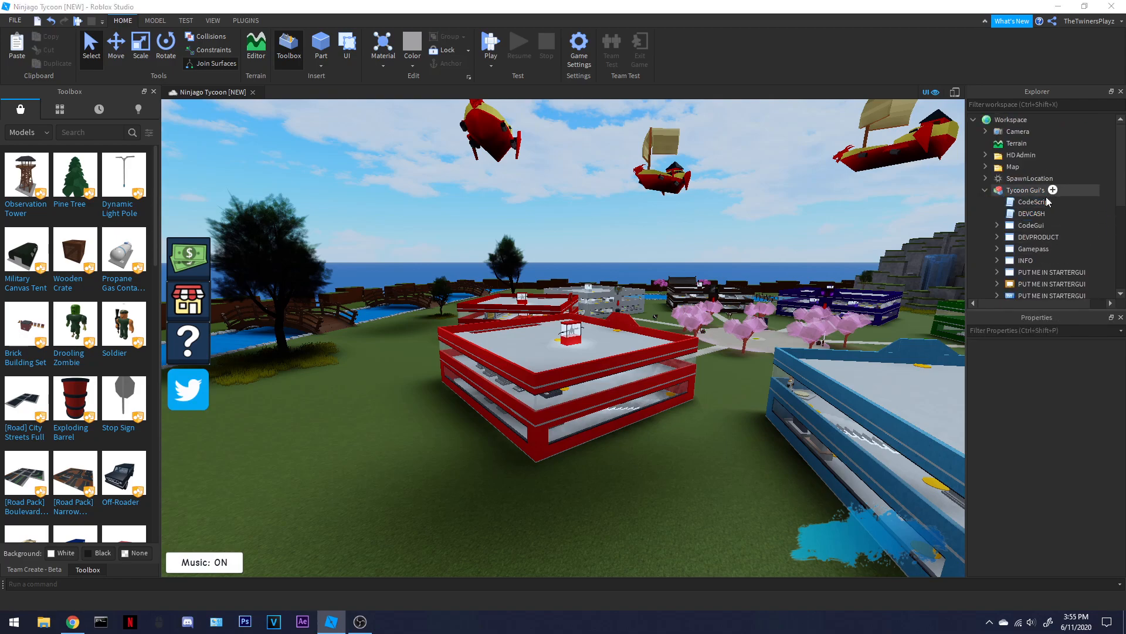
- Add a script to Tycoon Gui's noting to put CodeScript and DEVCASH in ServerScriptService
{"action": "left_click", "coordinate": [1053, 190]}
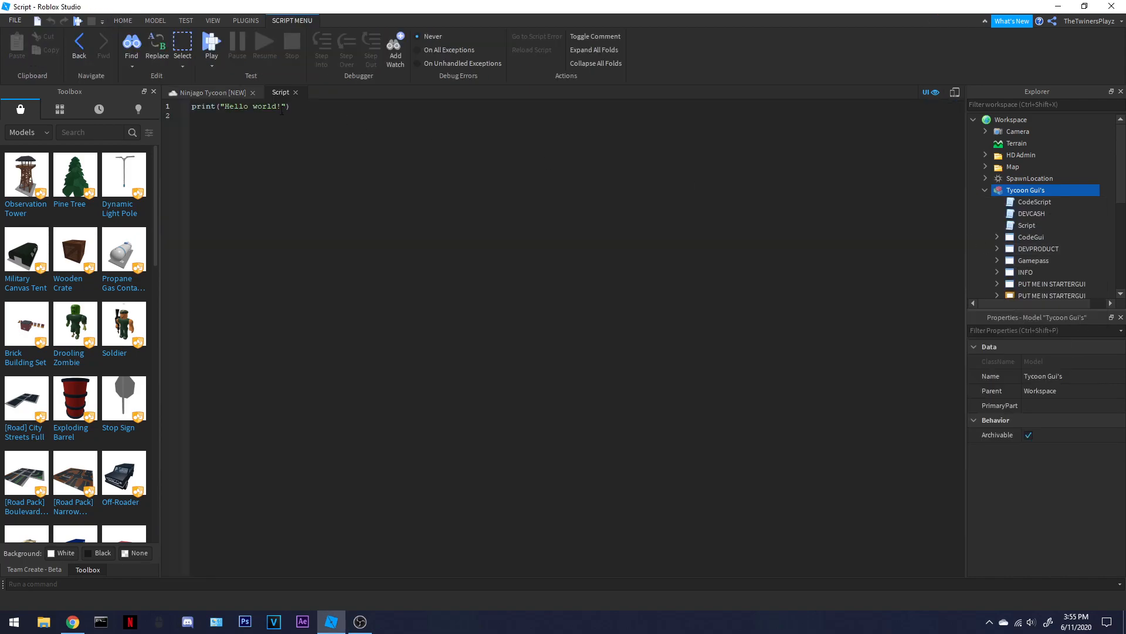
{"action": "triple_click", "coordinate": [239, 106]}
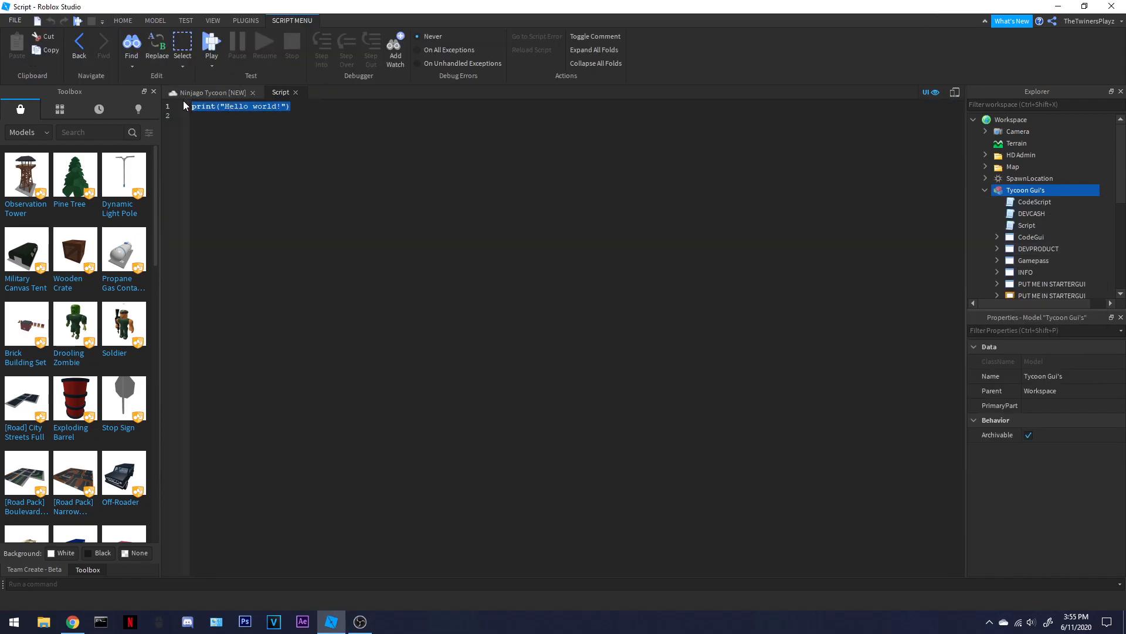
{"action": "type", "text": "----Thx for reading this"}
{"action": "type", "text": "-="}
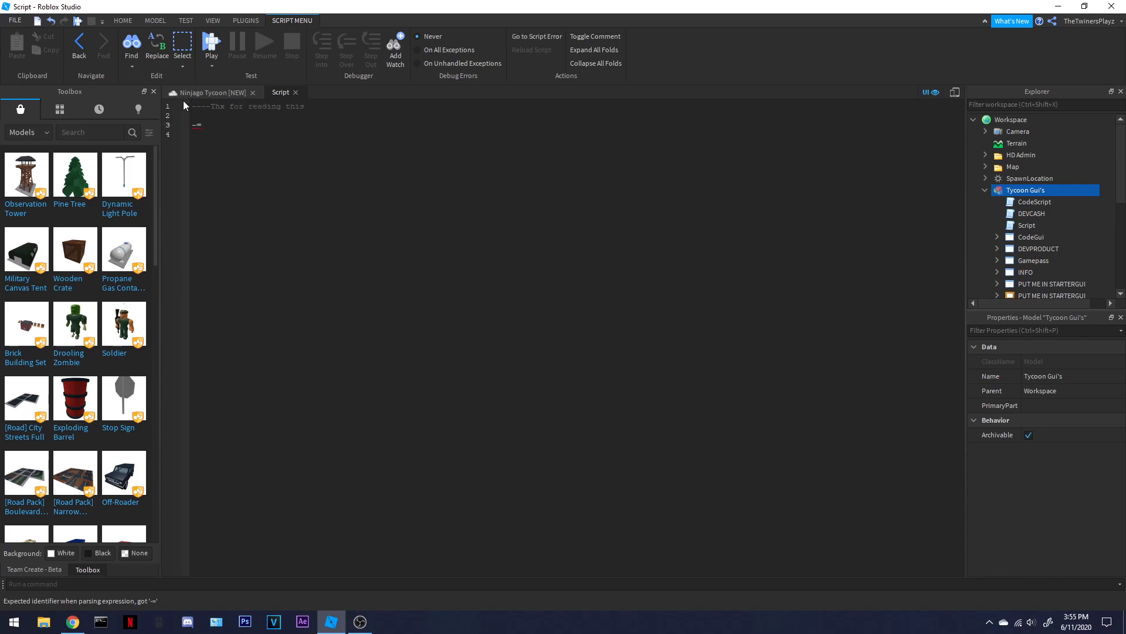
{"action": "type", "text": "c"}
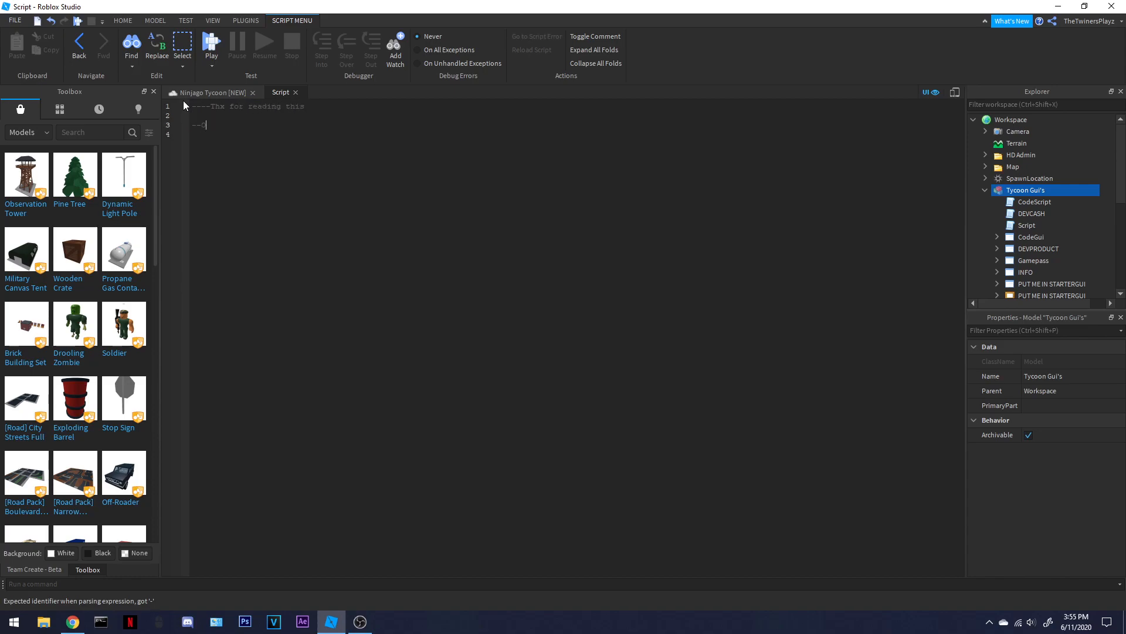
{"action": "type", "text": "Put"}
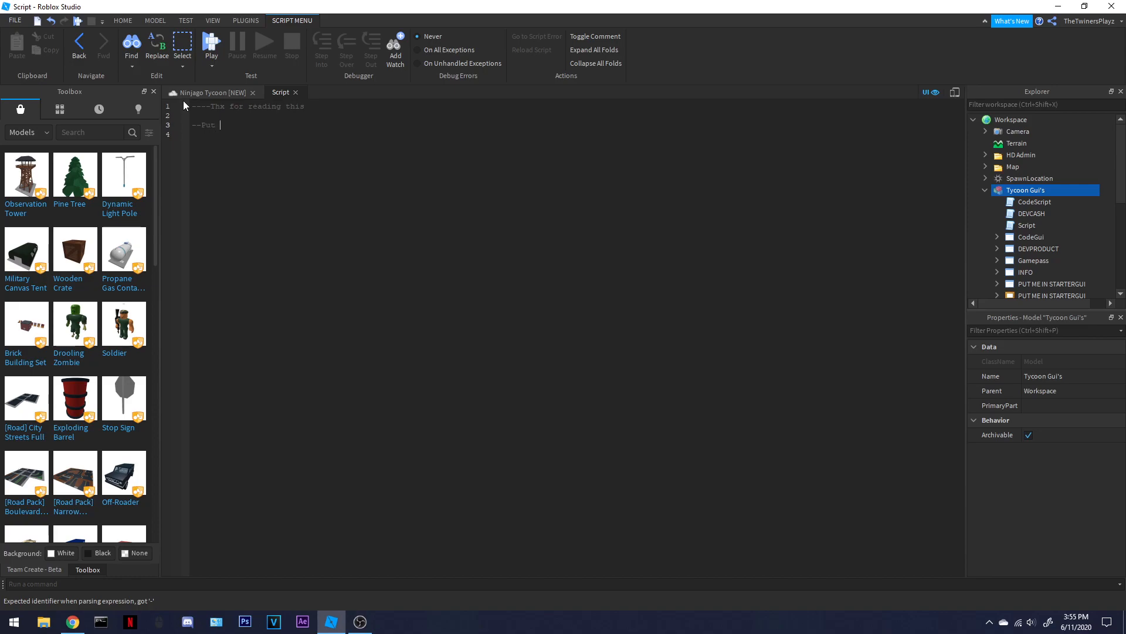
{"action": "type", "text": "CodeScrip,"}
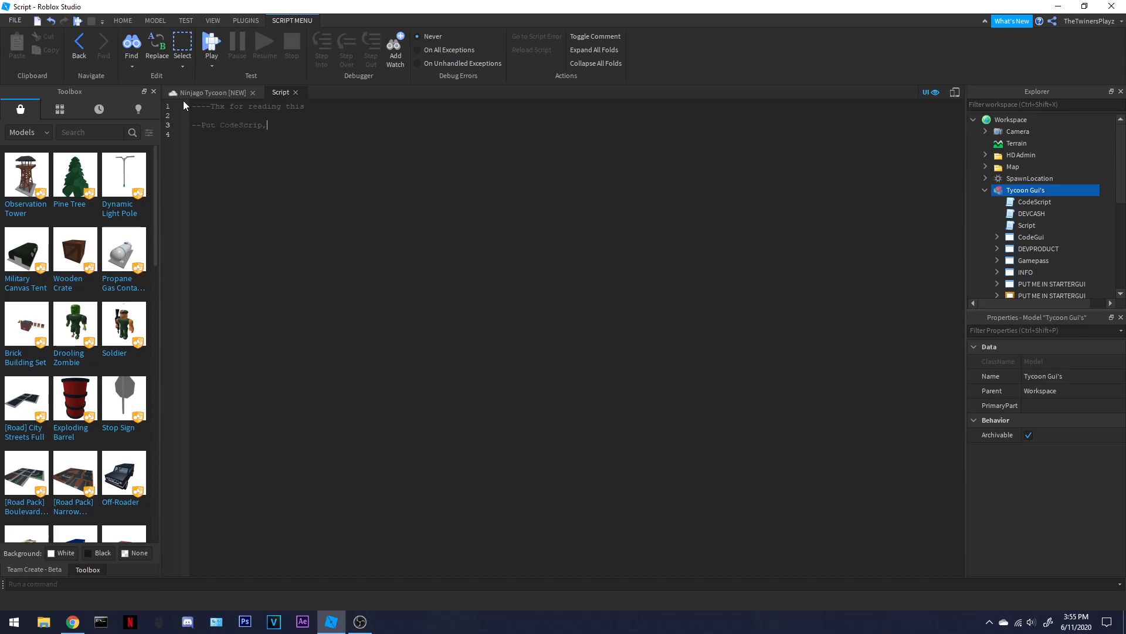
{"action": "type", "text": "and DEVCASH in"}
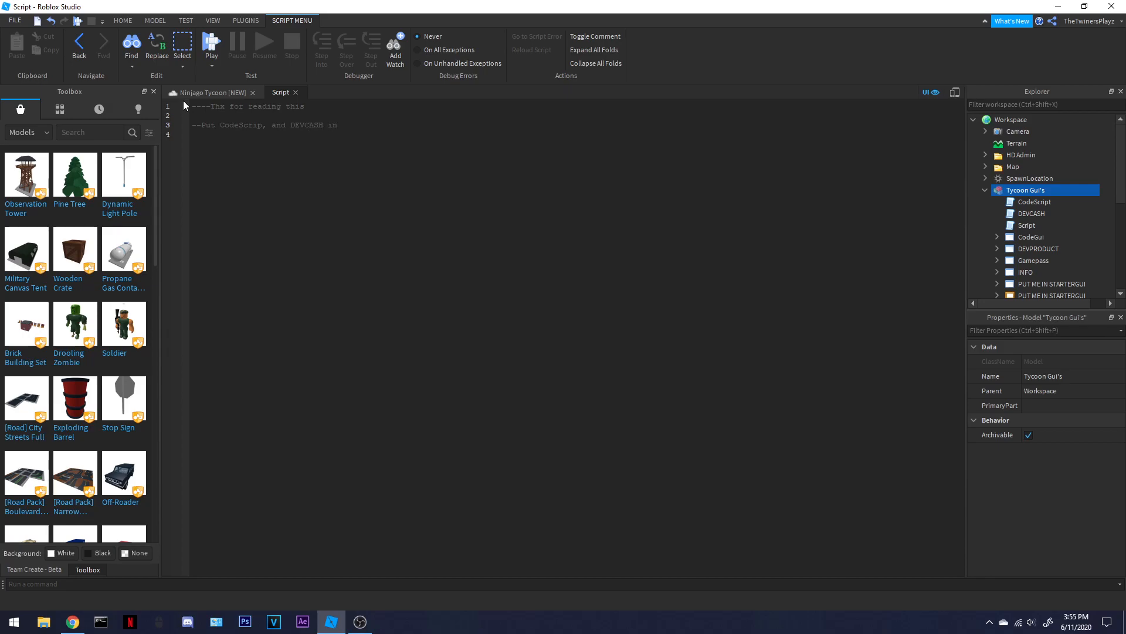
{"action": "type", "text": "Sev"}
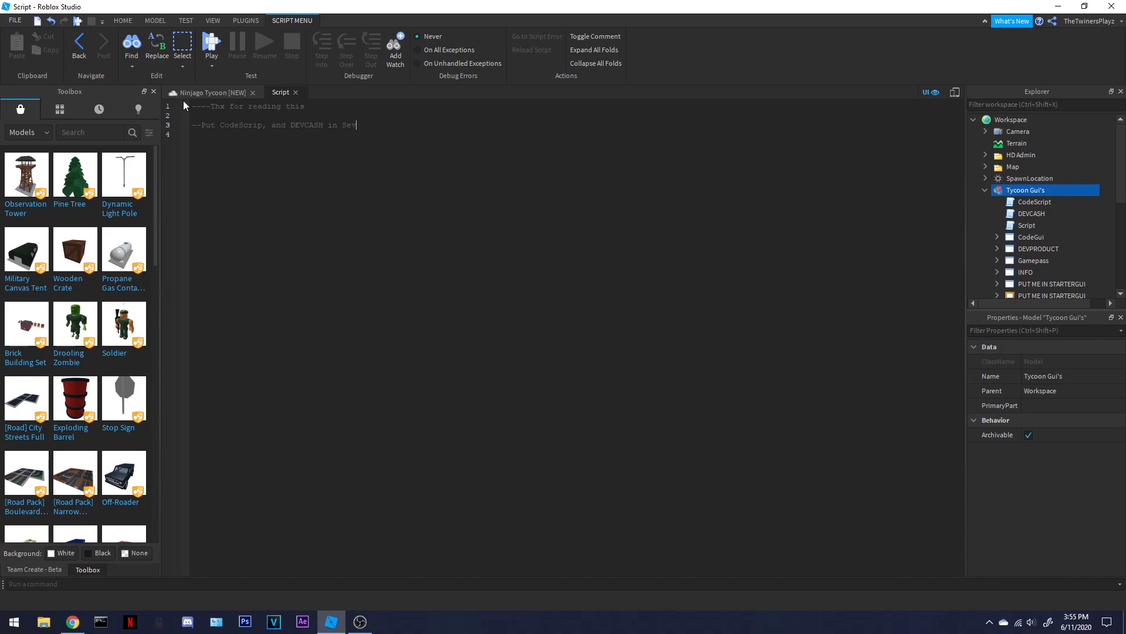
{"action": "type", "text": "verScript"}
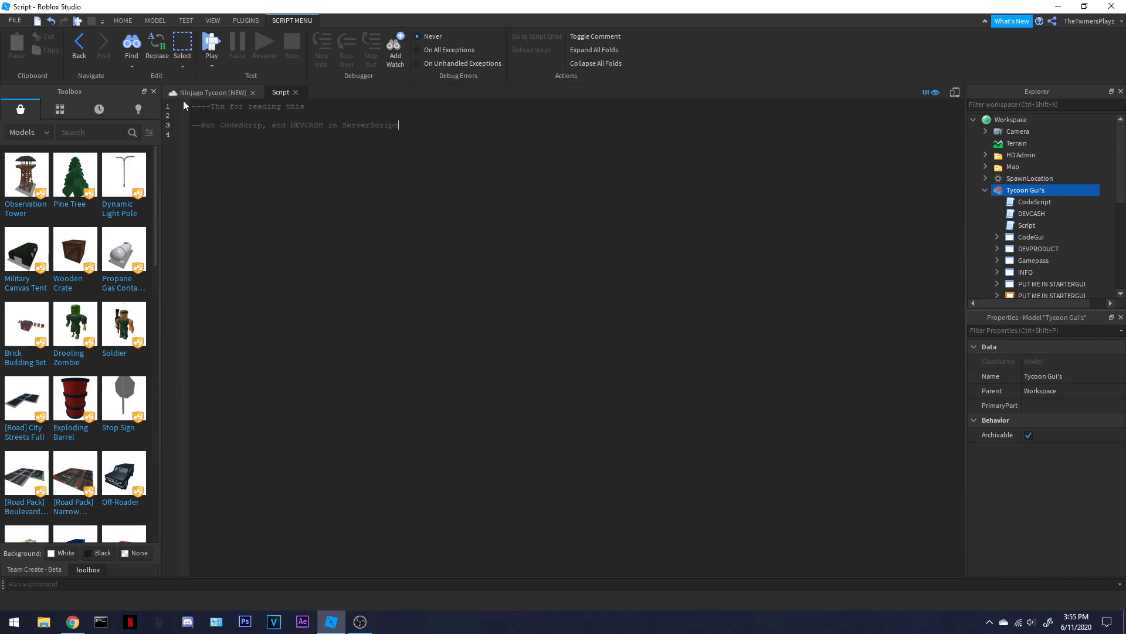
{"action": "type", "text": "Service"}
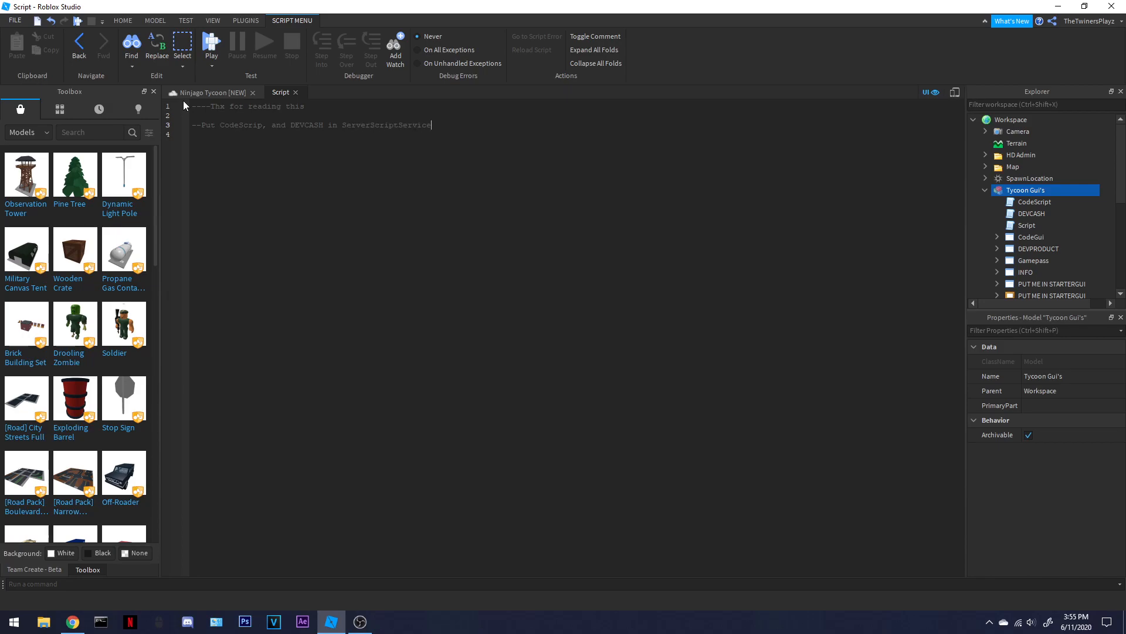
{"action": "type", "text": "."}
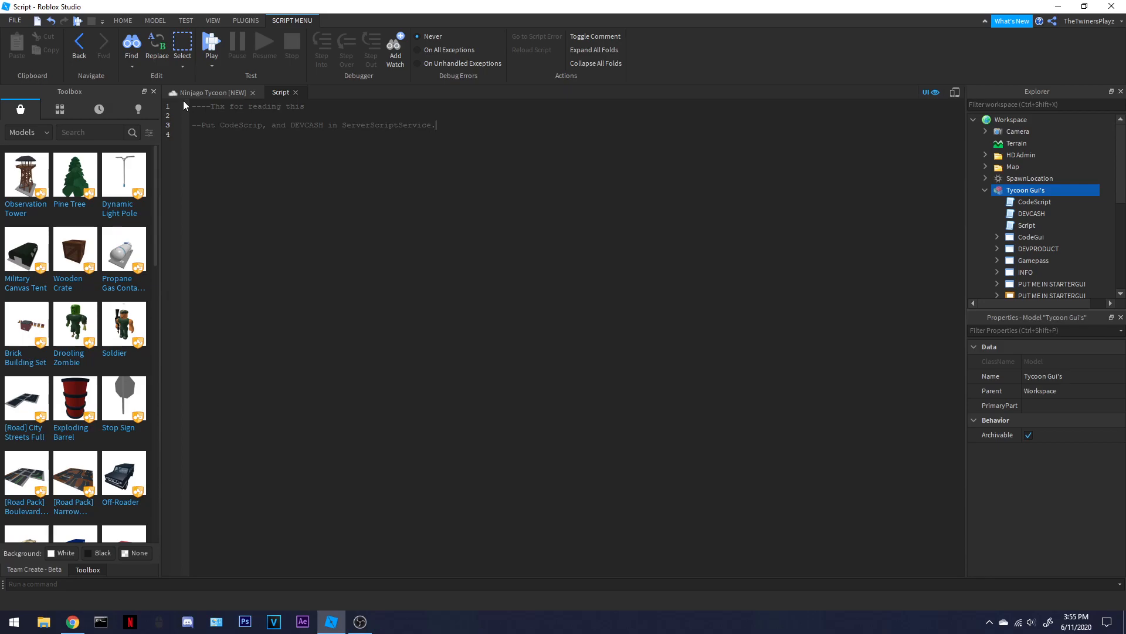
- Add comments to put the GUI in StarterGui and watch TwinPlayz on YT for a tutorial
{"action": "type", "text": "--Put GUI's ALL IN"}
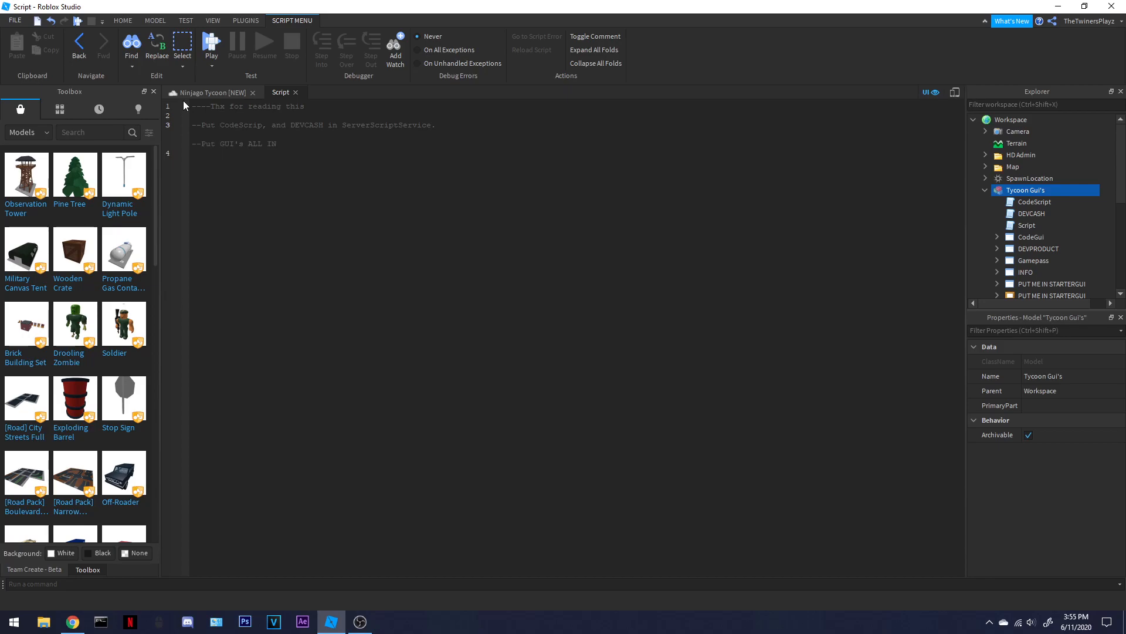
{"action": "type", "text": "SE"}
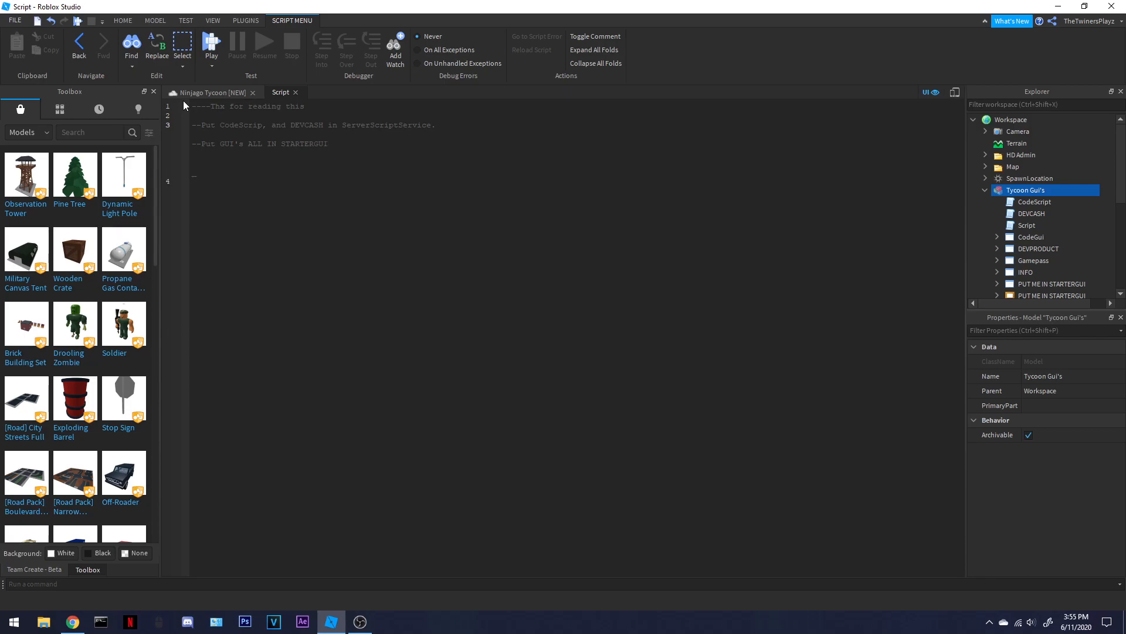
{"action": "type", "text": "WATCH"}
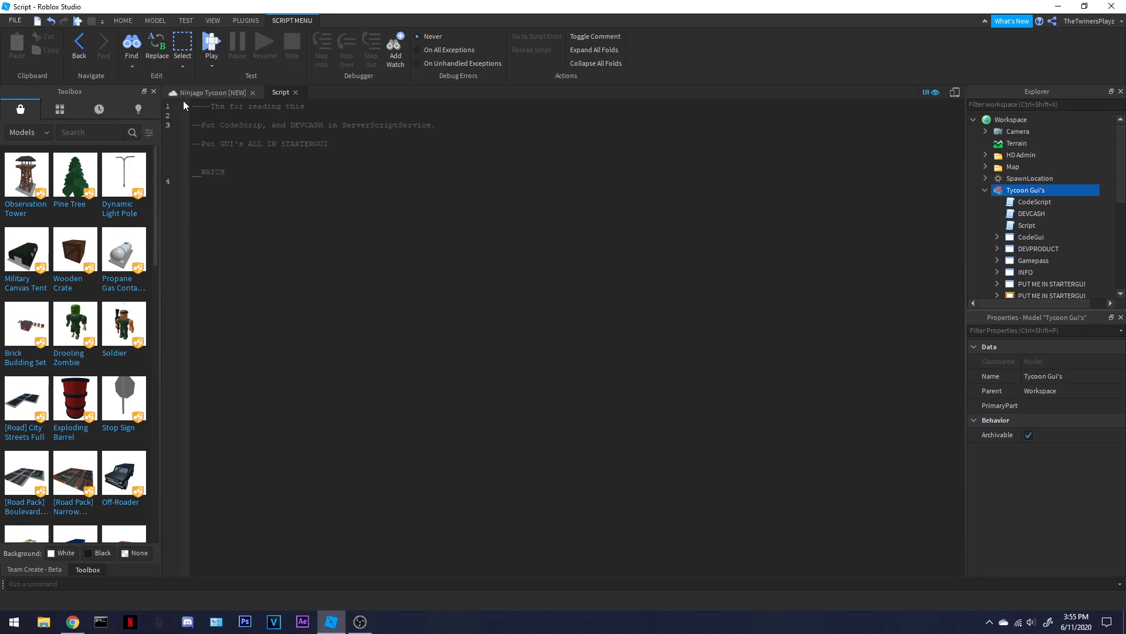
{"action": "type", "text": "TWINPLAYZ FOR A"}
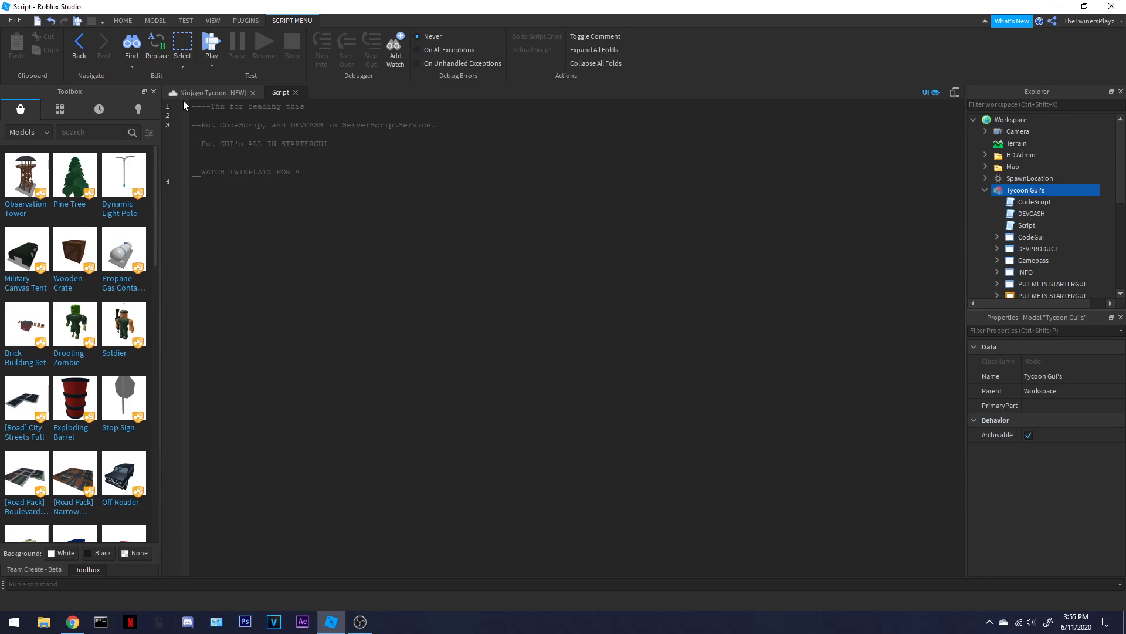
{"action": "type", "text": "BETTER"}
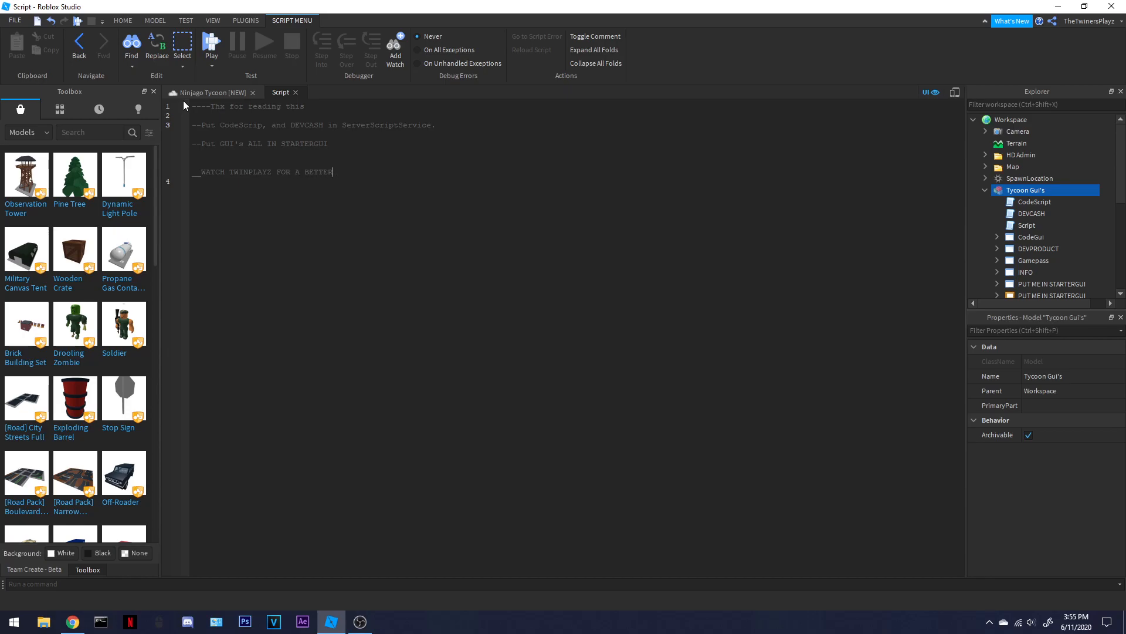
{"action": "type", "text": "ON YT E"}
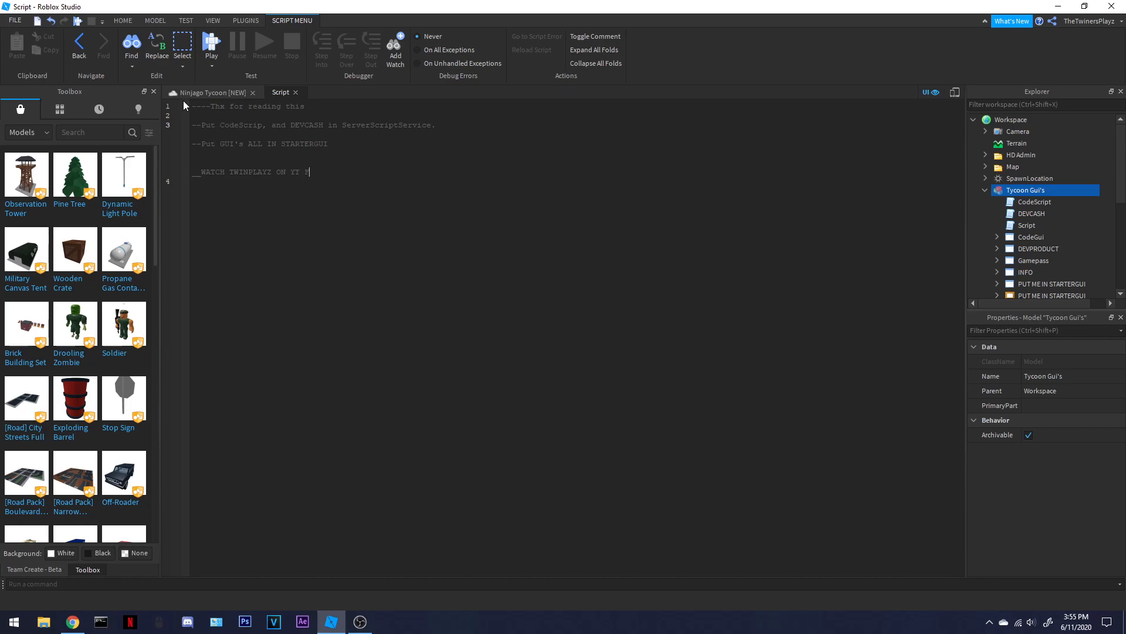
{"action": "type", "text": "FOR A TUTORIAL"}
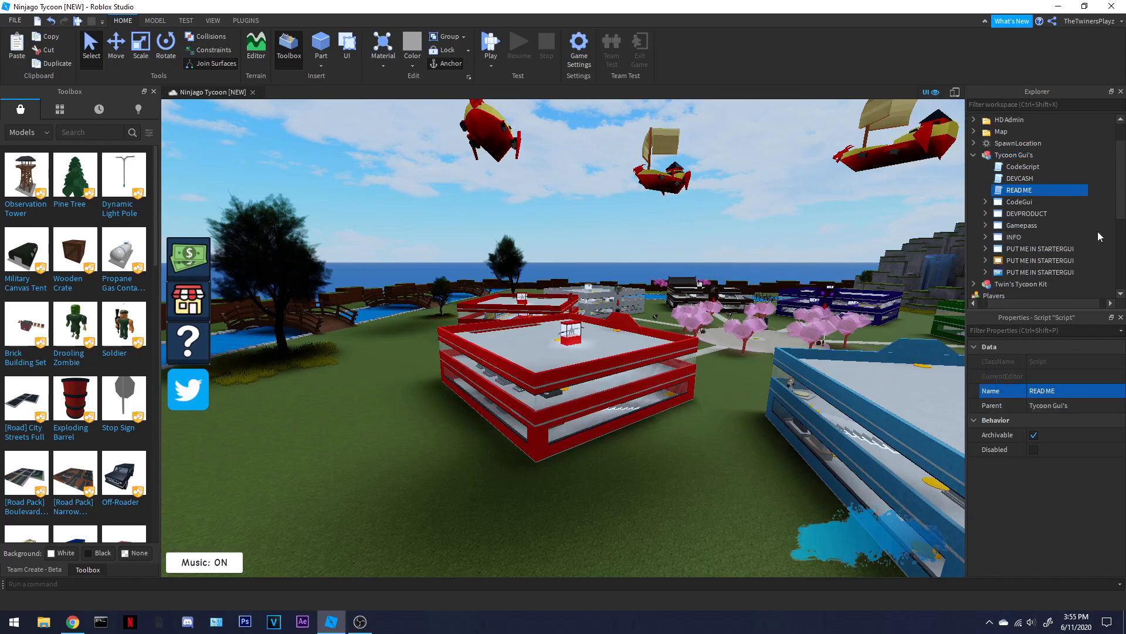
- Reopen READ ME, type a script.parent line at the top, then delete it
{"action": "double_click", "coordinate": [1020, 190]}
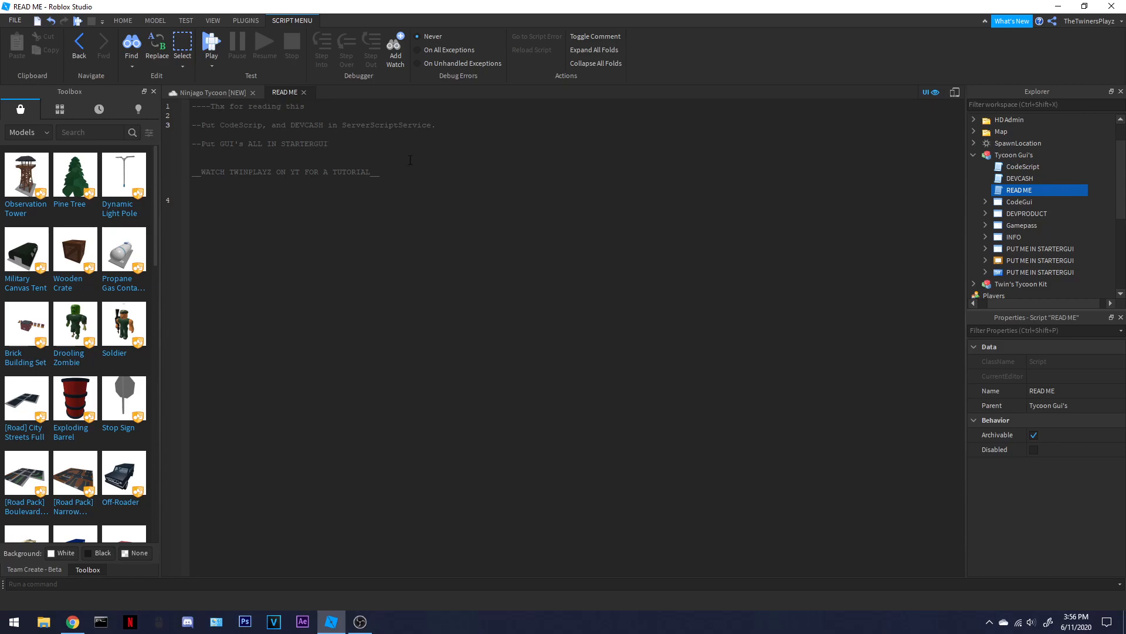
{"action": "type", "text": "sc"}
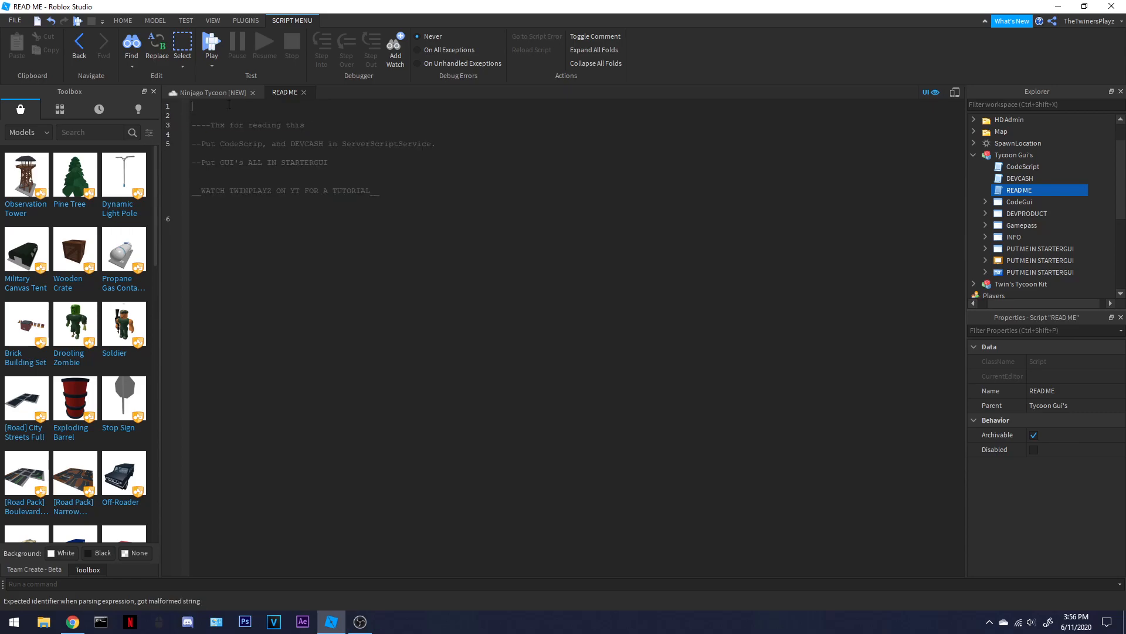
{"action": "type", "text": "script.parent(destroy"}
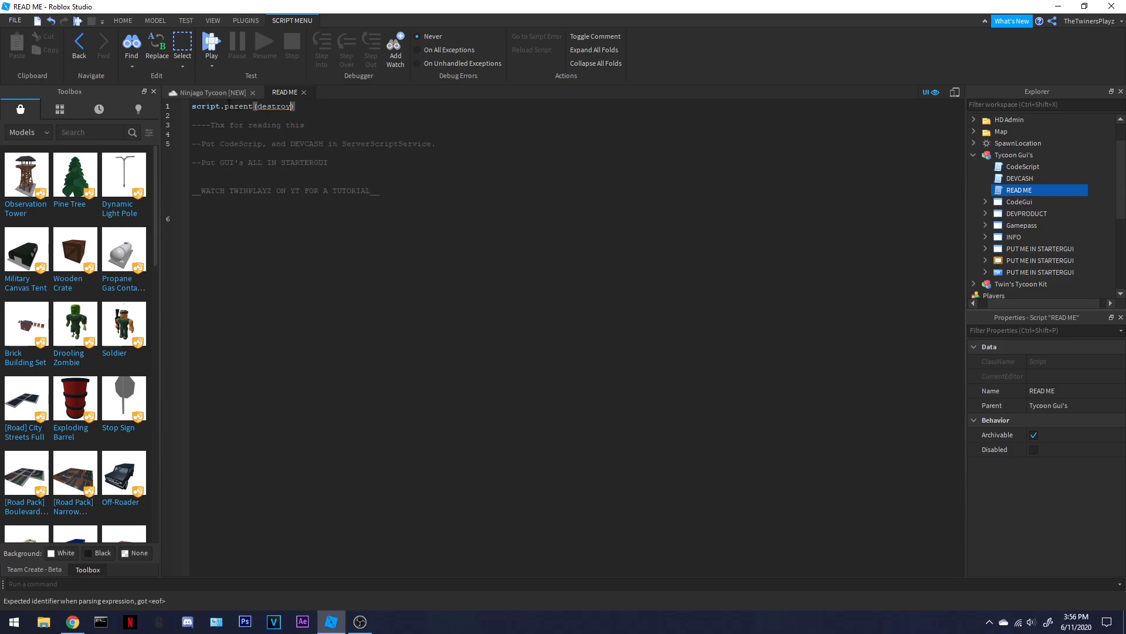
{"action": "type", "text": ";"}
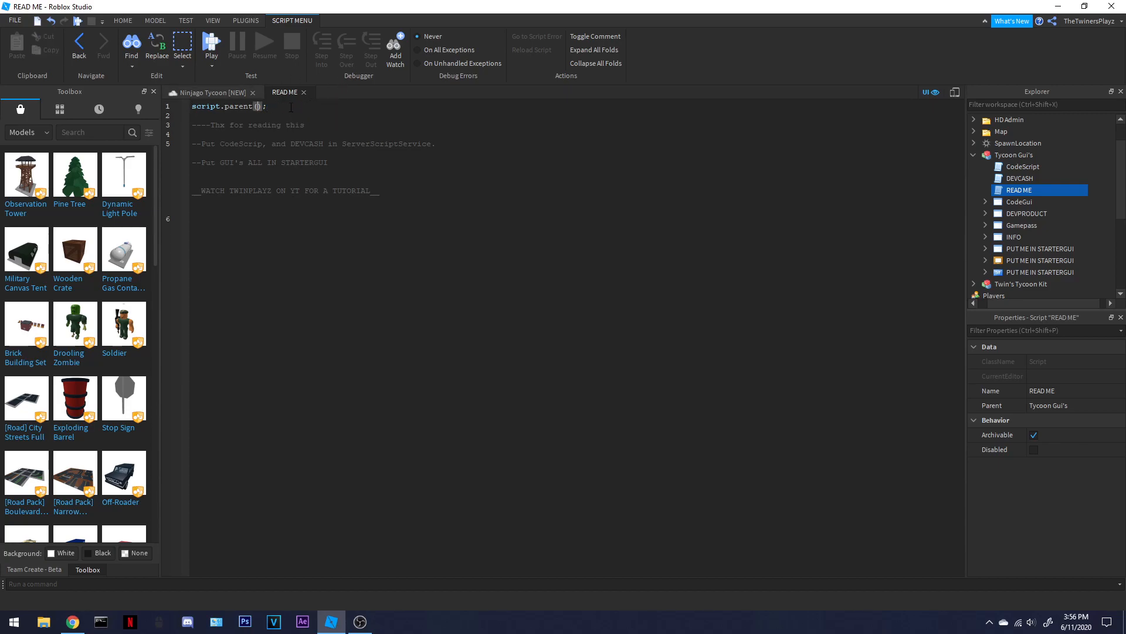
{"action": "key", "text": "BackSpace"}
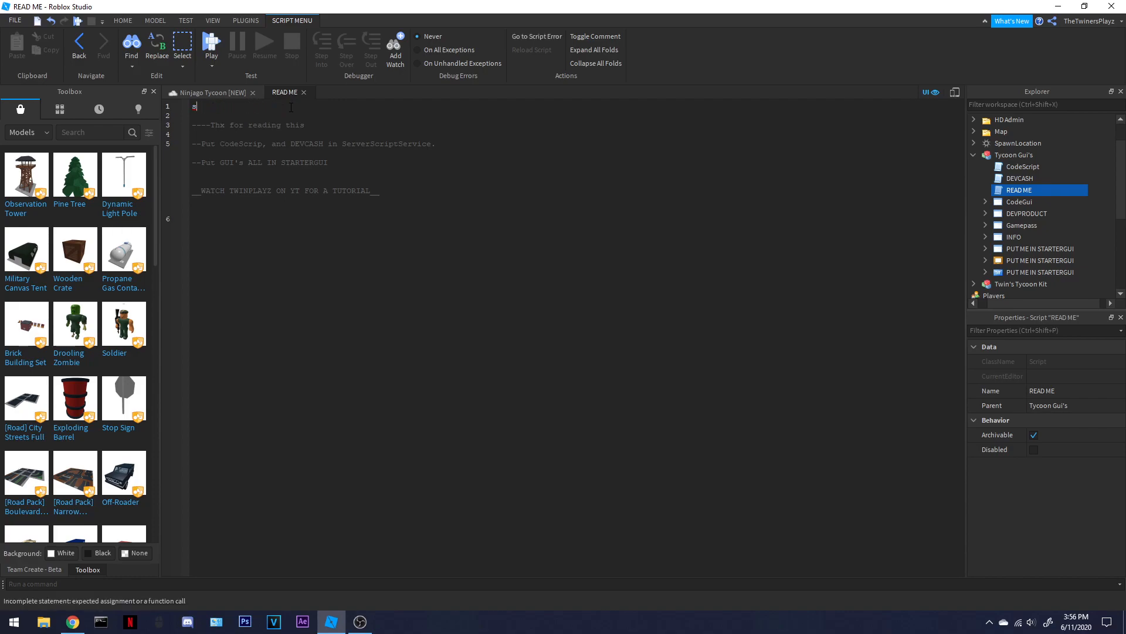
- Set READ ME to Disabled, recheck its notes, and select the Tycoon Gui's model
{"action": "left_click", "coordinate": [207, 92]}
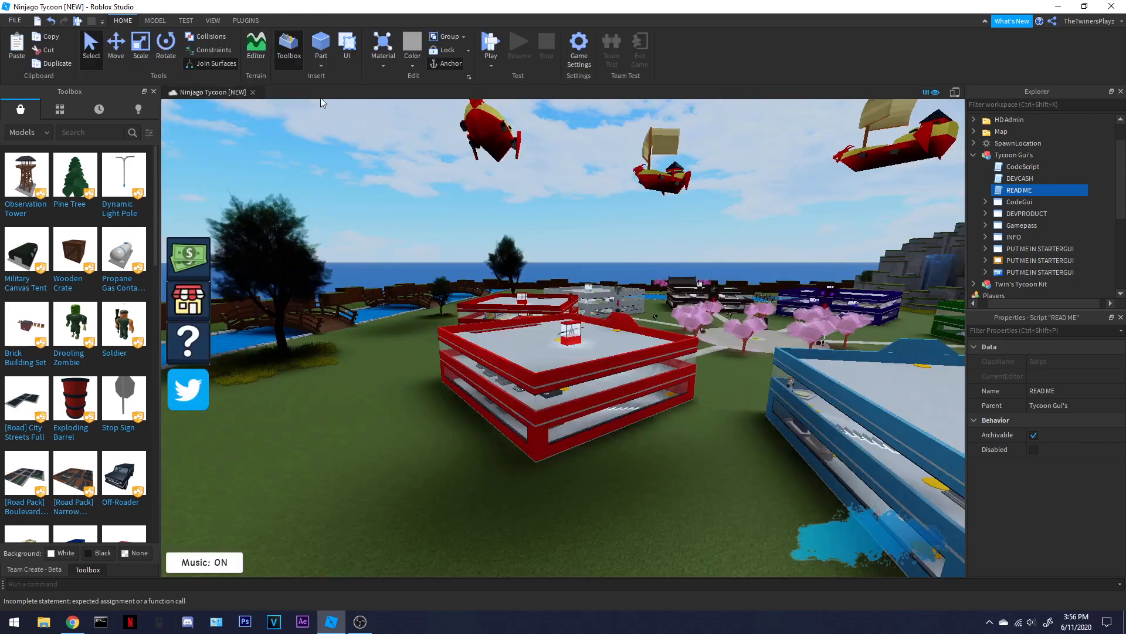
{"action": "left_click", "coordinate": [1032, 448]}
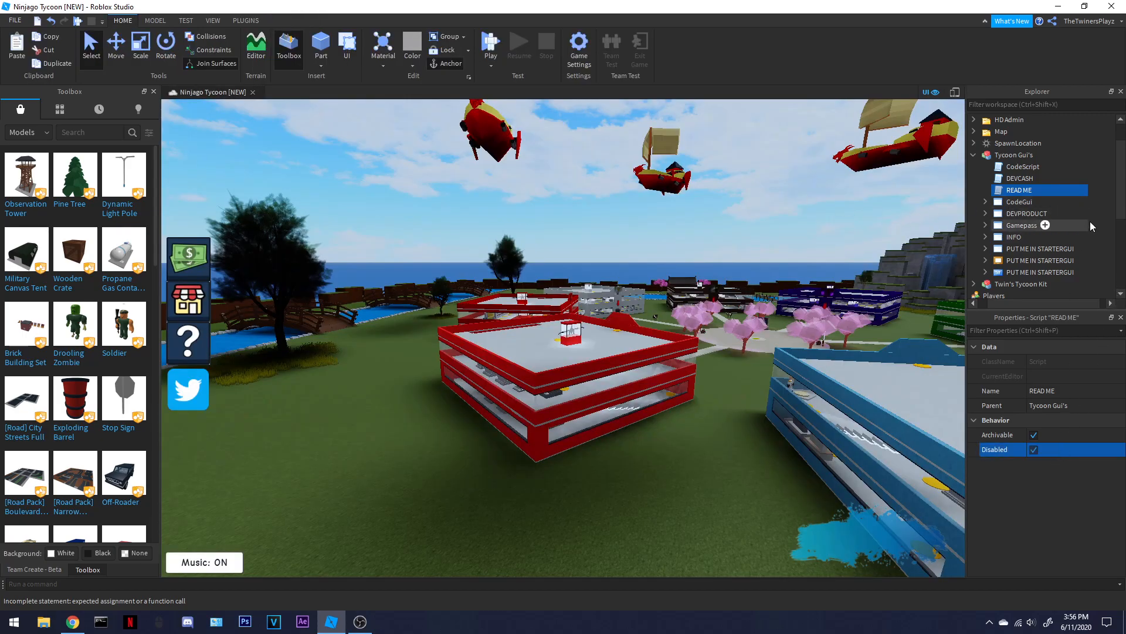
{"action": "double_click", "coordinate": [1019, 190]}
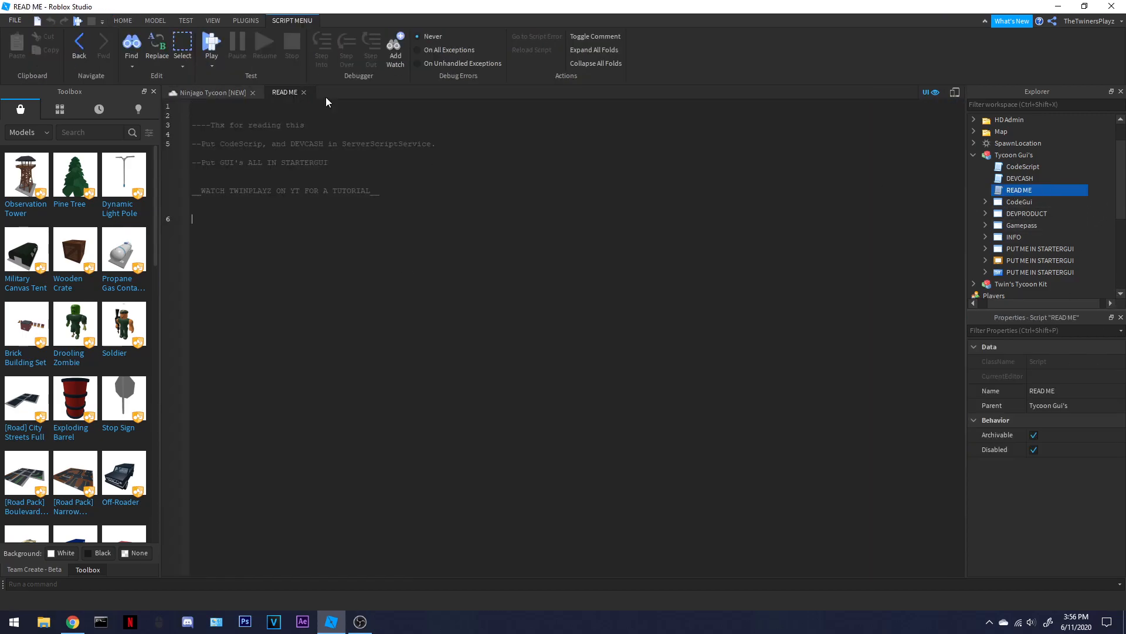
{"action": "left_click", "coordinate": [209, 92]}
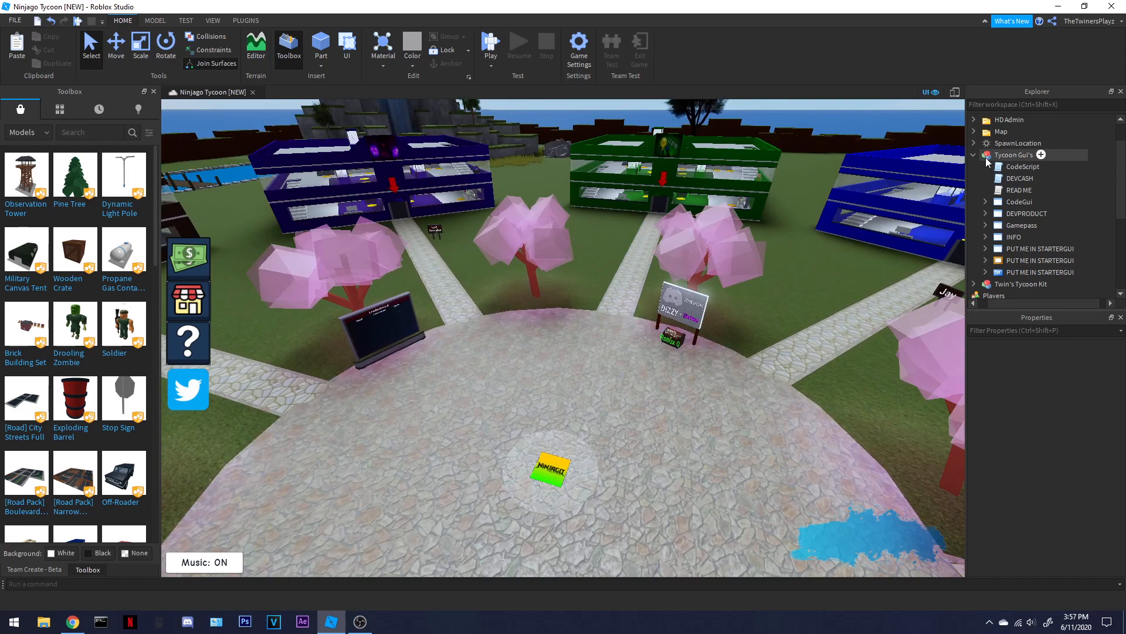
{"action": "left_click", "coordinate": [1021, 154]}
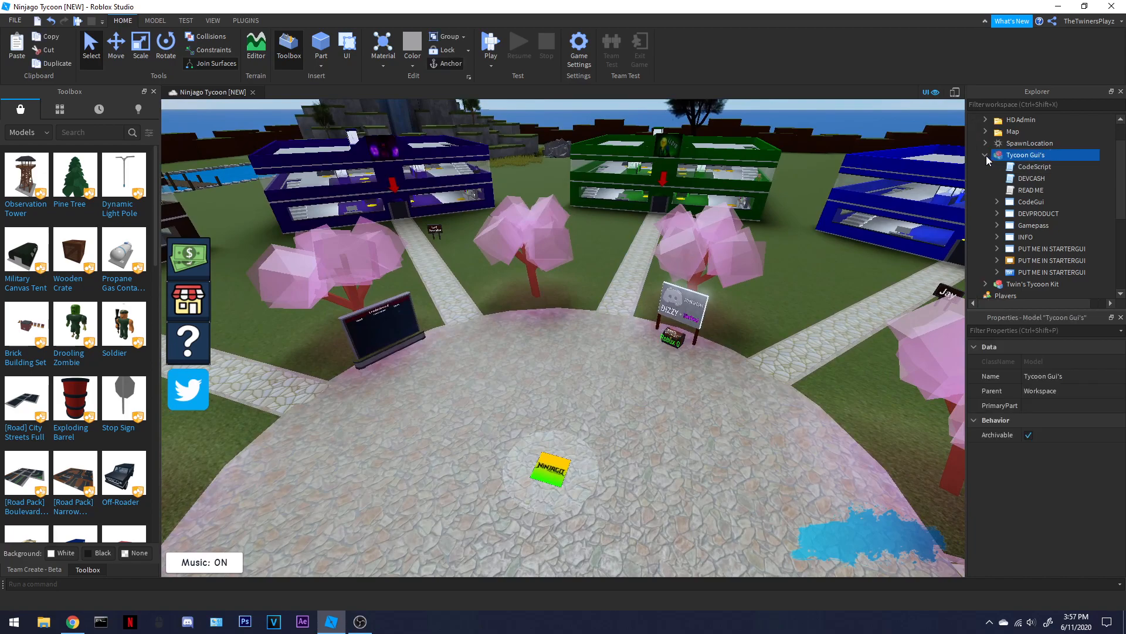
- Save Tycoon Gui's to Roblox as 'Tycoon Gui's (FREE)', describing it as a TwinPlay's YouTube tutorial model
{"action": "right_click", "coordinate": [1029, 155]}
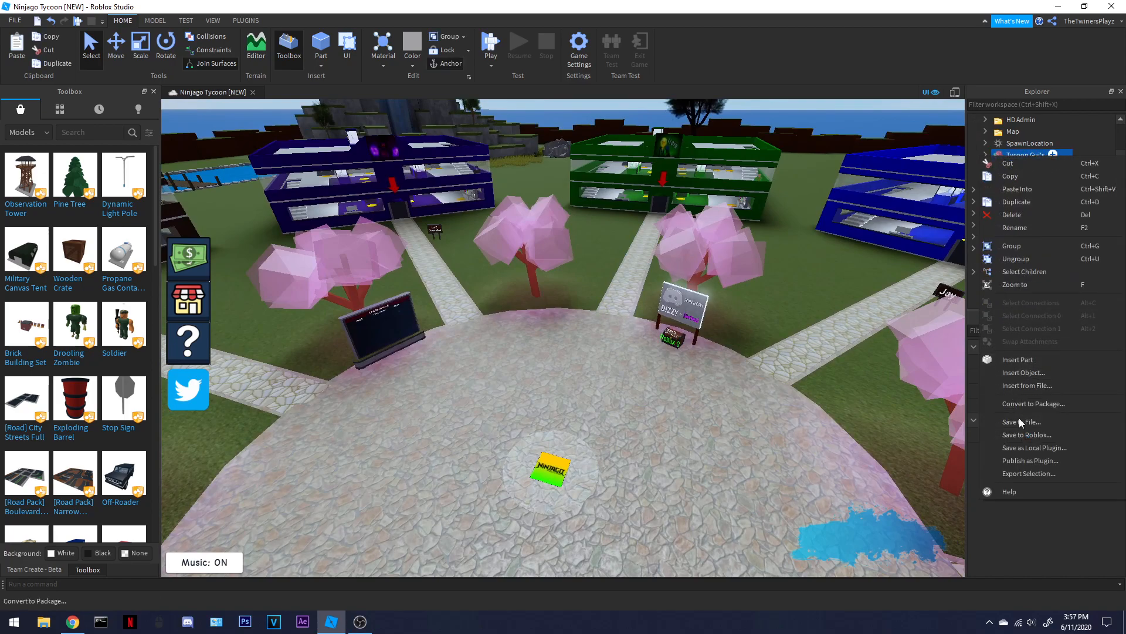
{"action": "left_click", "coordinate": [1021, 422]}
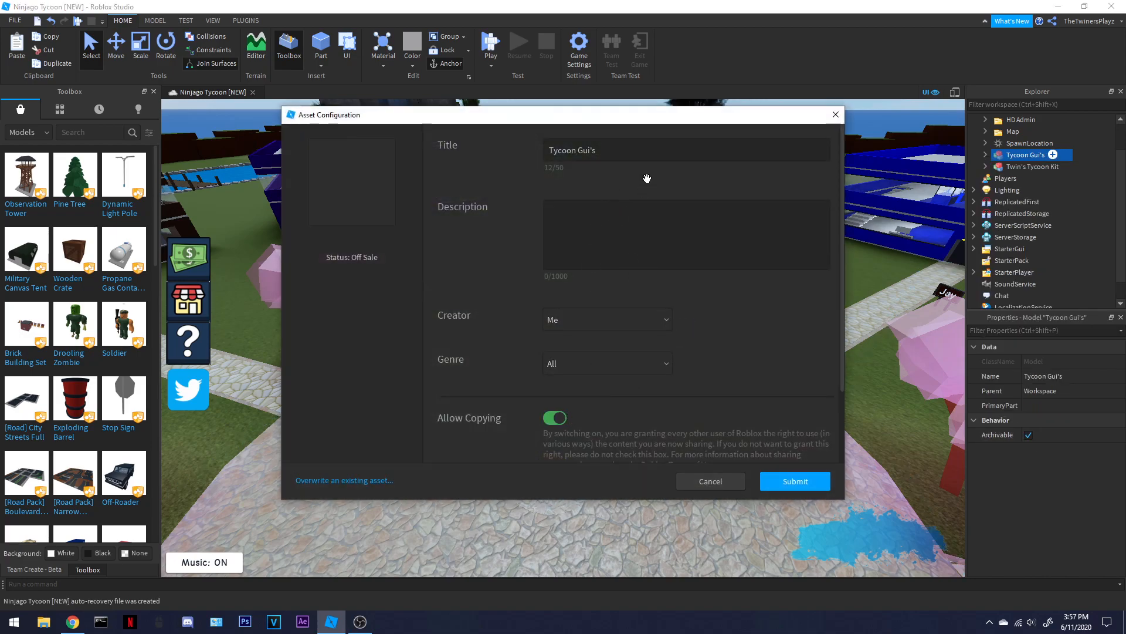
{"action": "type", "text": "(FREE)"}
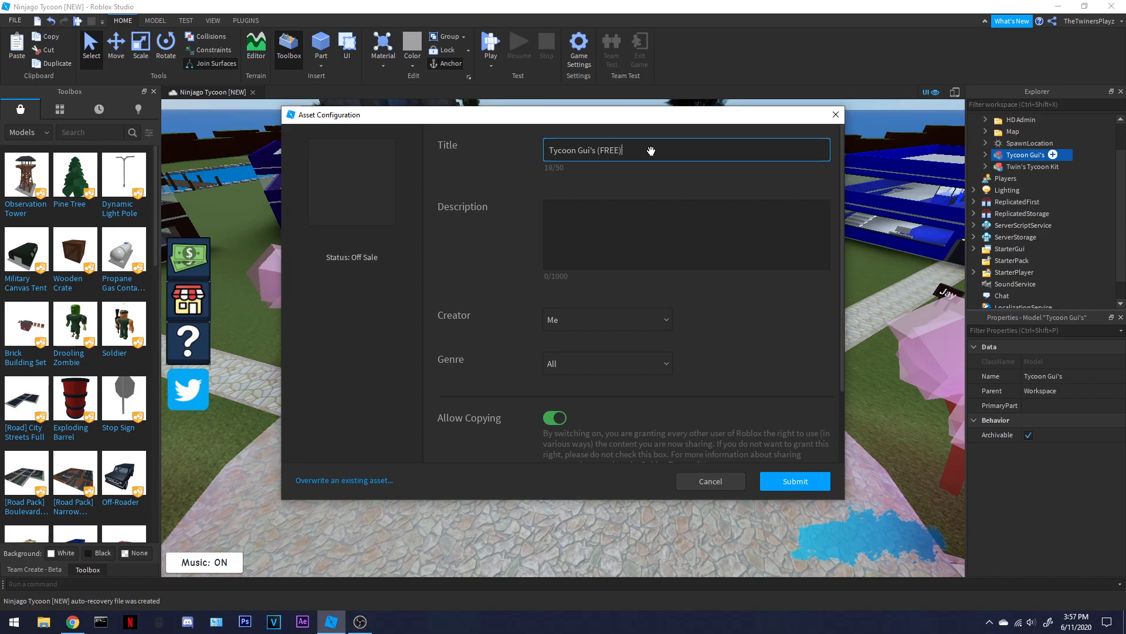
{"action": "type", "text": "Please"}
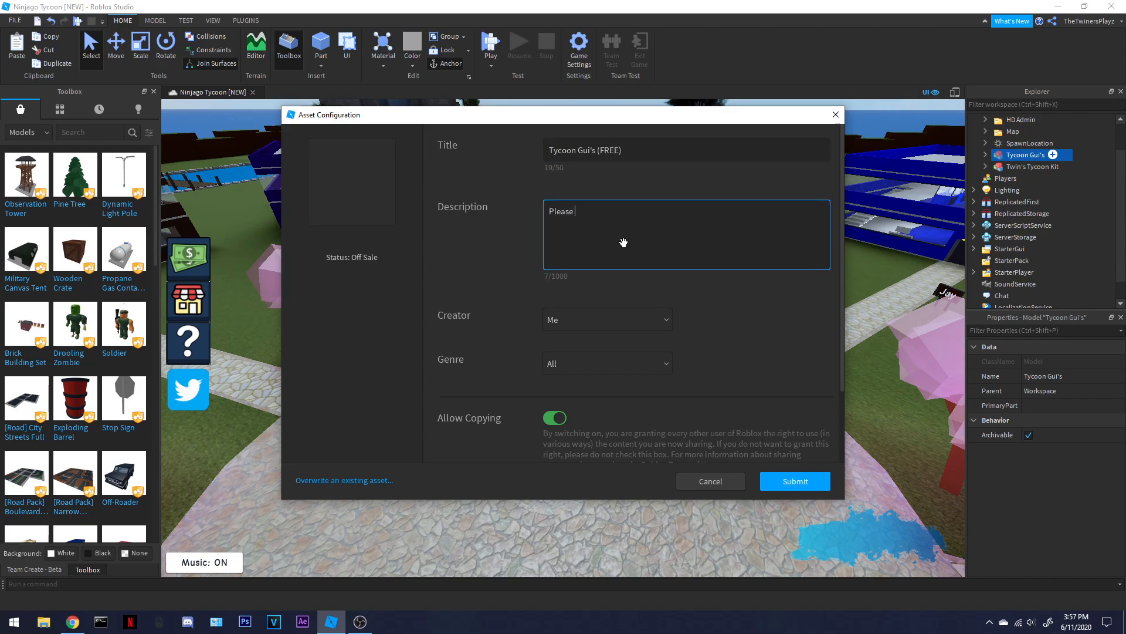
{"action": "type", "text": "watch the tuto"}
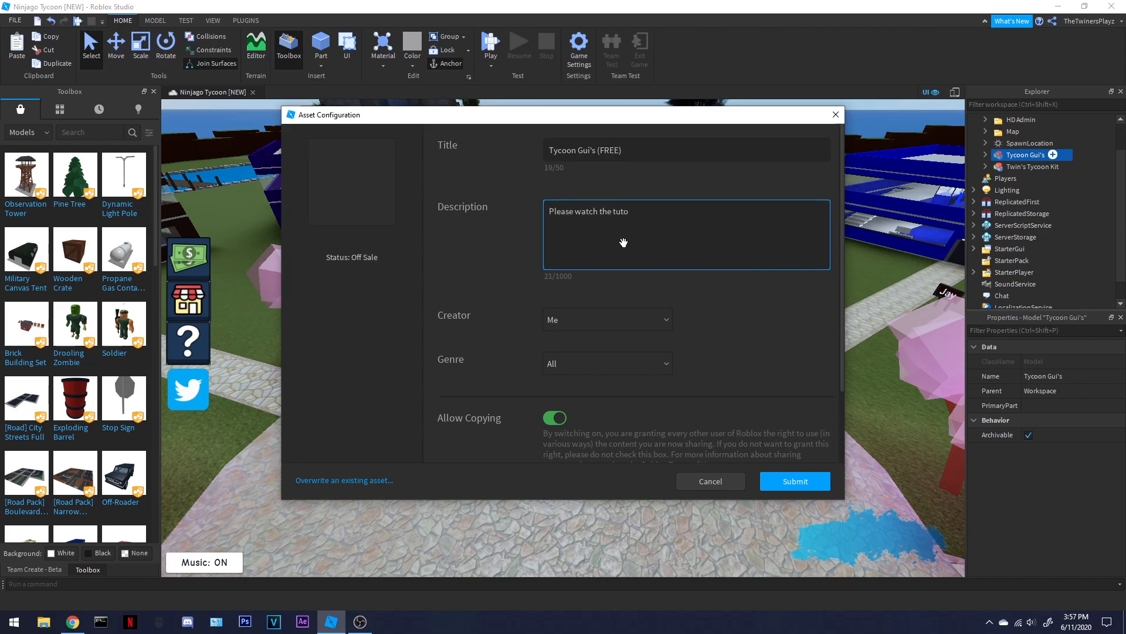
{"action": "type", "text": "rial on TwinPlay's"}
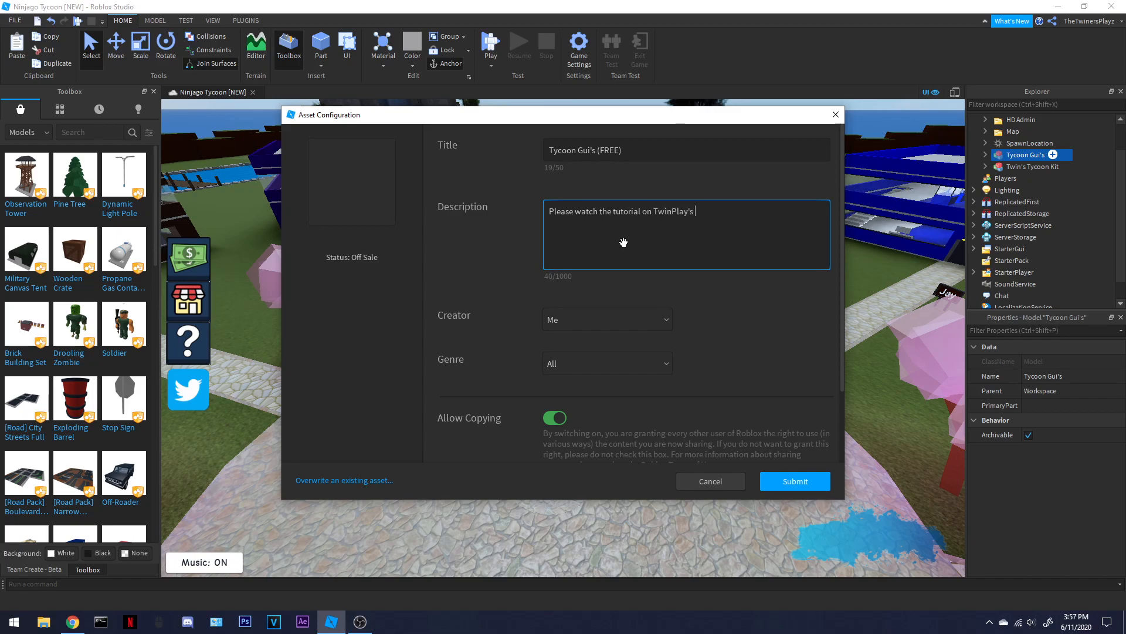
{"action": "type", "text": "youtube."}
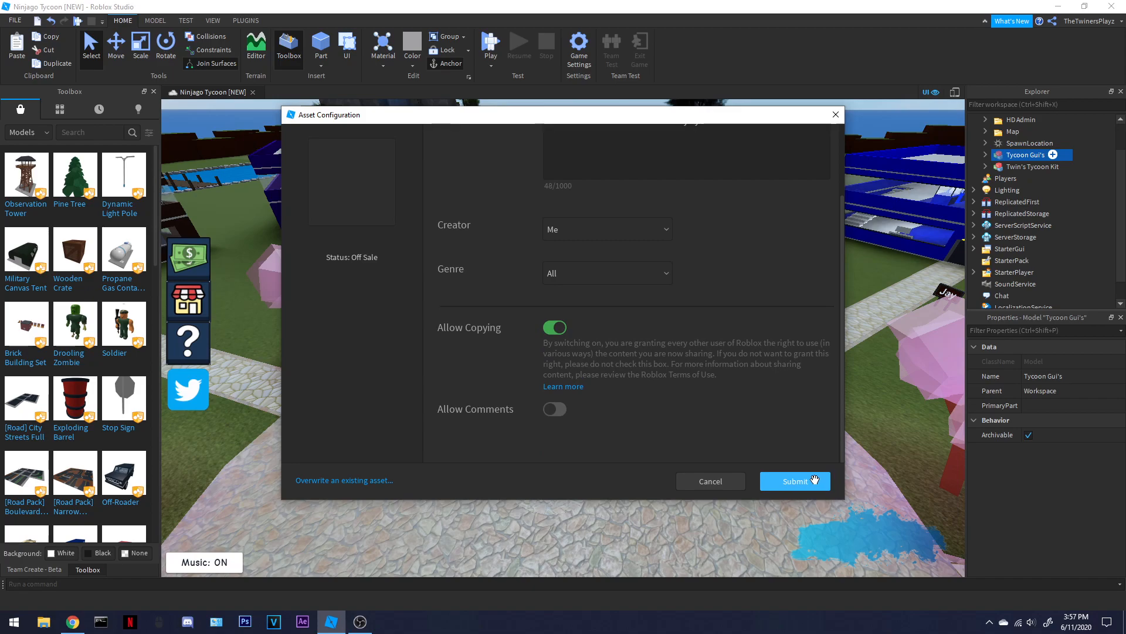
{"action": "left_click", "coordinate": [794, 481]}
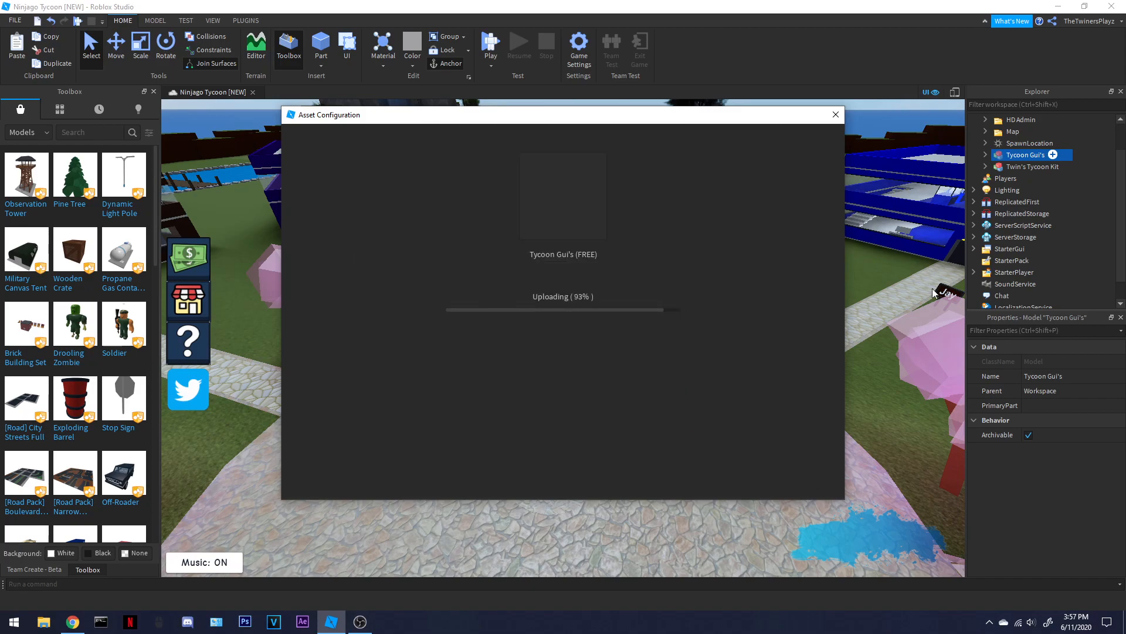
{"action": "mouse_move", "coordinate": [571, 304]}
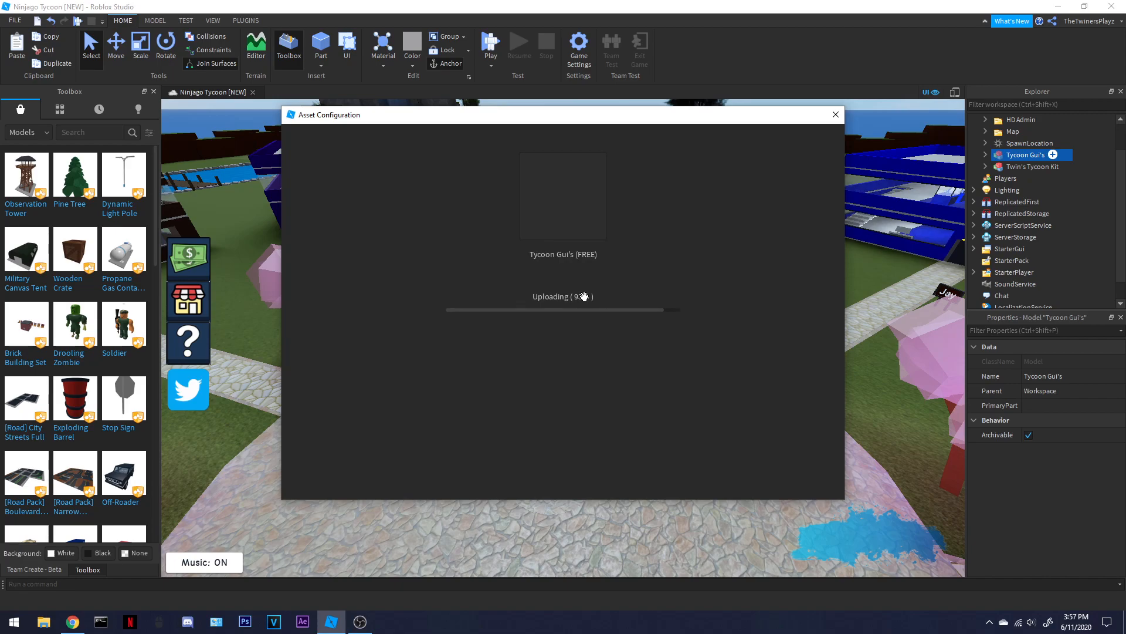
{"action": "mouse_move", "coordinate": [524, 291]}
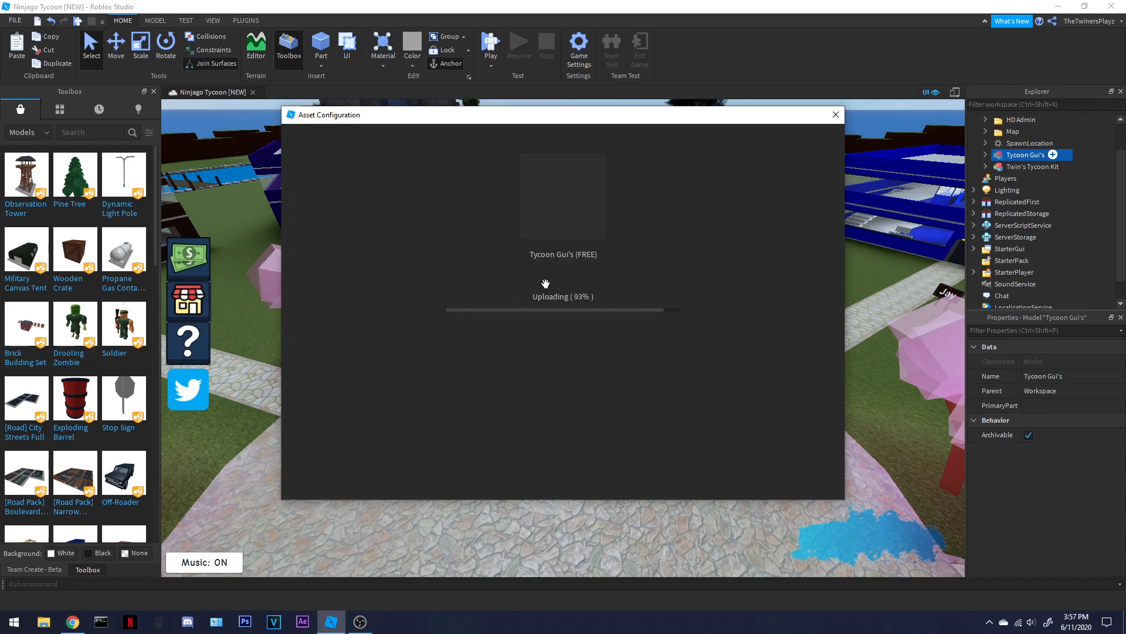
{"action": "mouse_move", "coordinate": [541, 282]}
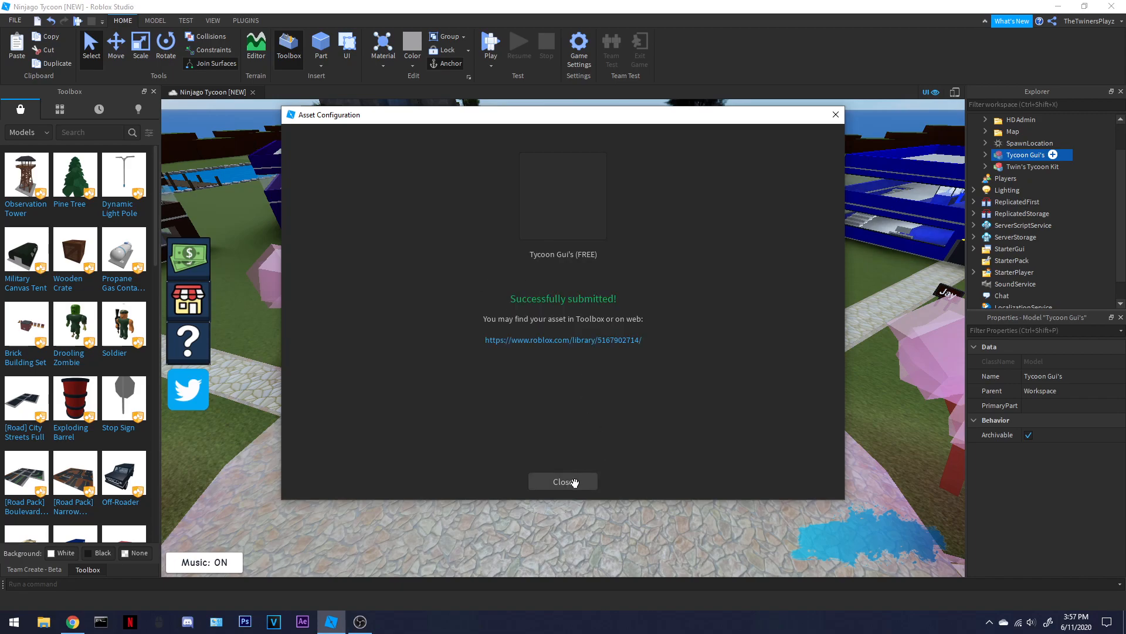
- Dismiss the upload success message for Tycoon Gui's (FREE)
{"action": "left_click", "coordinate": [563, 481]}
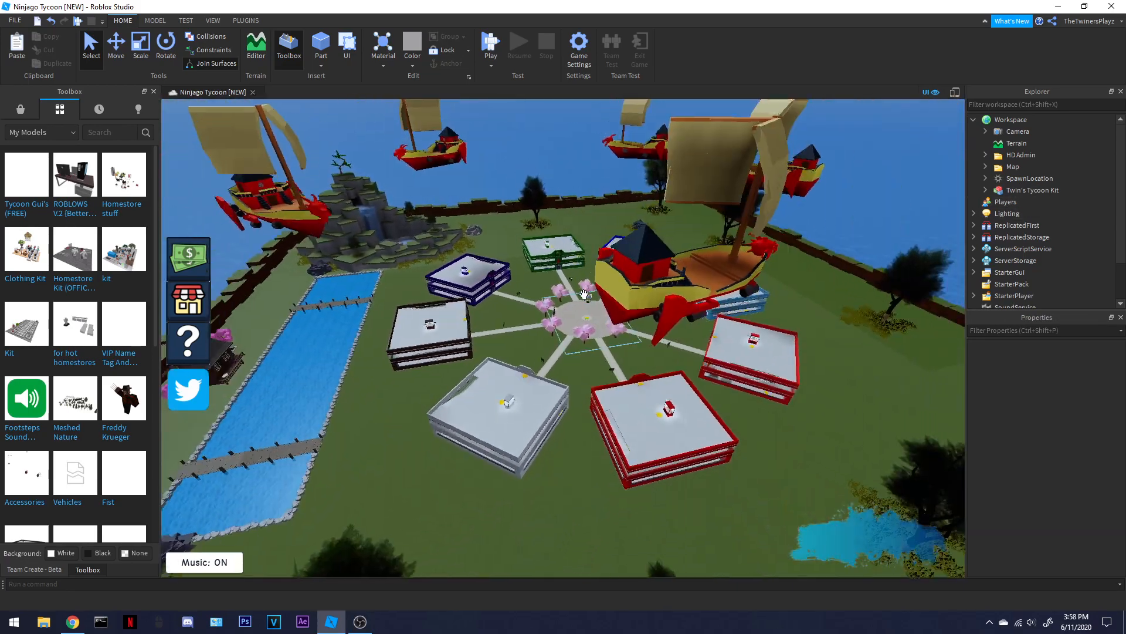
- Orbit to view the whole tycoon map and open the File menu
{"action": "left_click_drag", "start_coordinate": [582, 287], "coordinate": [542, 377]}
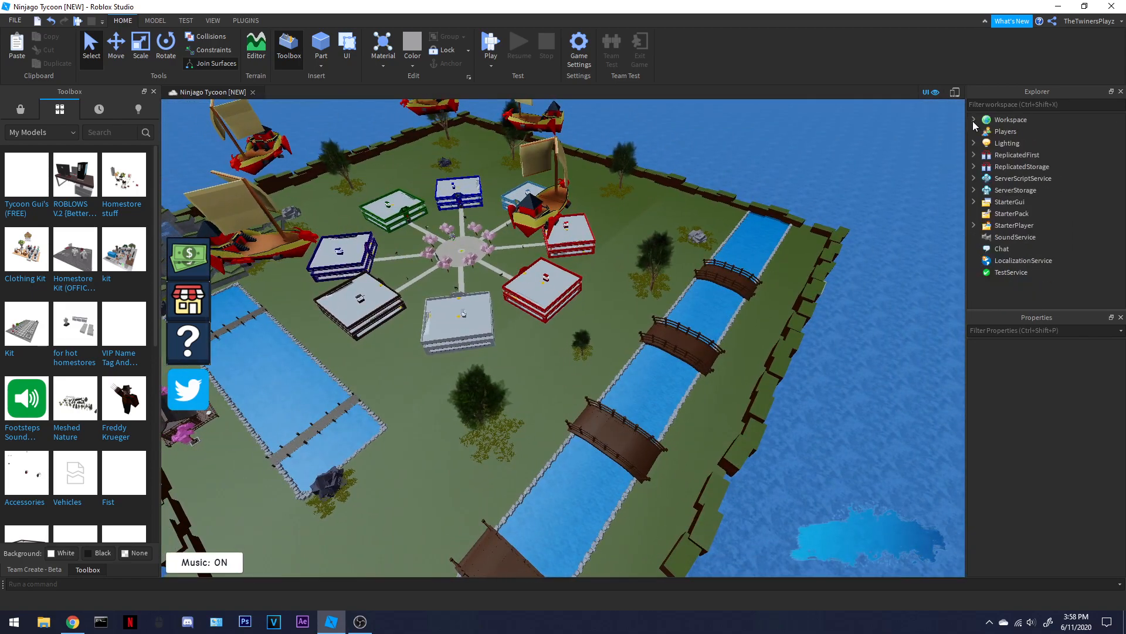
{"action": "left_click", "coordinate": [14, 20]}
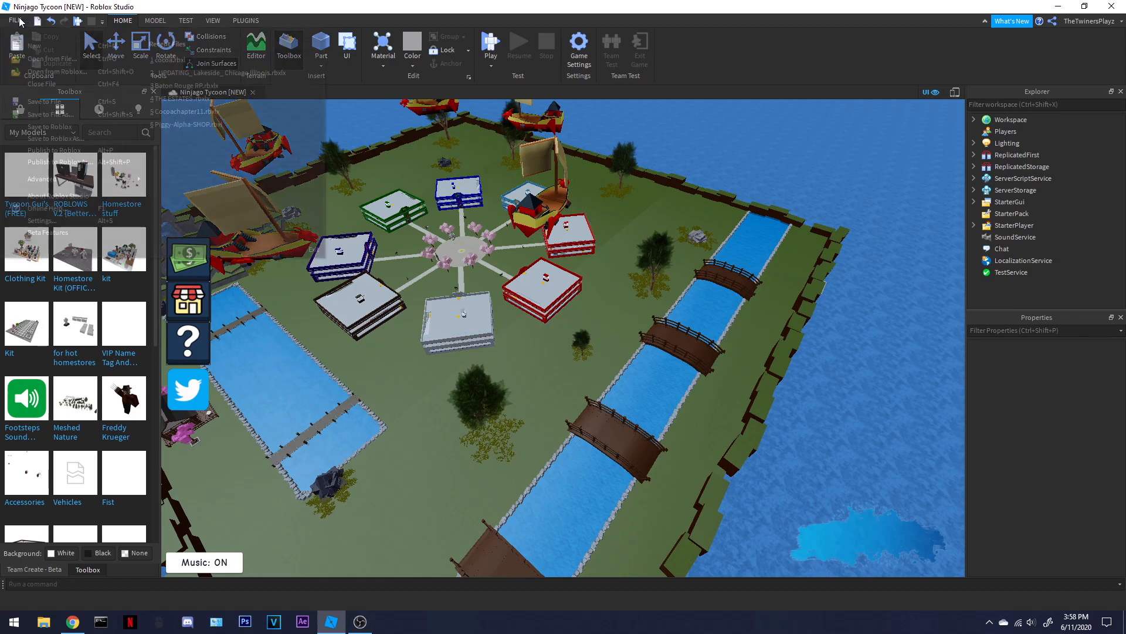